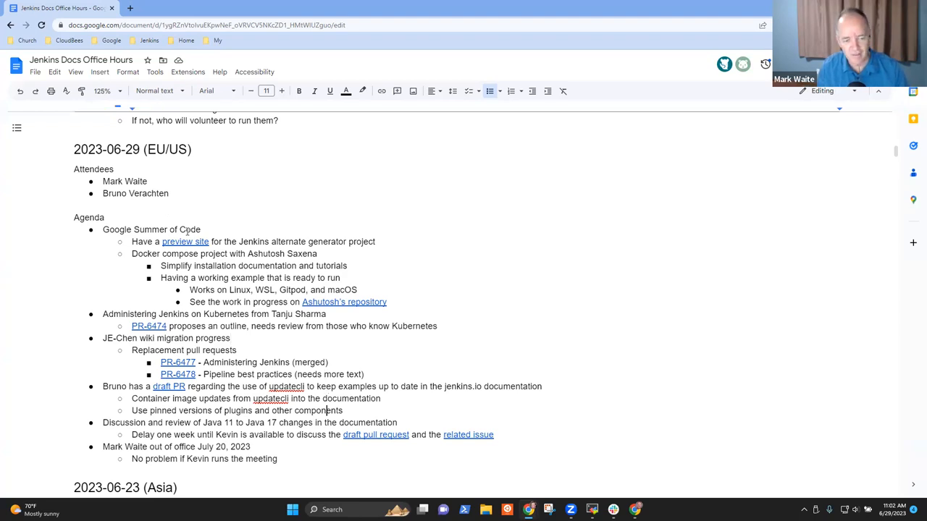
Open the alternate generator preview site from the 2023-06-29 agenda in a new tab.
triple_click(176, 446)
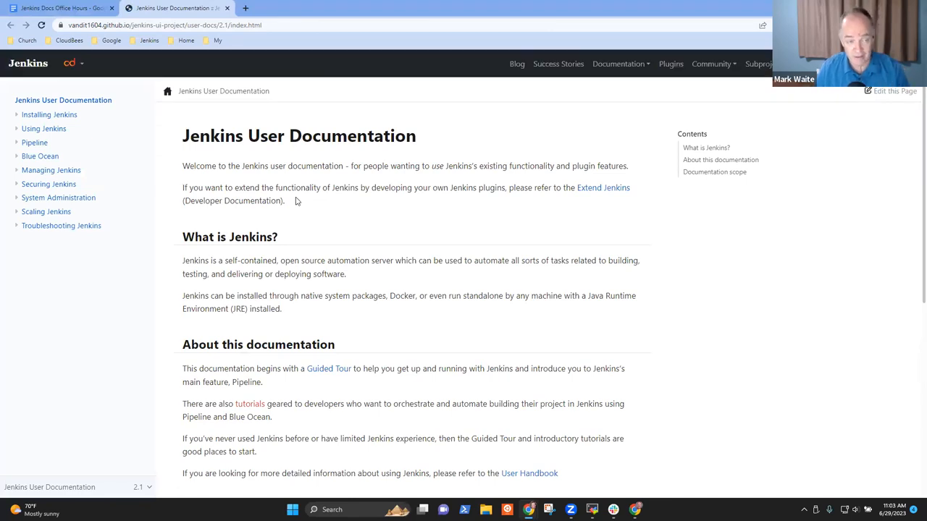
mouse_move(301, 200)
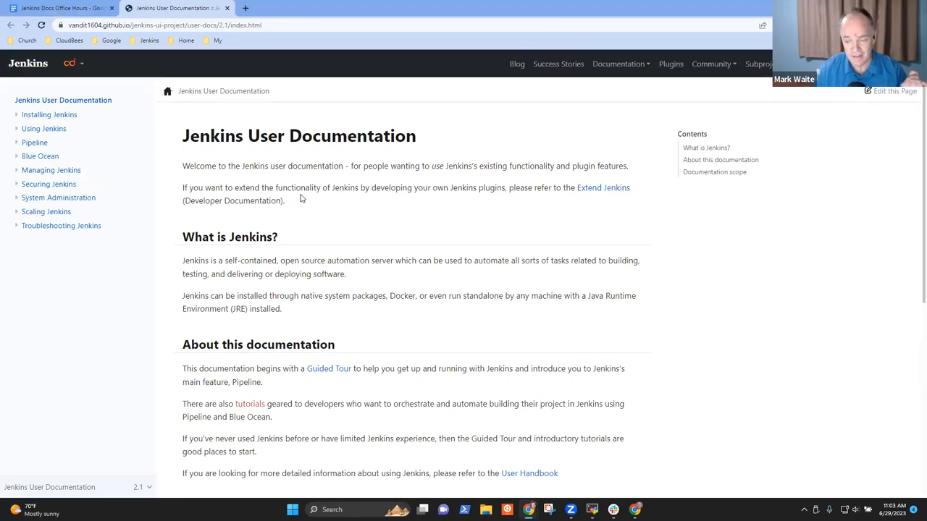
mouse_move(310, 194)
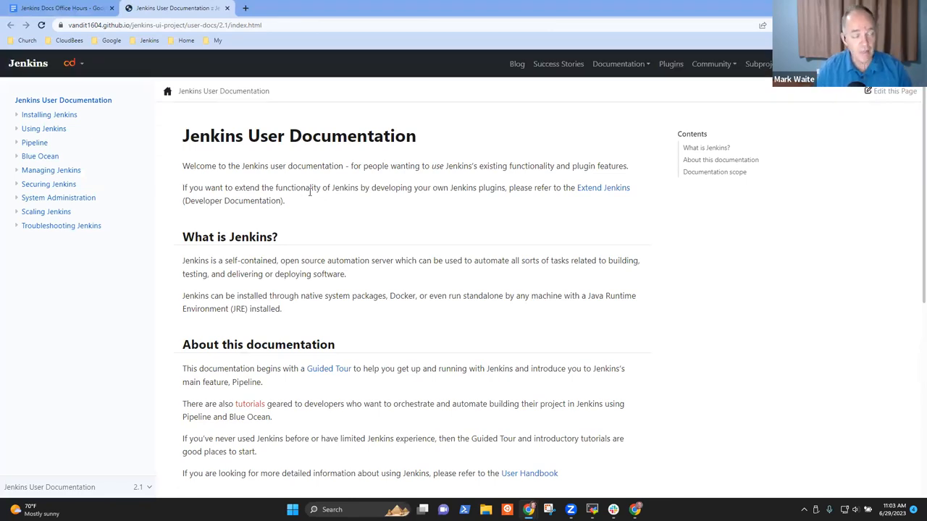
mouse_move(142, 81)
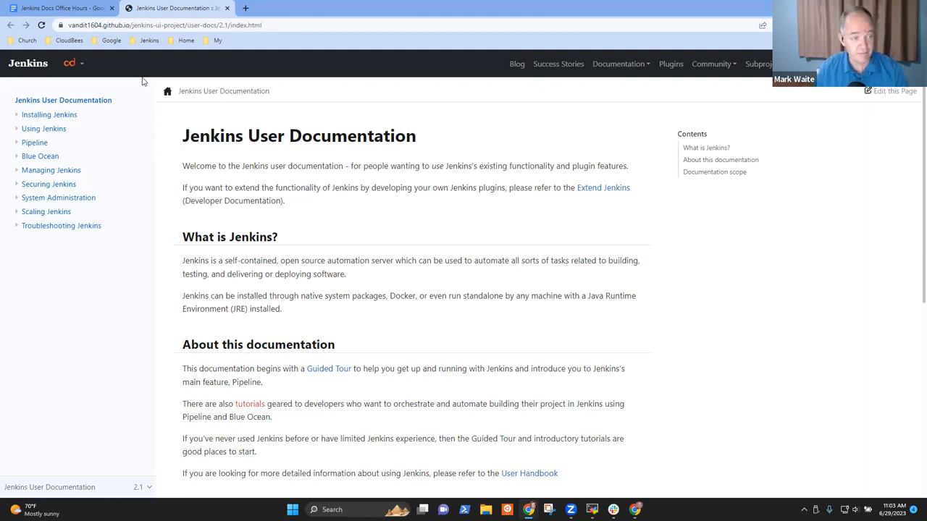
Browse the Troubleshooting, System Administration and Installing Jenkins chapters and read the Docker installation page.
left_click(61, 226)
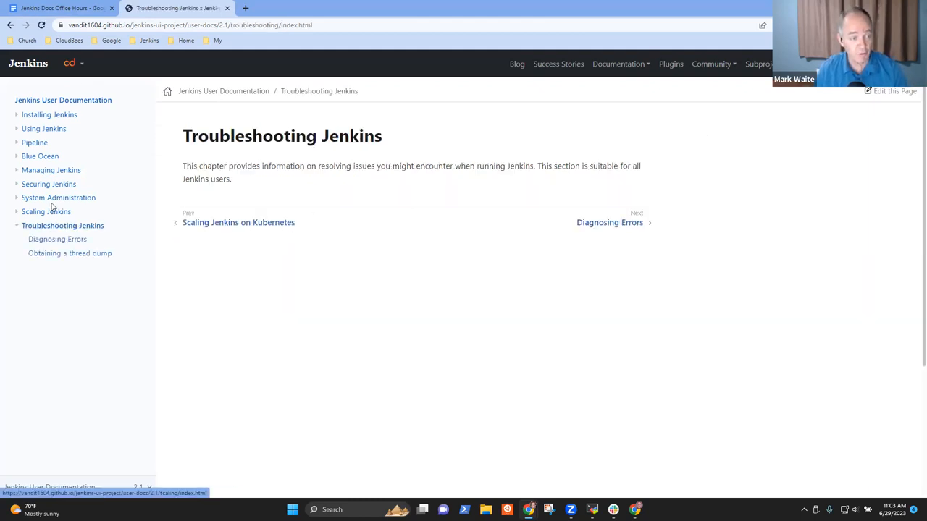
left_click(58, 197)
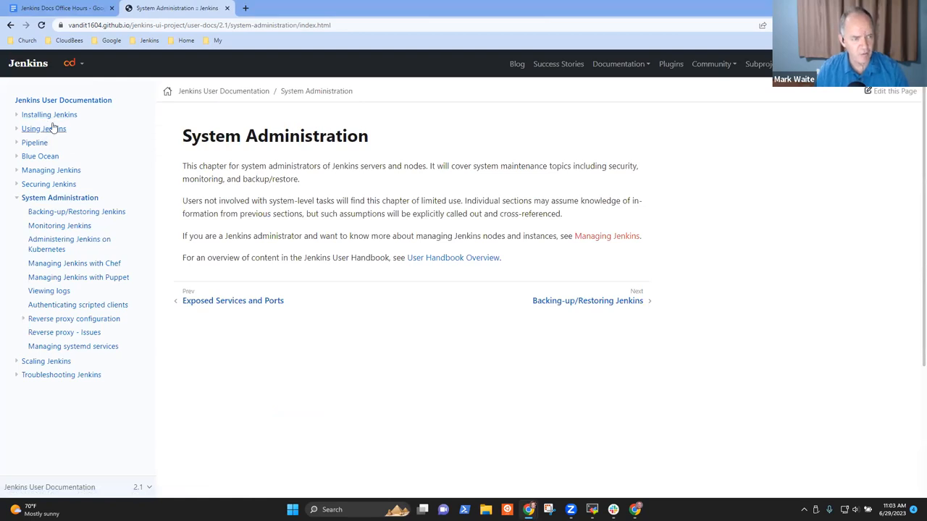
left_click(50, 115)
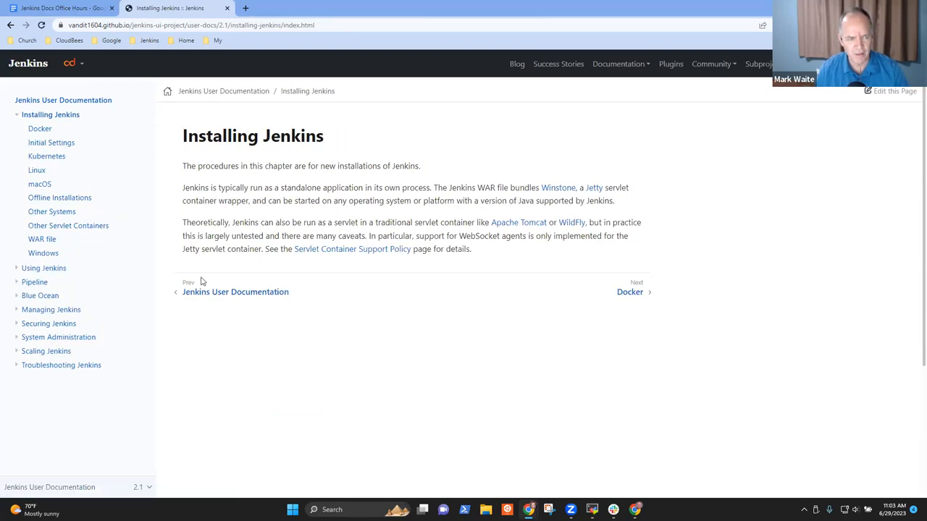
left_click(630, 292)
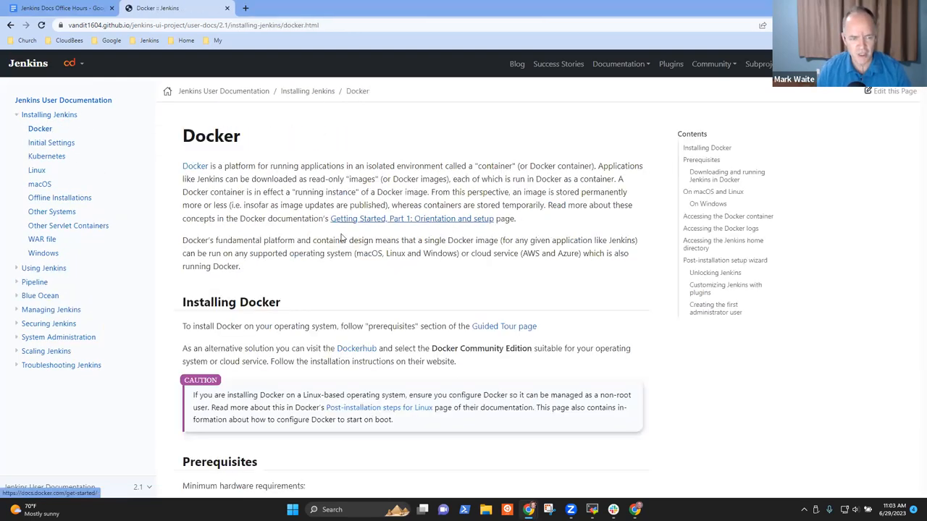
scroll("down", 3)
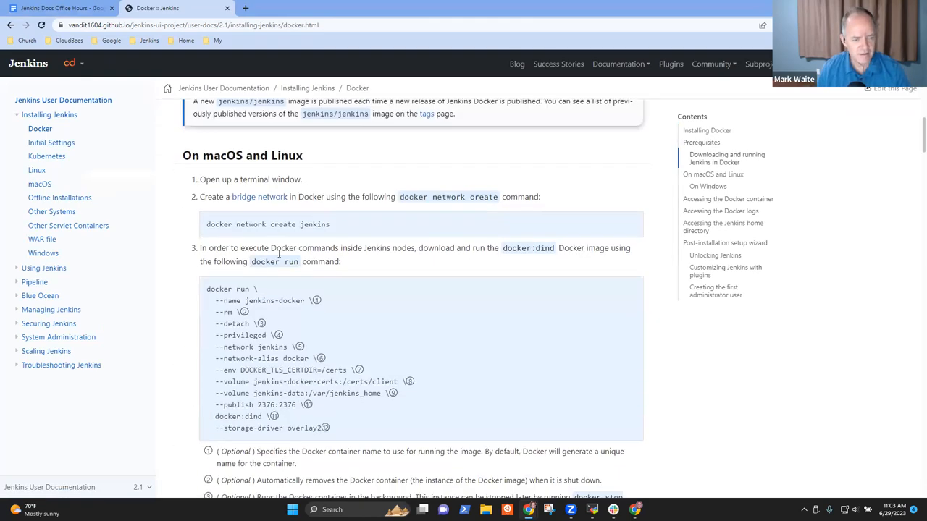
scroll("down", 3)
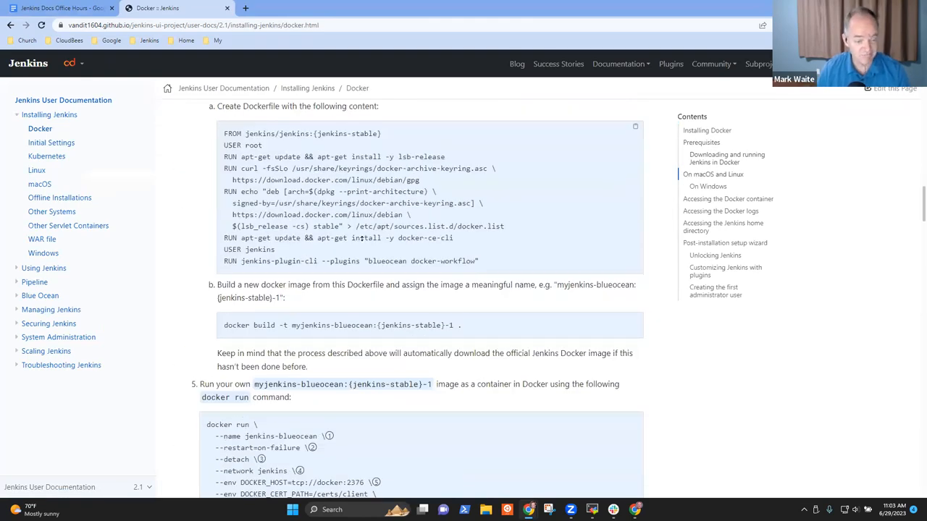
scroll("down", 3)
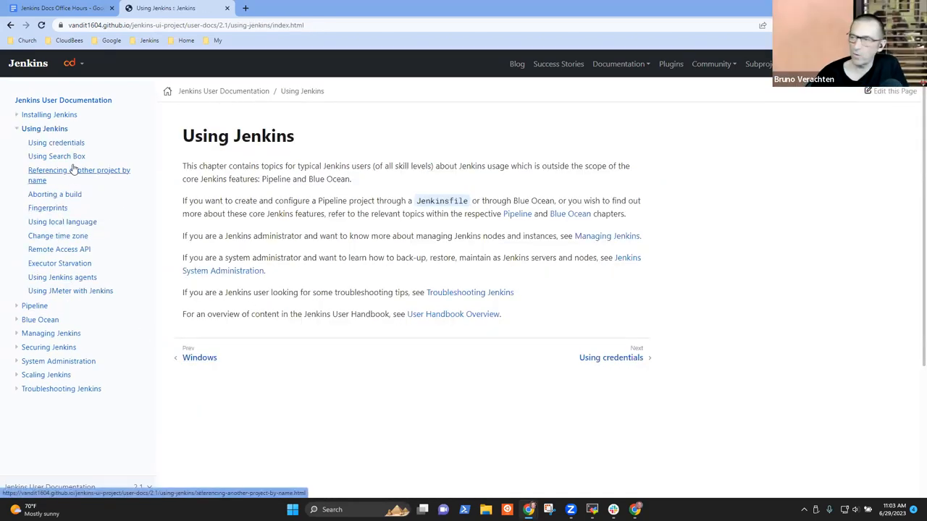
Review the Using Search Box and Aborting a build pages, then return to the agenda document.
left_click(57, 157)
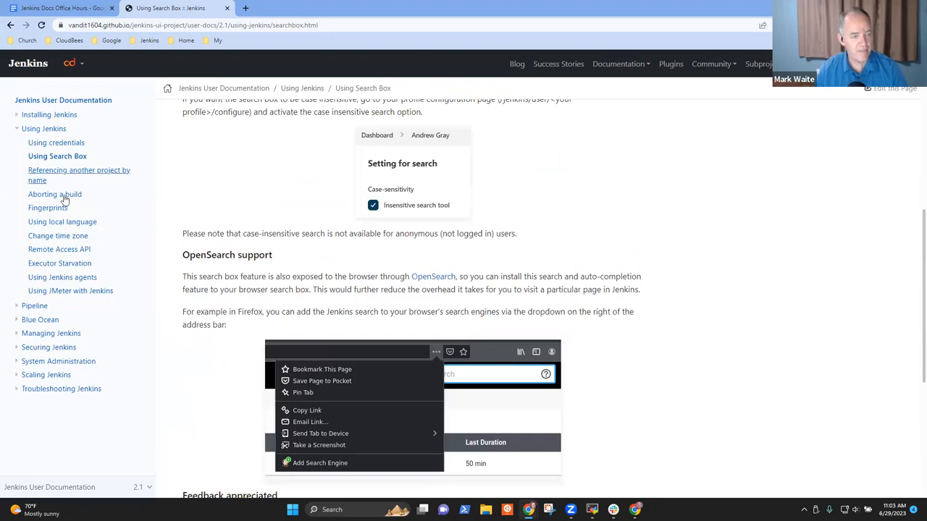
left_click(55, 194)
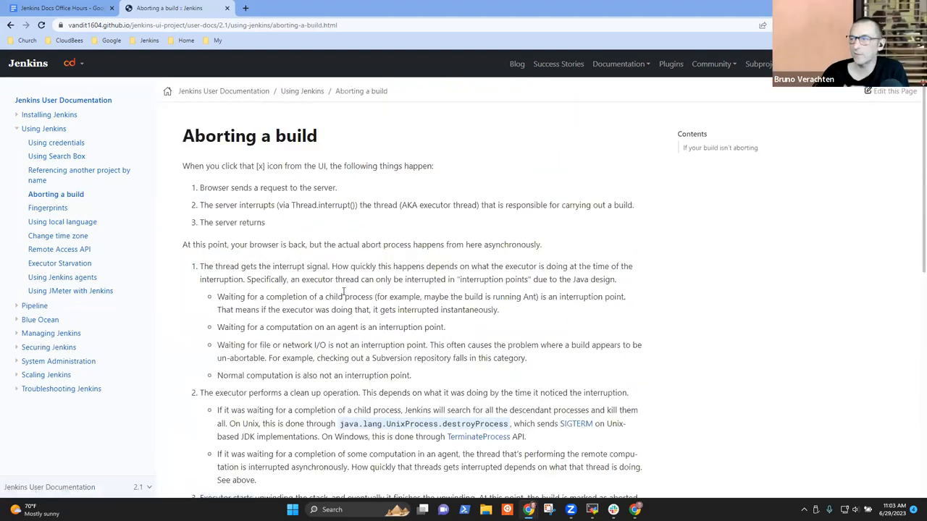
scroll("down", 3)
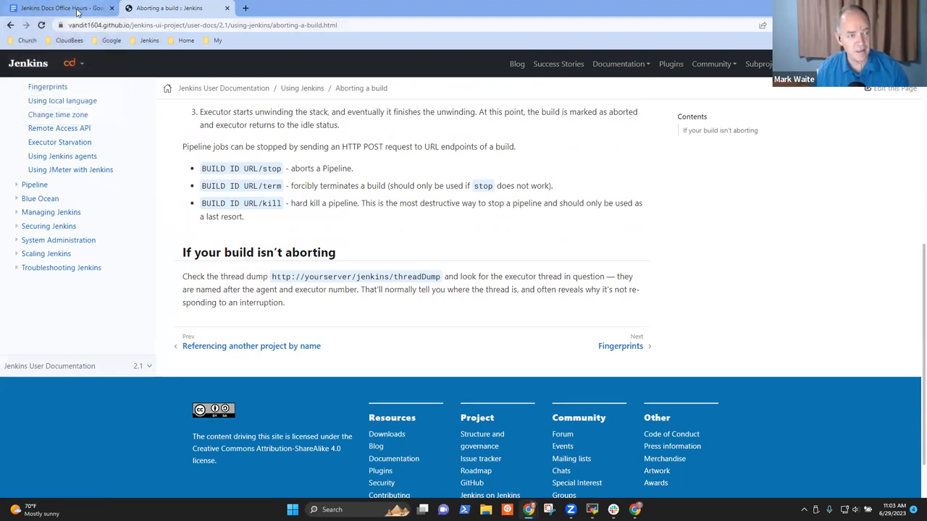
left_click(61, 8)
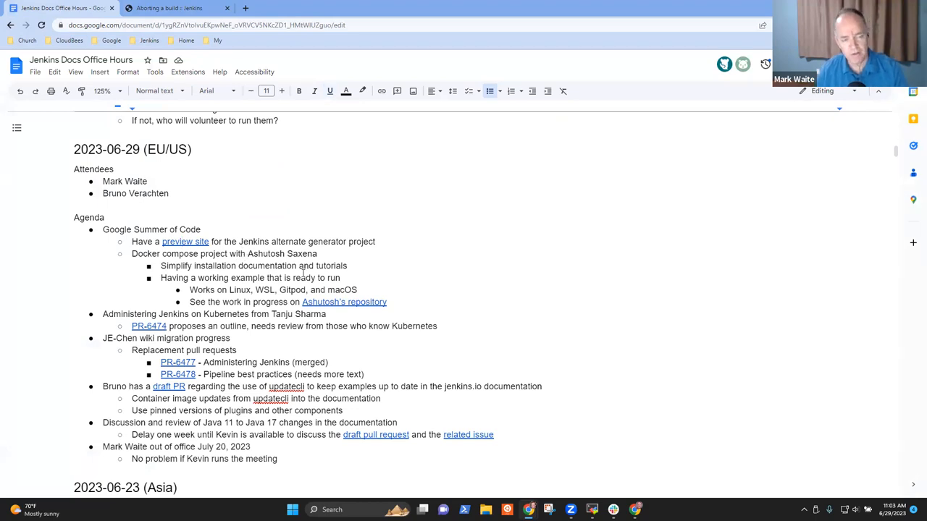
mouse_move(344, 302)
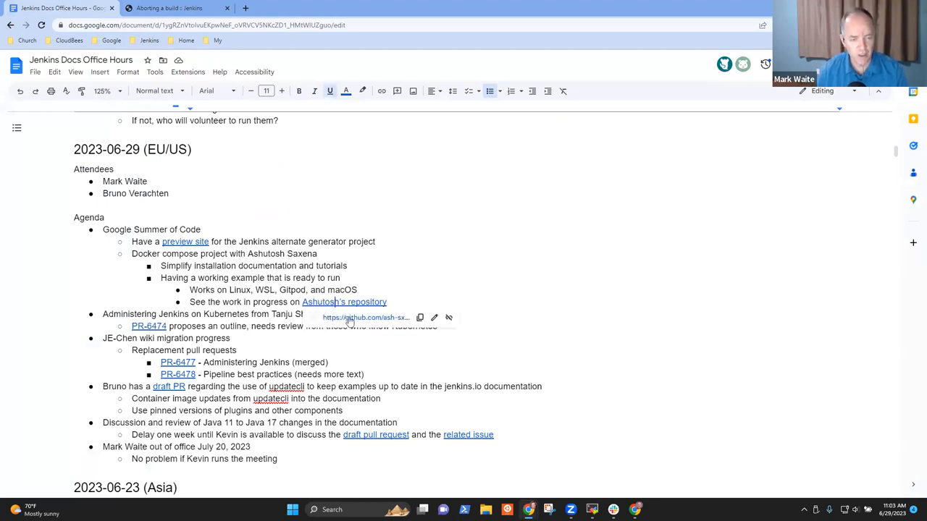
Follow the agenda link to Ashutosh's GSoC 2023 Docker-based quickstart repository on GitHub.
left_click(344, 303)
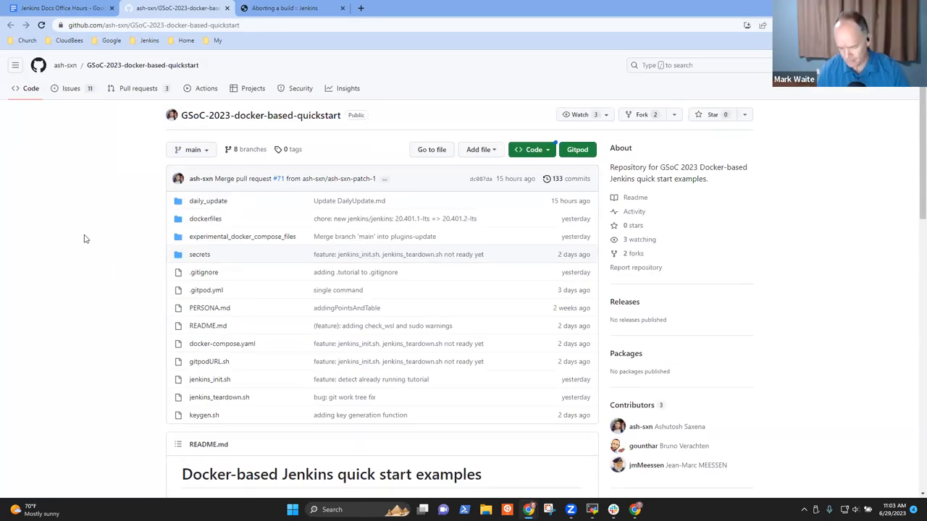
Enlarge the repository page and open the experimental_docker_compose_files folder.
key("ctrl+plus")
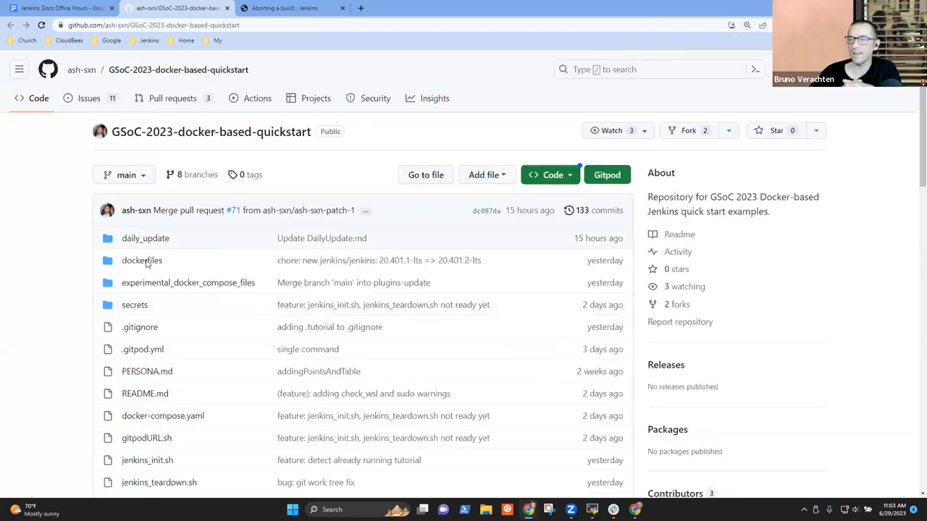
left_click(188, 282)
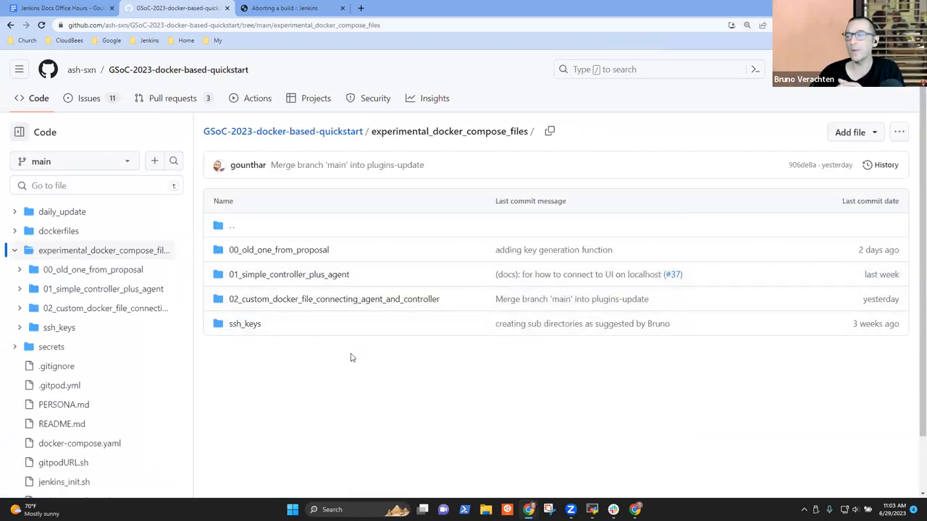
mouse_move(342, 369)
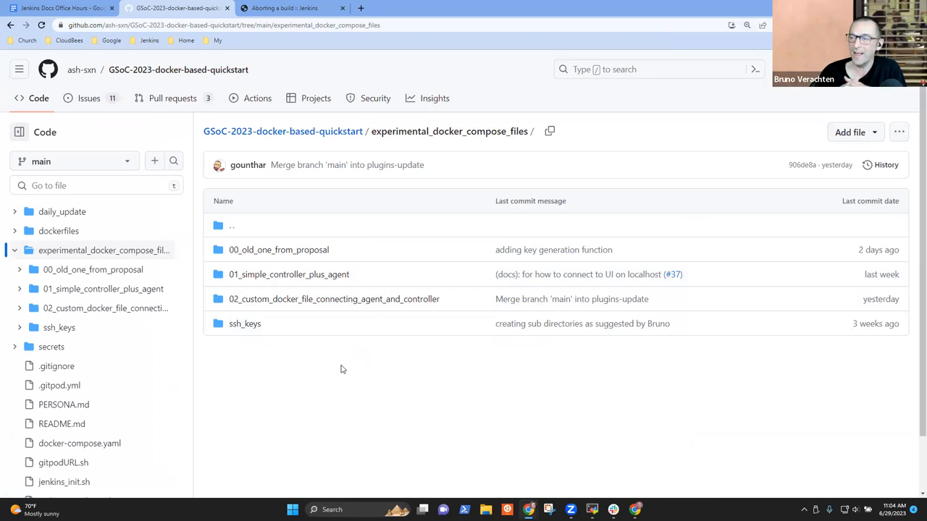
mouse_move(350, 332)
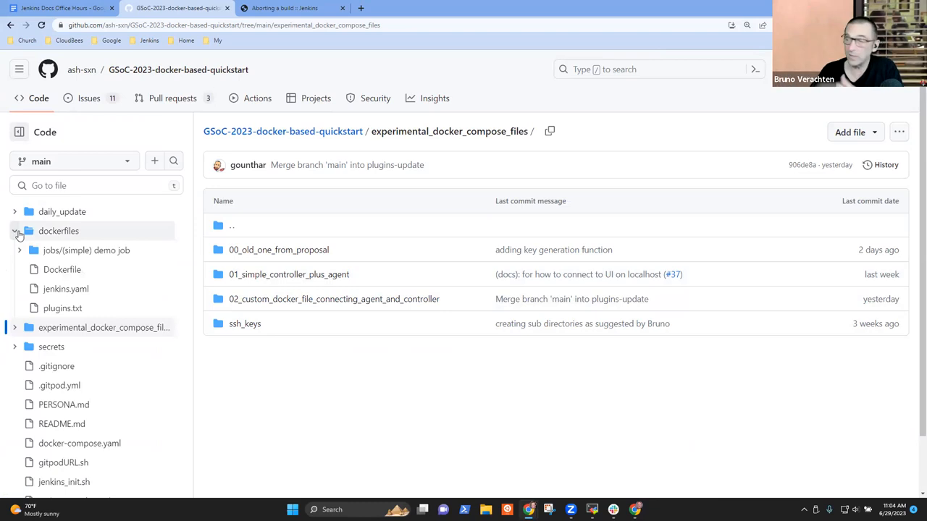
Expand dockerfiles and the (simple) demo job folder in the file tree.
left_click(20, 249)
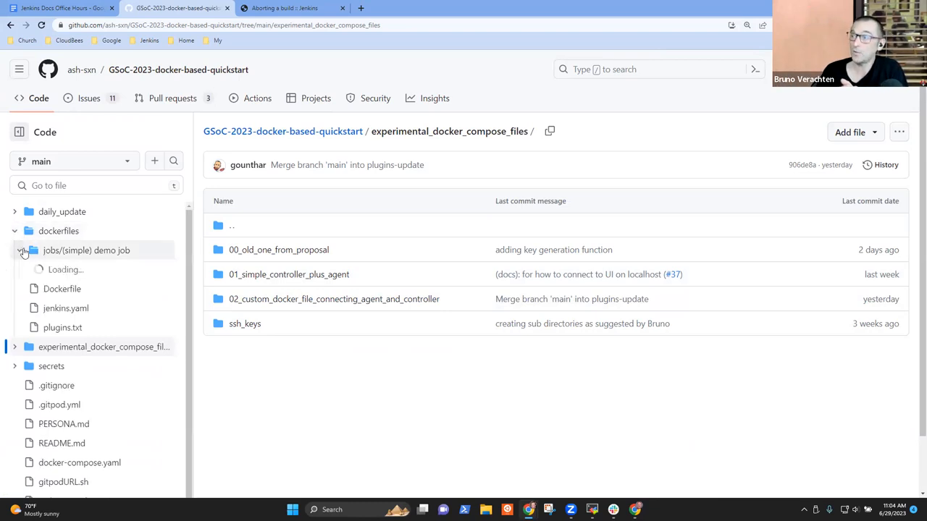
left_click(21, 249)
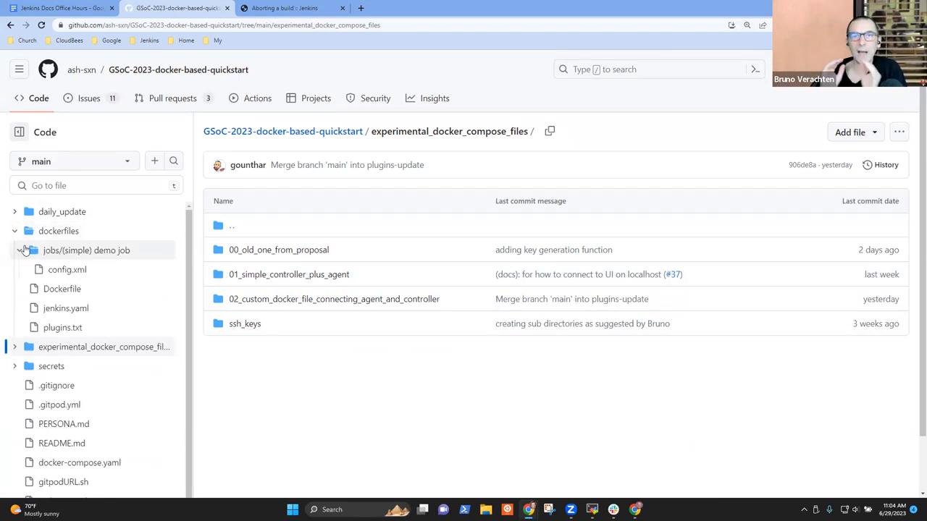
left_click(87, 249)
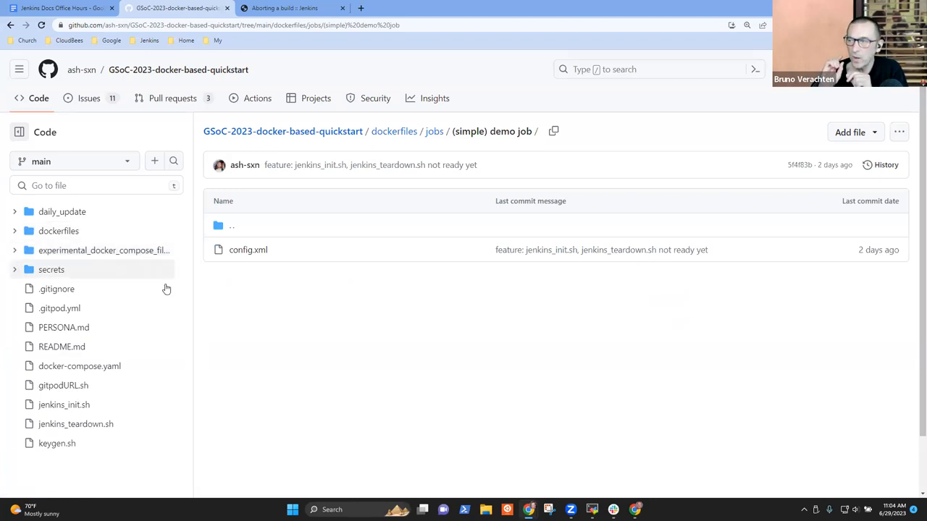
left_click(105, 249)
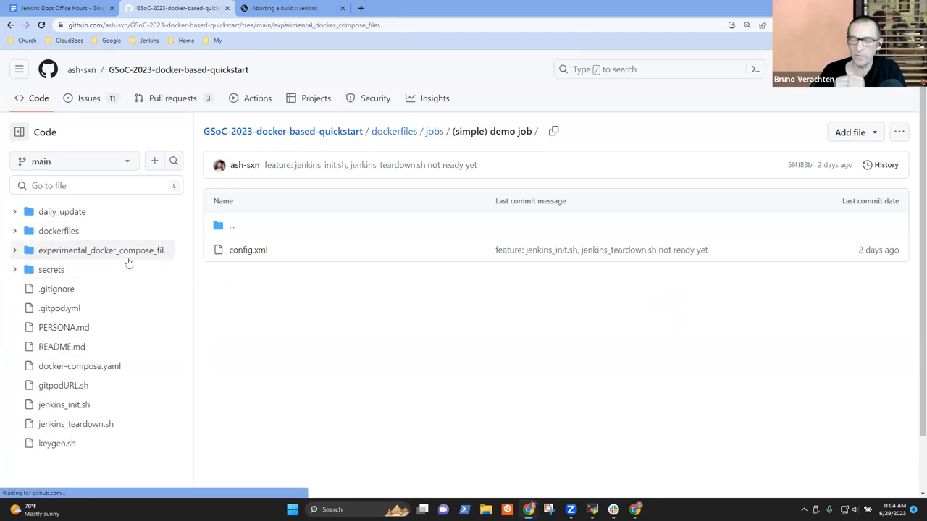
left_click(104, 249)
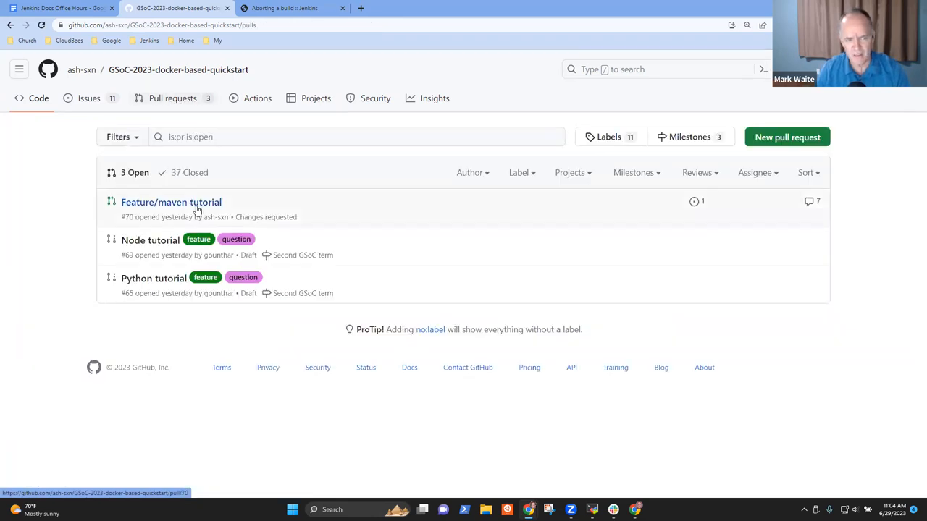
left_click(171, 203)
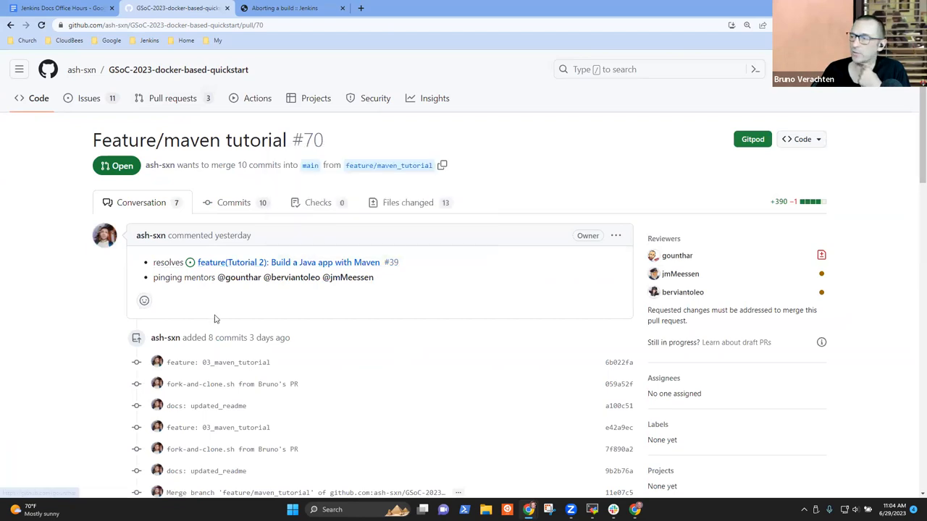
scroll("down", 3)
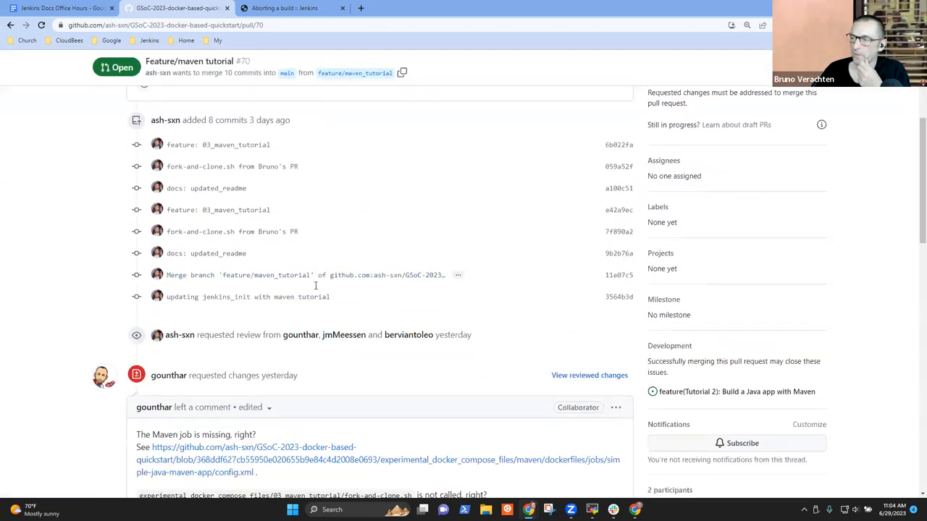
scroll("down", 3)
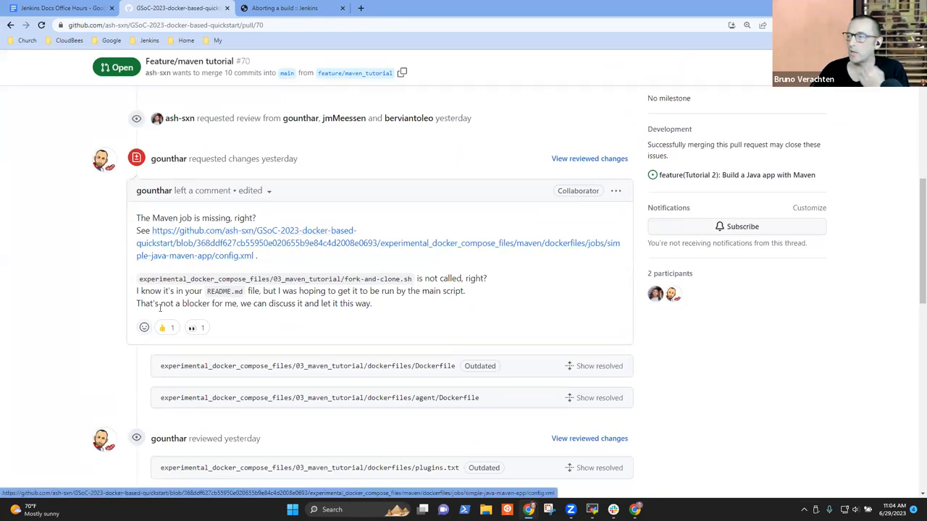
scroll("down", 3)
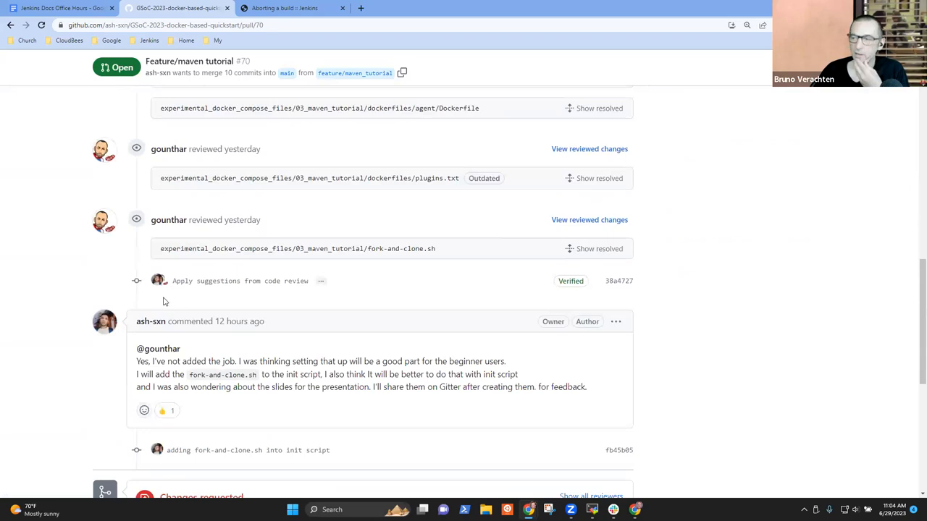
scroll("down", 3)
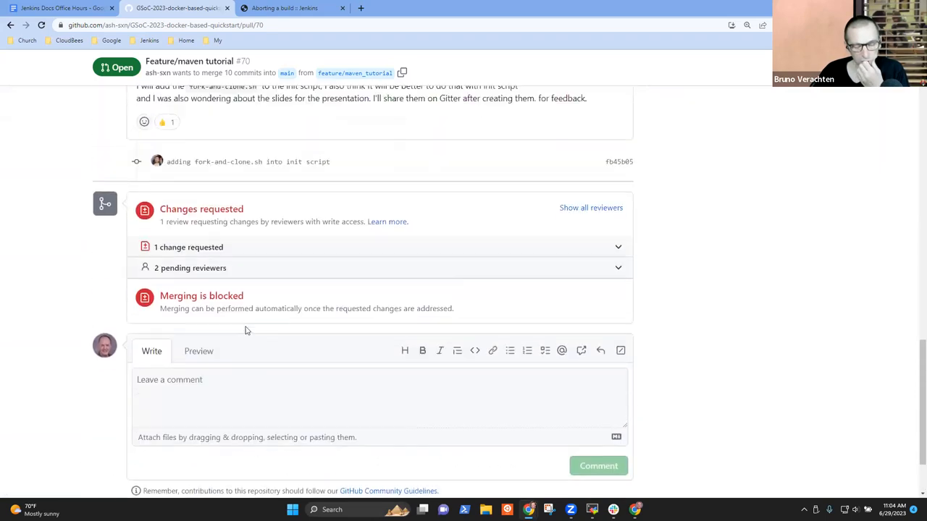
scroll("up", 3)
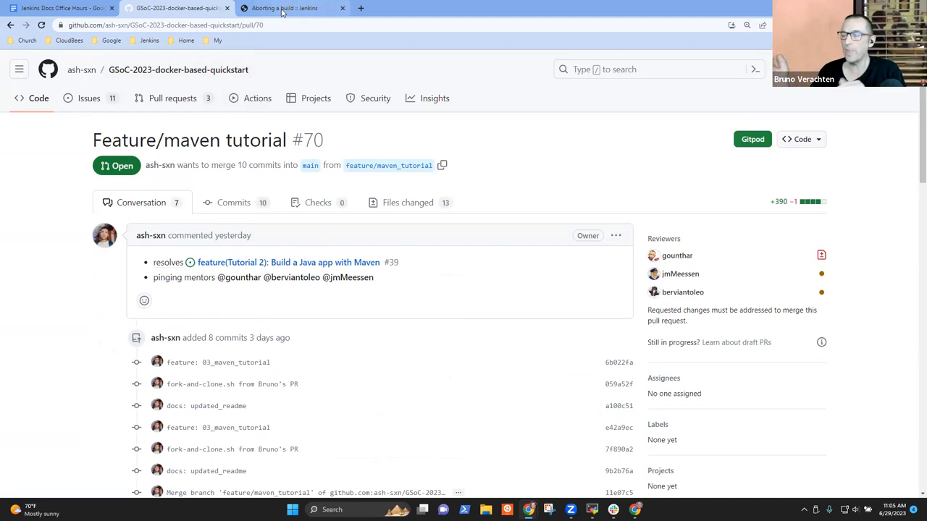
mouse_move(283, 9)
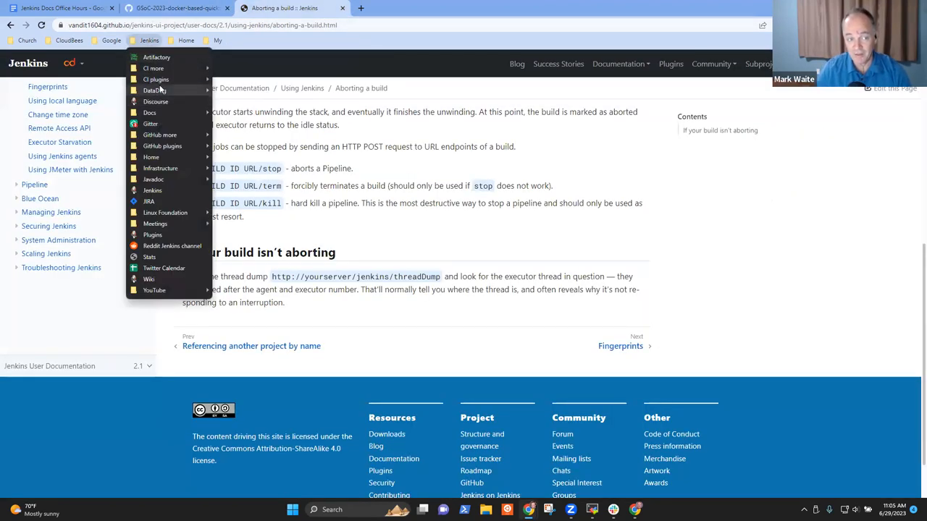
Navigate jenkins.io to the Build a Java app with Maven tutorial's Run Jenkins in Docker section.
left_click(152, 189)
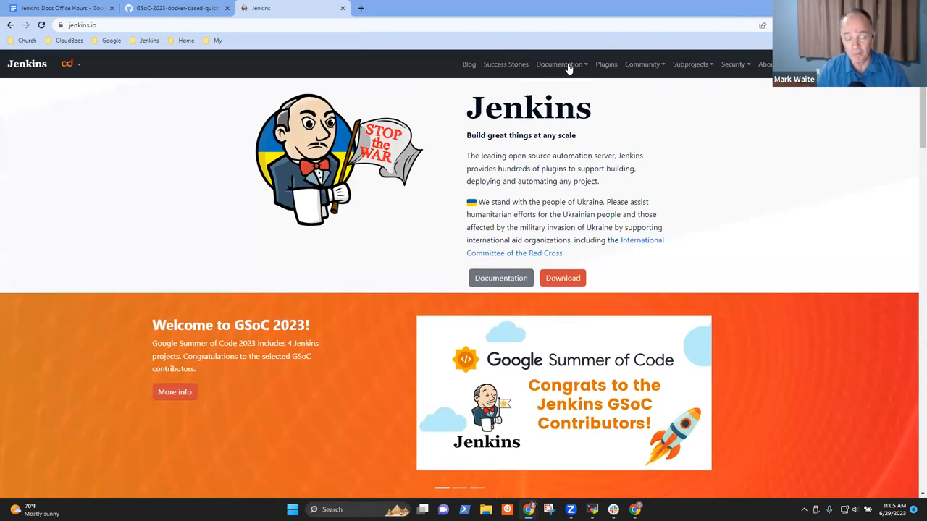
left_click(559, 64)
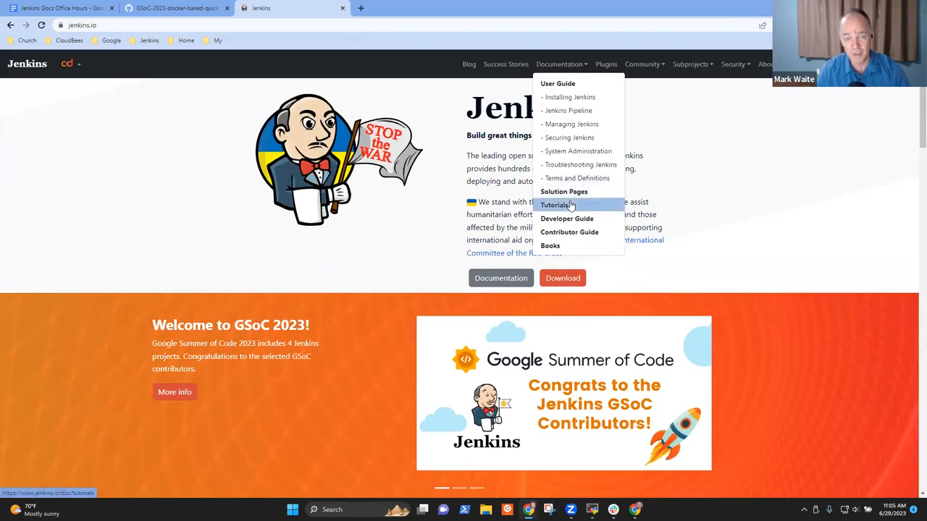
left_click(556, 206)
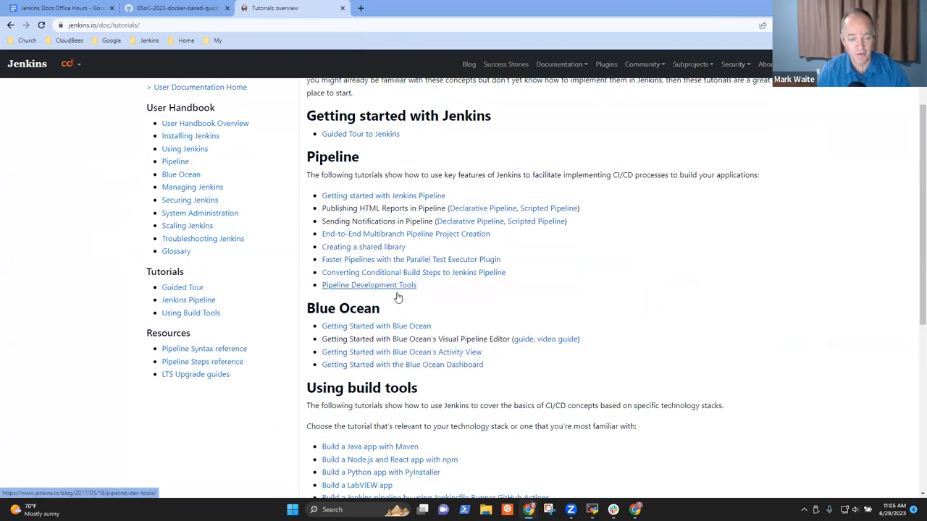
left_click(369, 303)
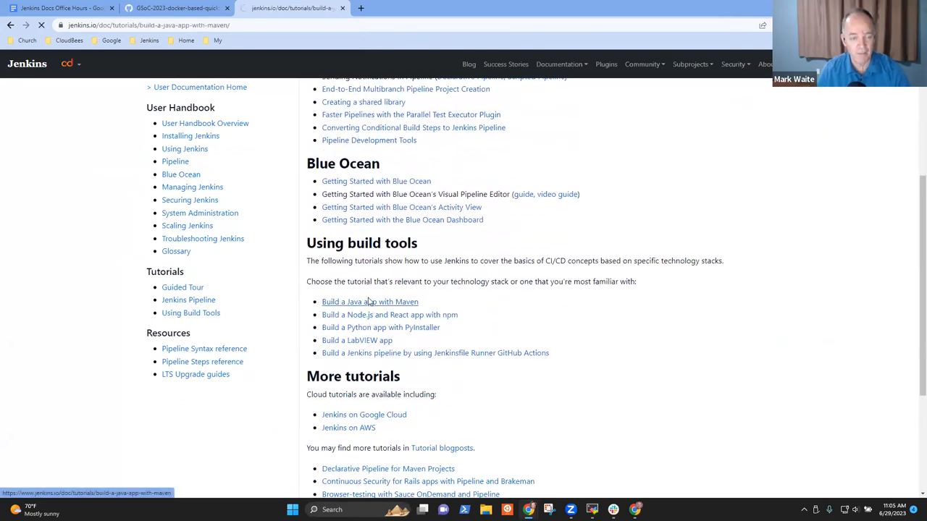
left_click(370, 301)
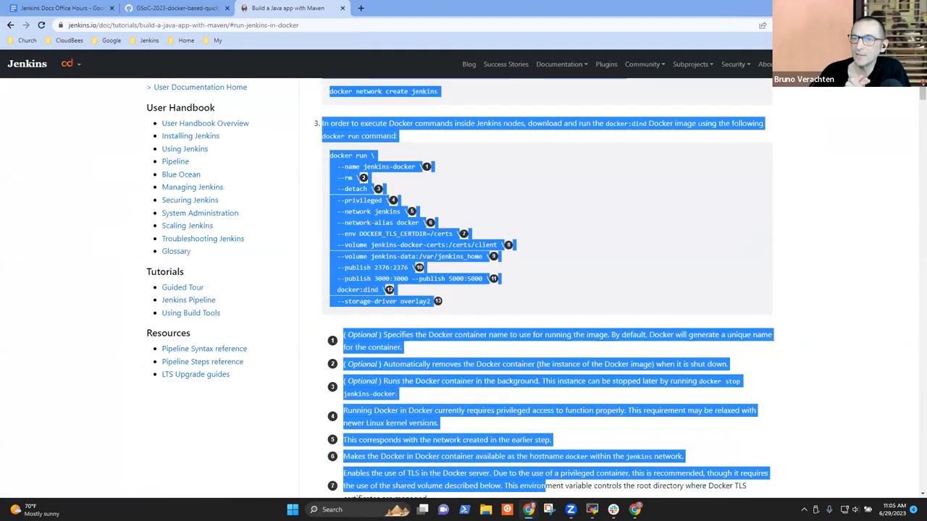
Read the Docker setup steps, select 'Run a docker:dind Docker image', and return to the Feature/maven PR.
scroll("down", 3)
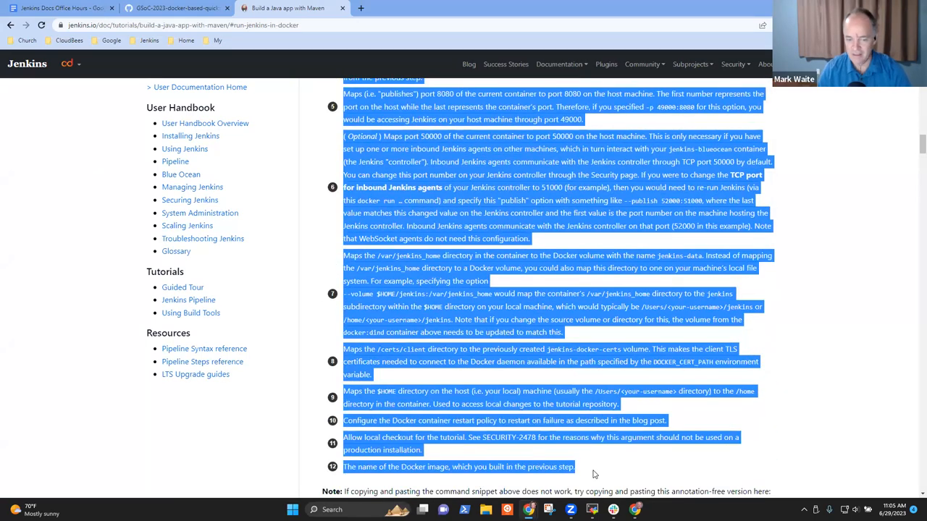
scroll("down", 3)
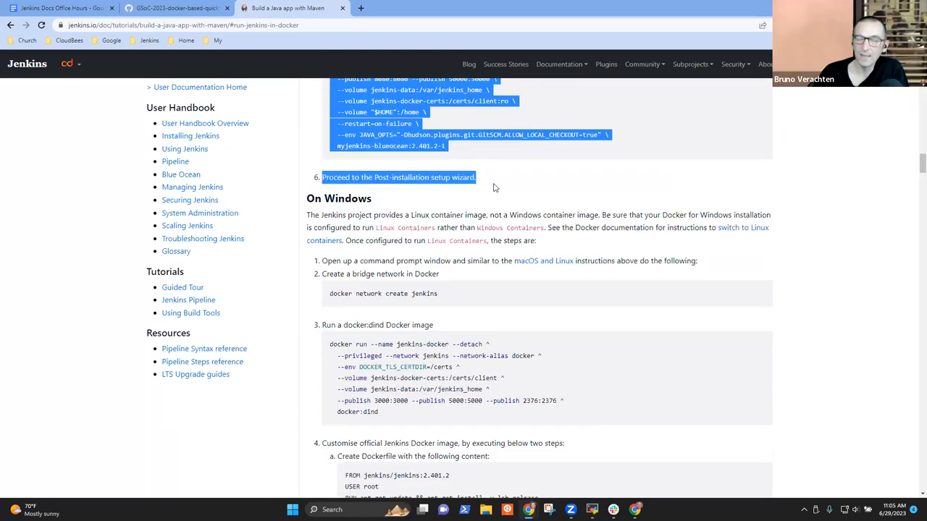
left_click(498, 189)
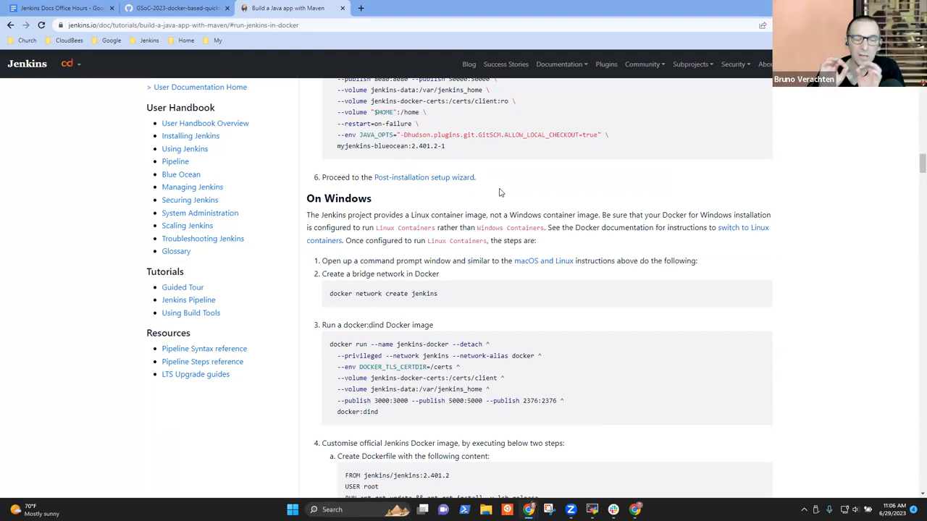
mouse_move(866, 272)
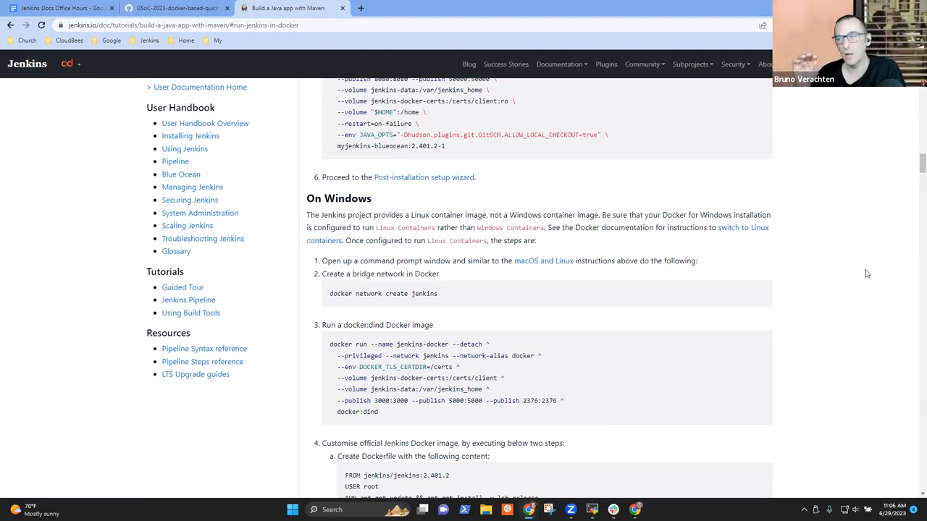
scroll("up", 3)
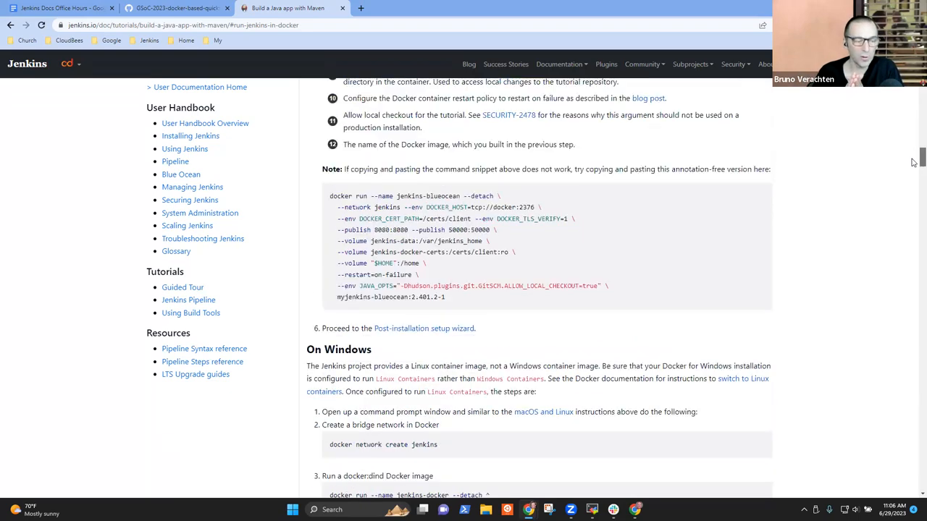
scroll("up", 3)
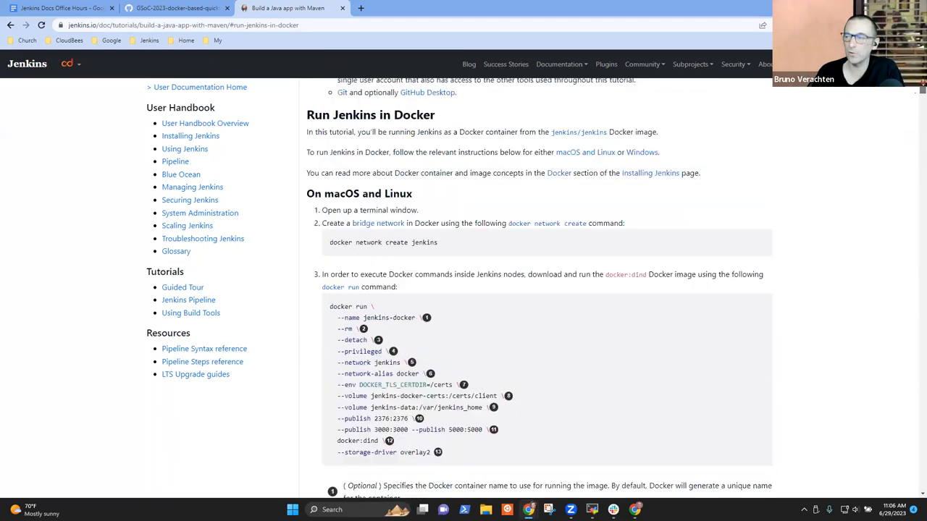
scroll("up", 3)
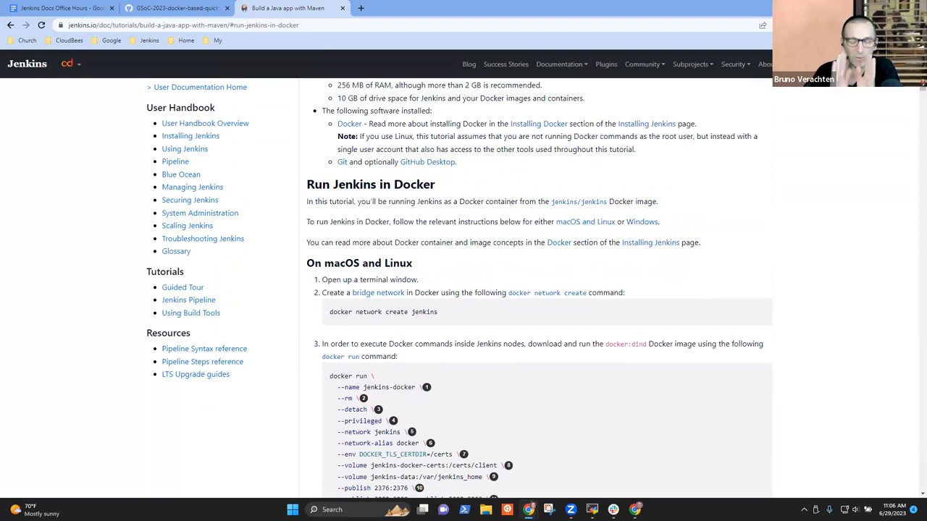
mouse_move(463, 218)
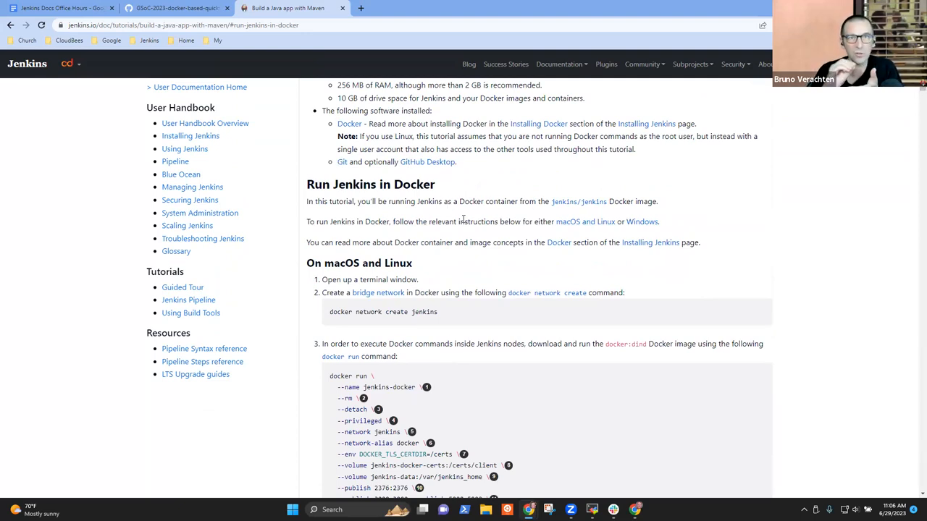
mouse_move(585, 221)
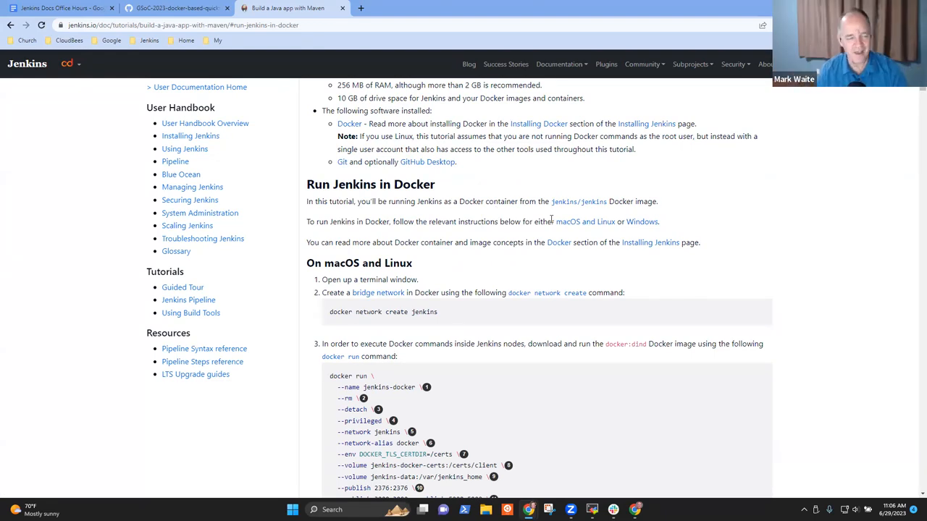
mouse_move(243, 278)
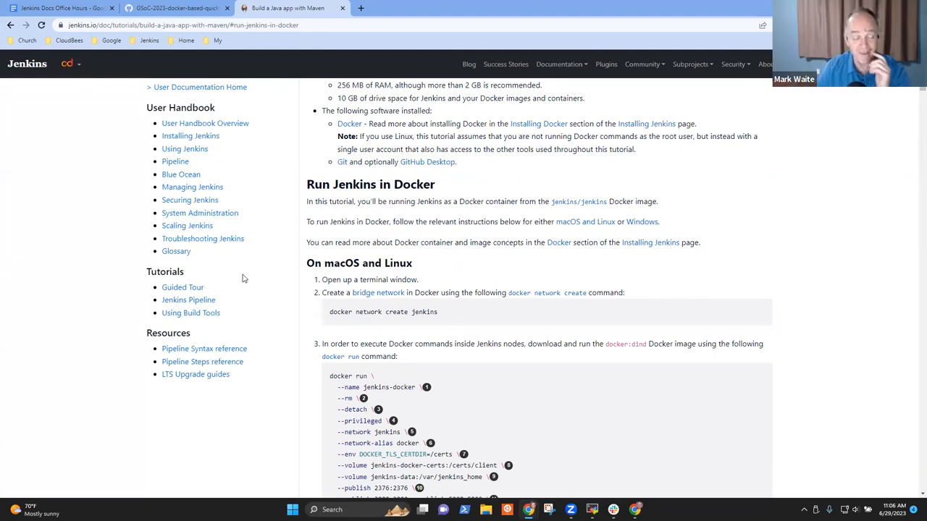
mouse_move(446, 187)
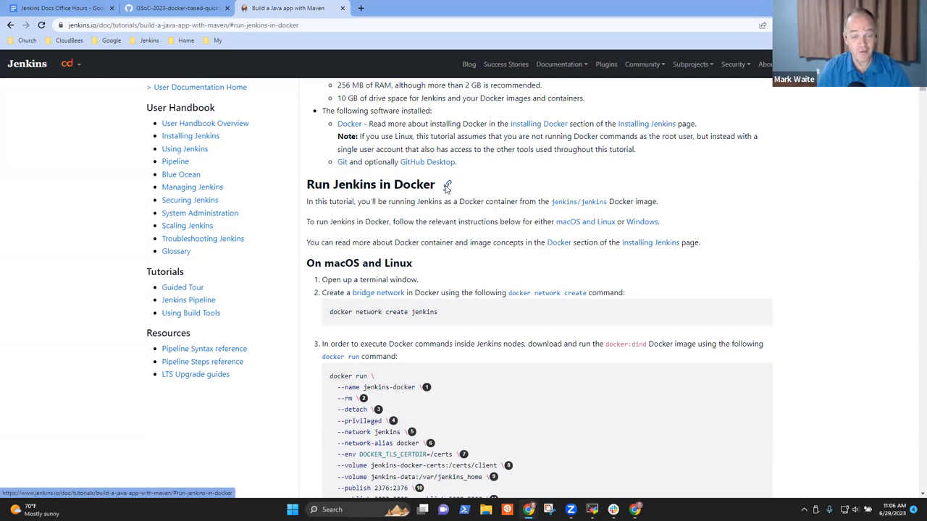
scroll("down", 3)
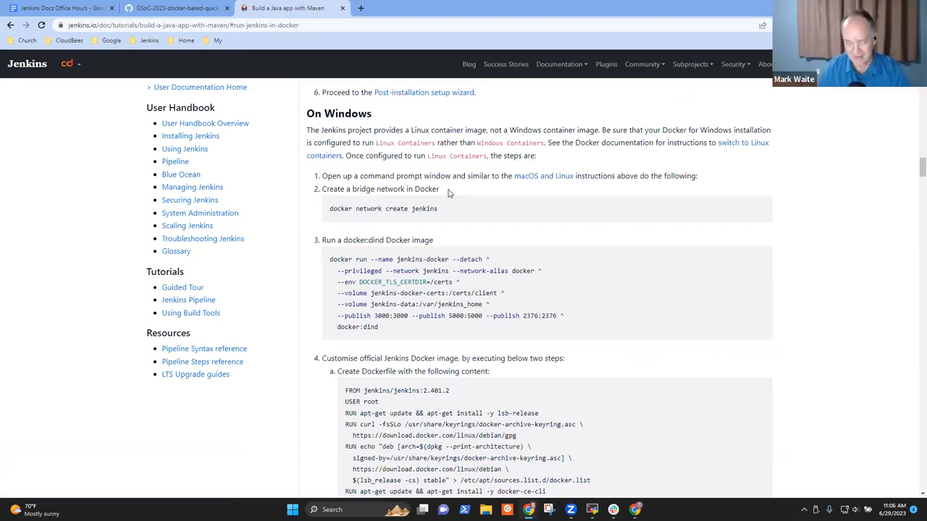
left_click_drag(332, 240, 434, 240)
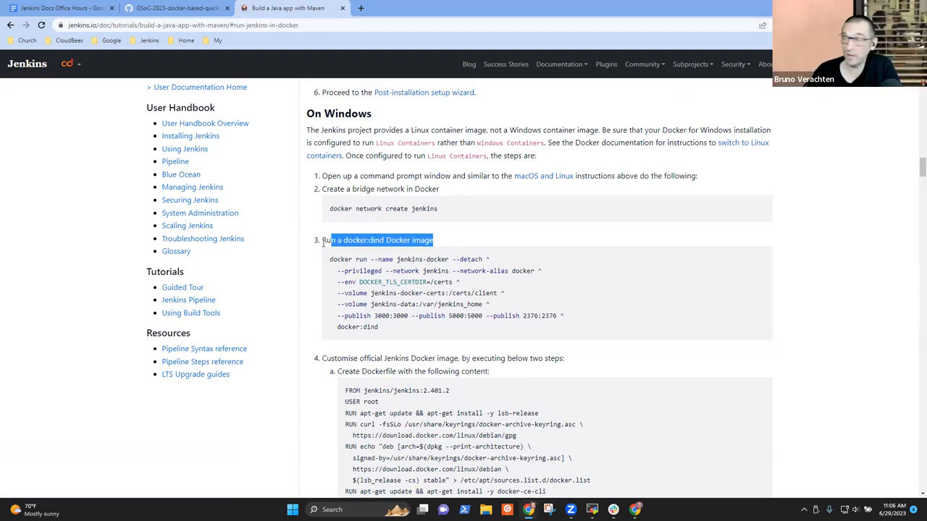
left_click(176, 9)
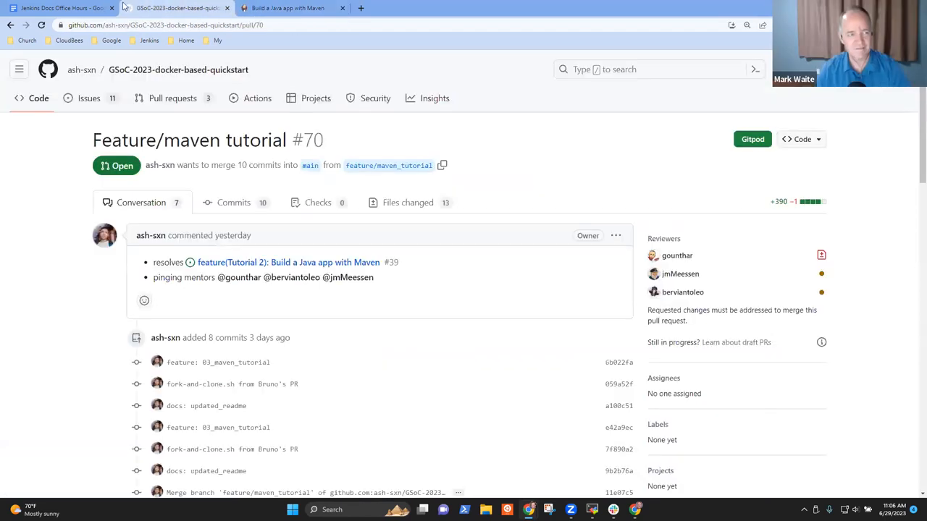
Switch back to the Jenkins Docs Office Hours agenda tab.
left_click(58, 8)
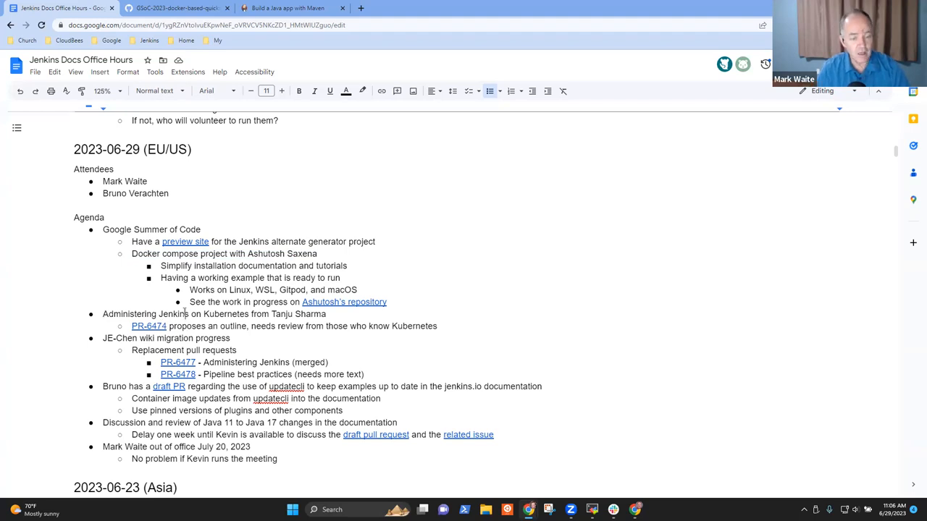
Open PR-6474 on administering Jenkins on Kubernetes from the agenda, then return to the Maven tutorial tab.
double_click(299, 313)
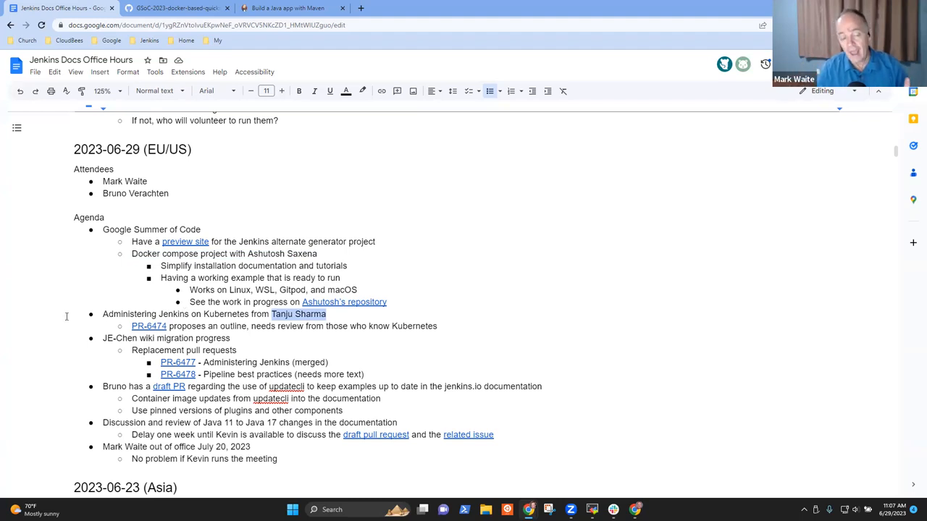
mouse_move(148, 326)
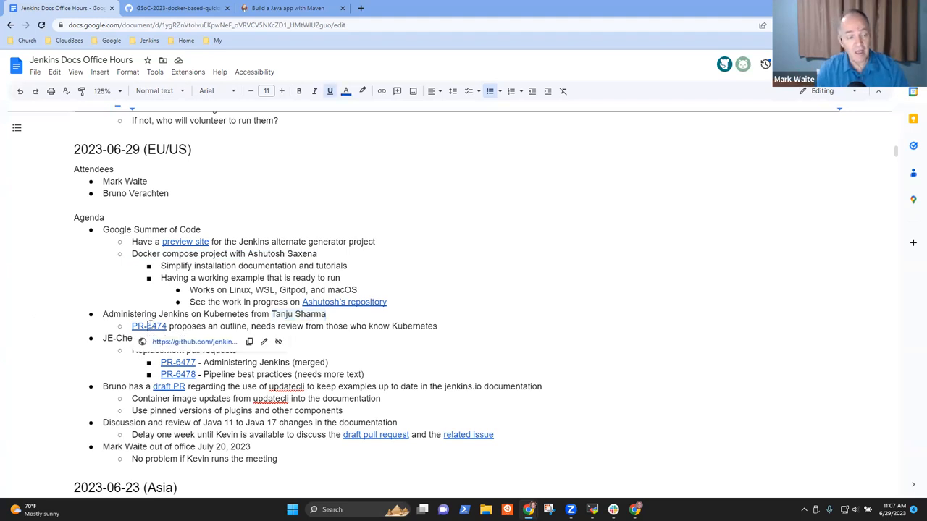
left_click(147, 326)
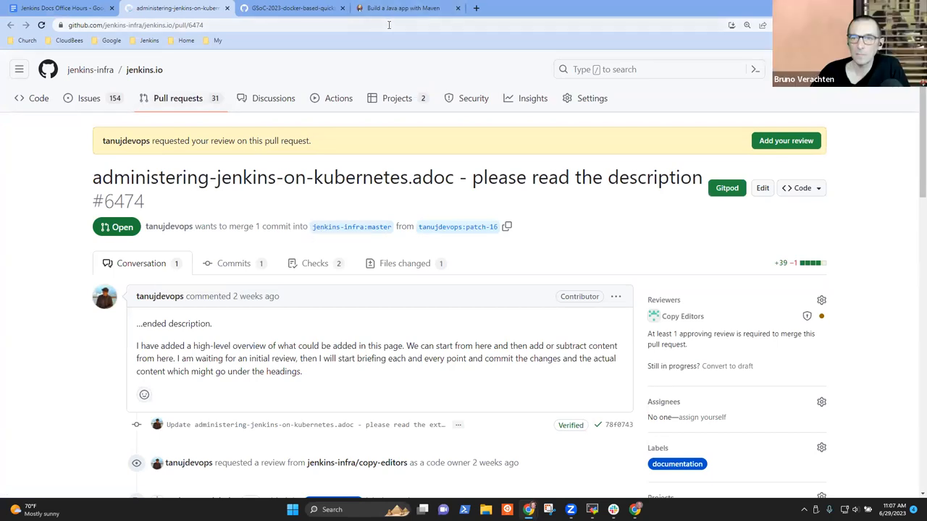
mouse_move(441, 240)
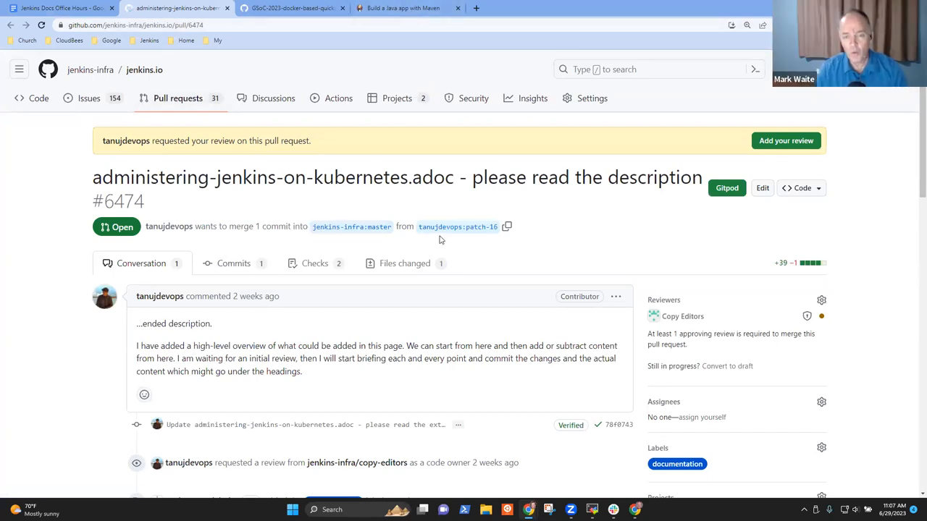
left_click(406, 9)
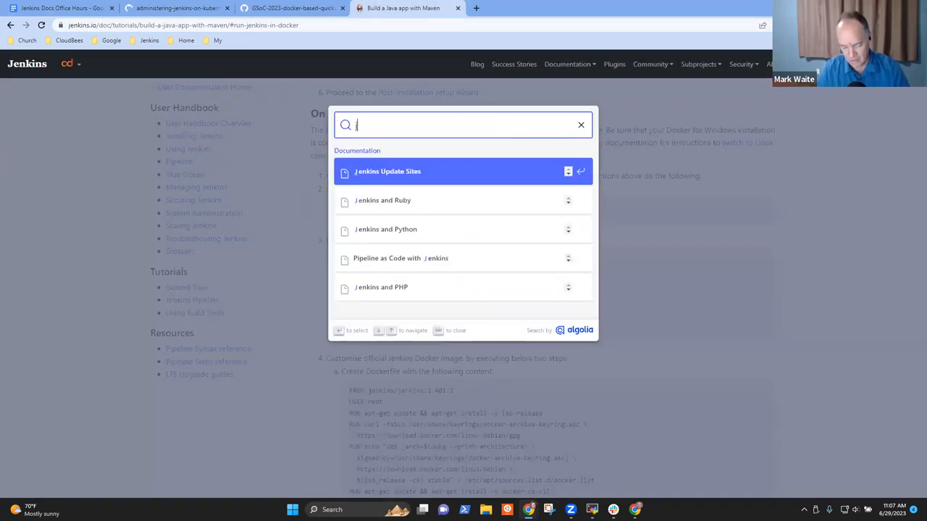
Search the docs for 'jenkins on kubernetes', open the Administering Jenkins on Kubernetes stub, and return to PR #6474.
type("jenkins on k")
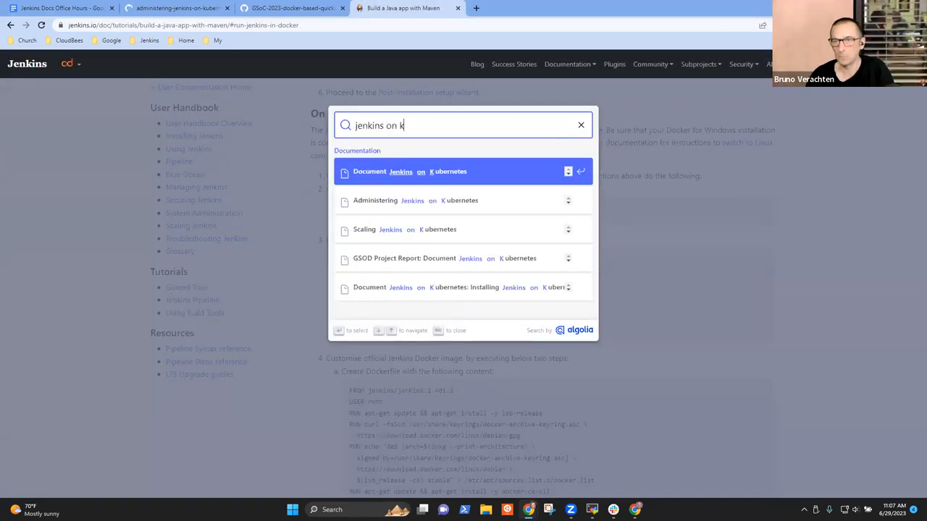
type("ubernetes")
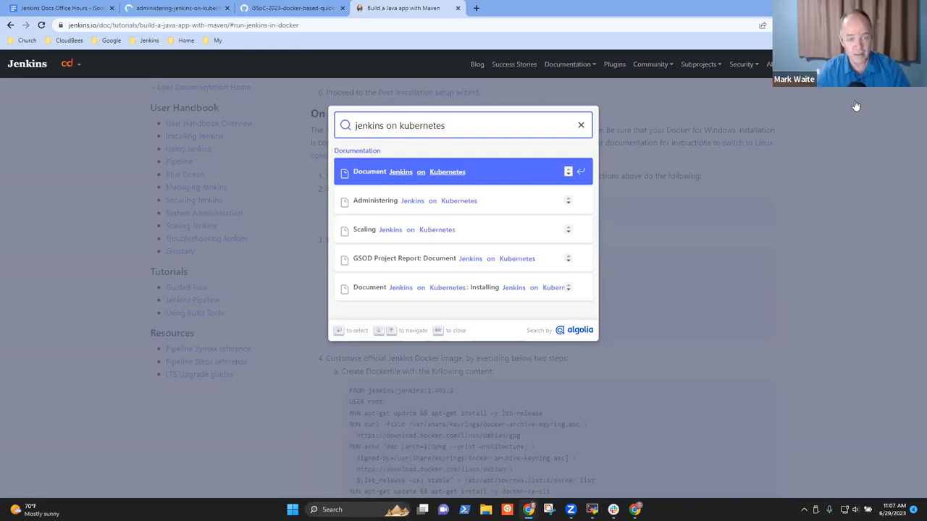
left_click(400, 171)
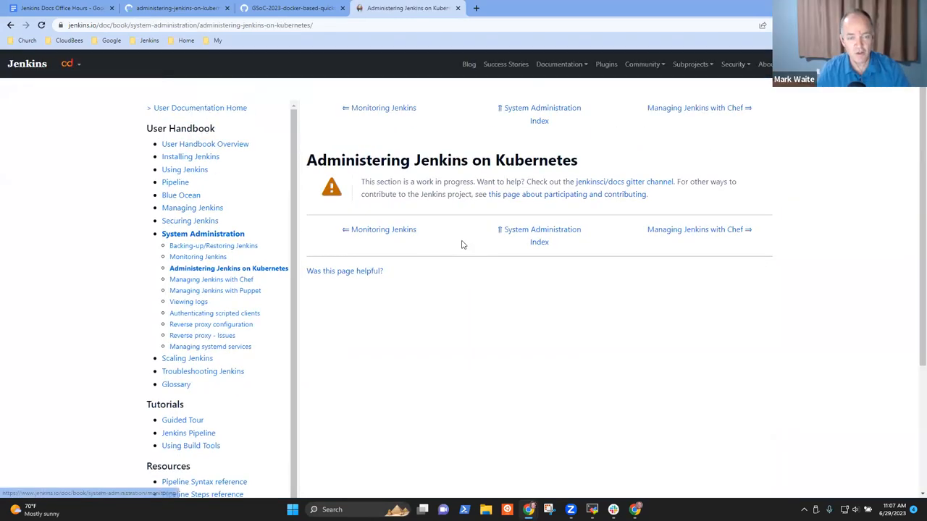
mouse_move(382, 229)
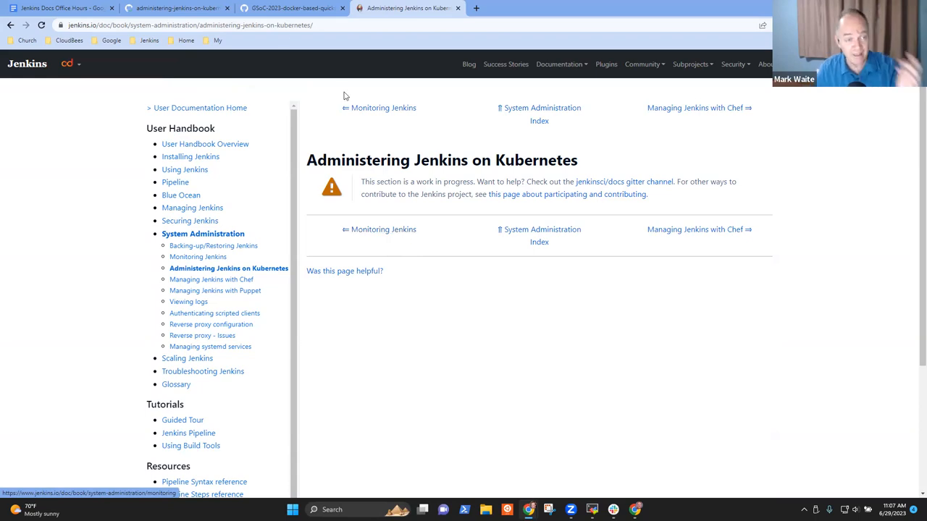
left_click(176, 8)
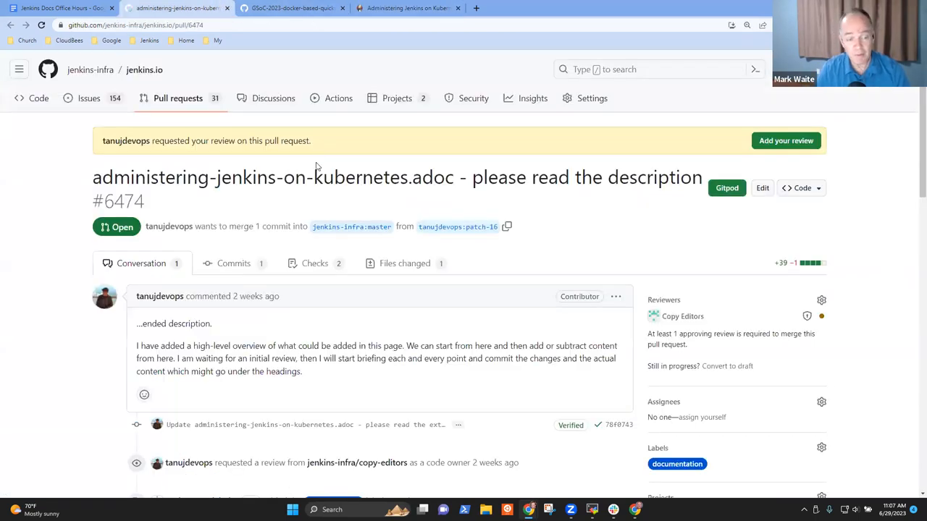
mouse_move(304, 283)
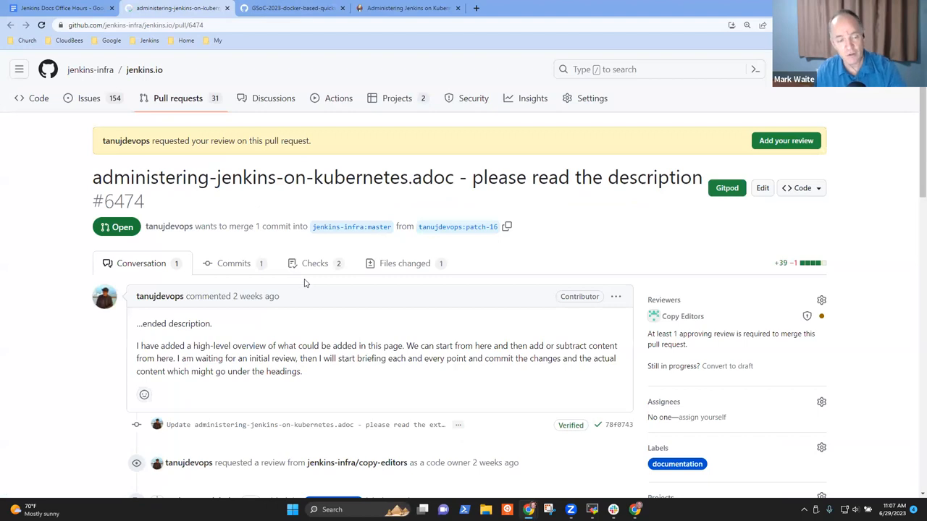
Read through PR #6474's conversation and open its Netlify preview deployment.
scroll("down", 3)
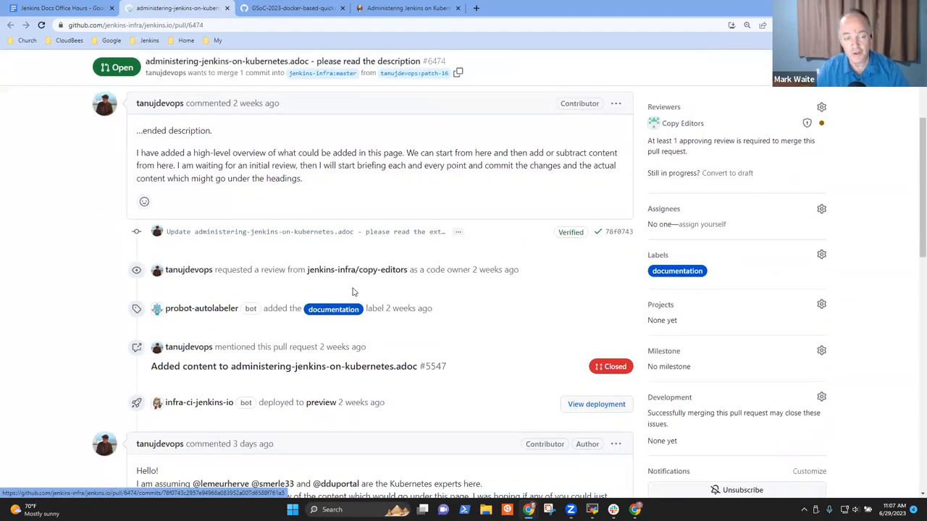
scroll("down", 3)
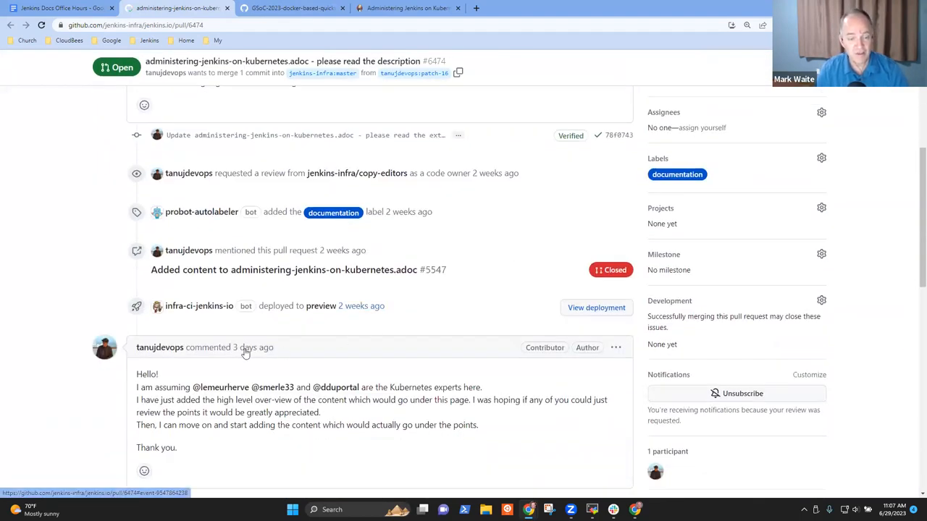
scroll("down", 3)
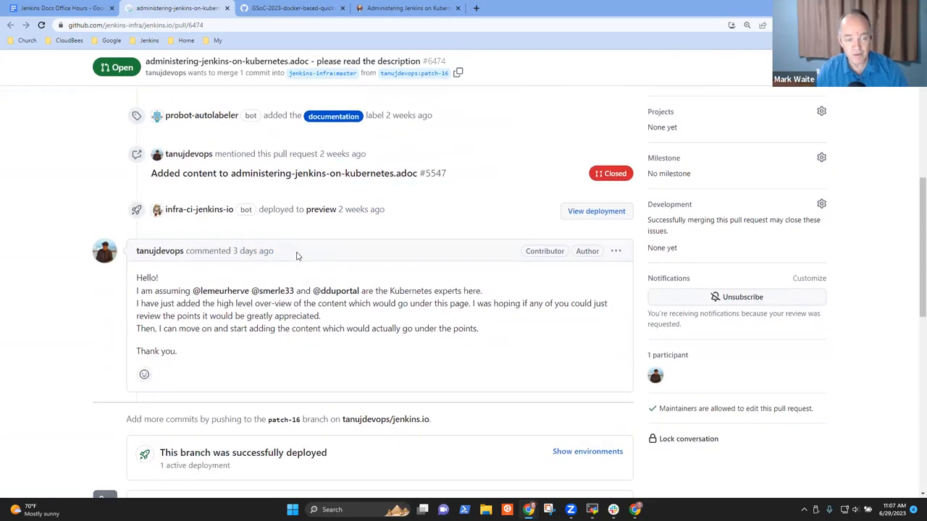
mouse_move(498, 294)
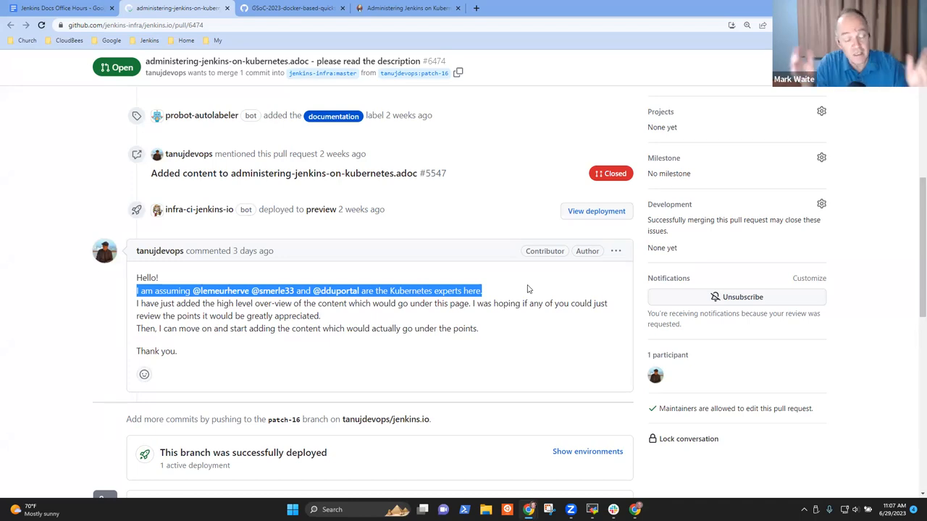
mouse_move(466, 342)
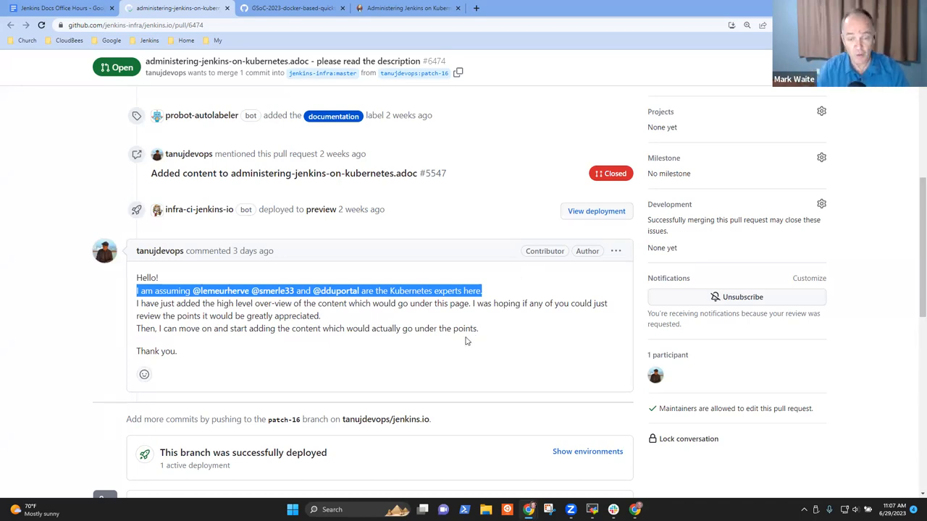
scroll("down", 3)
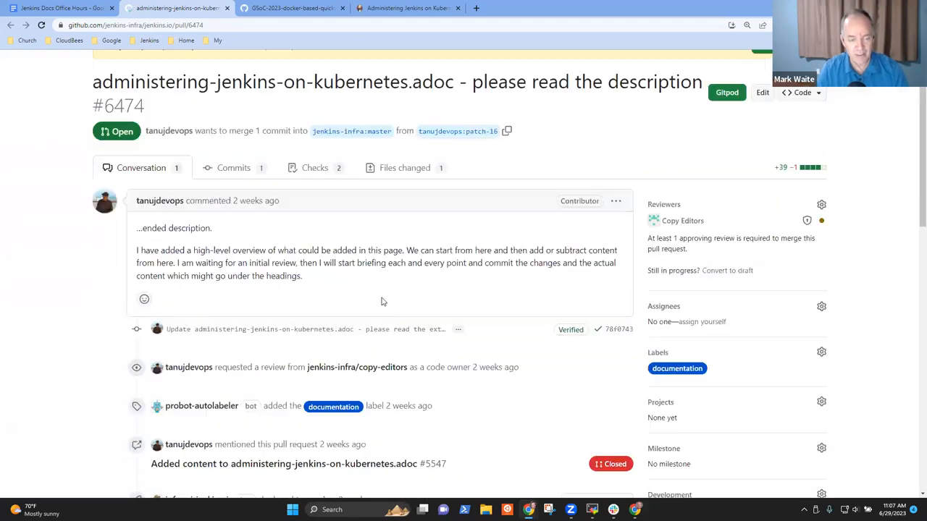
scroll("down", 3)
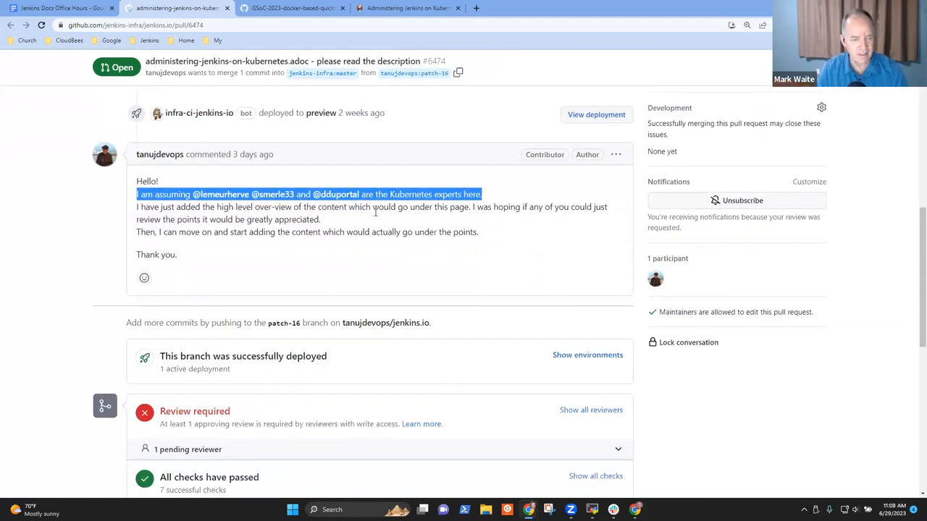
left_click(588, 355)
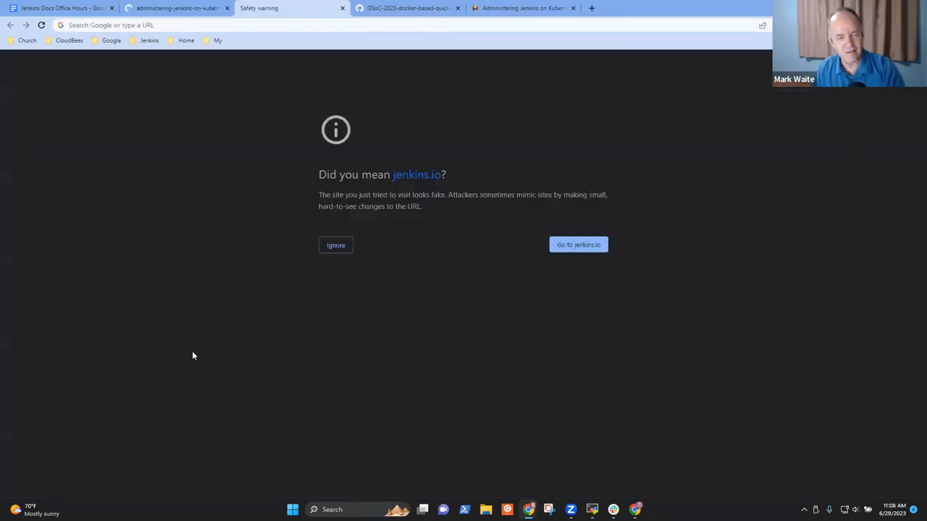
Proceed past the safety warning and open the preview's System Administration > Administering Jenkins on Kubernetes page.
left_click(577, 245)
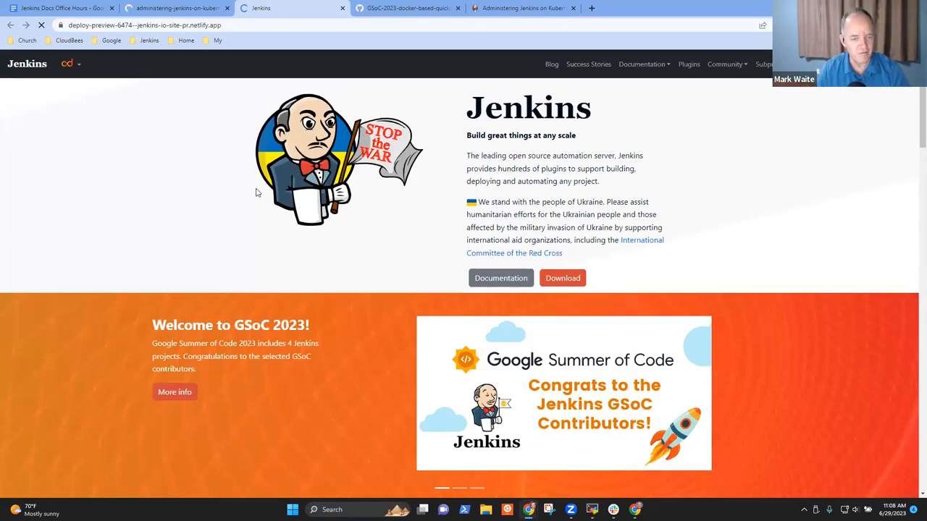
left_click(559, 64)
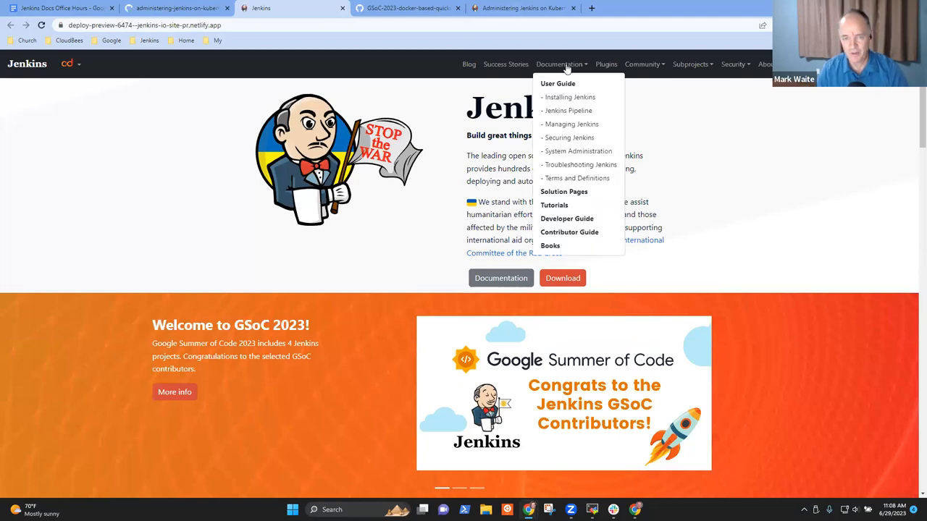
mouse_move(567, 110)
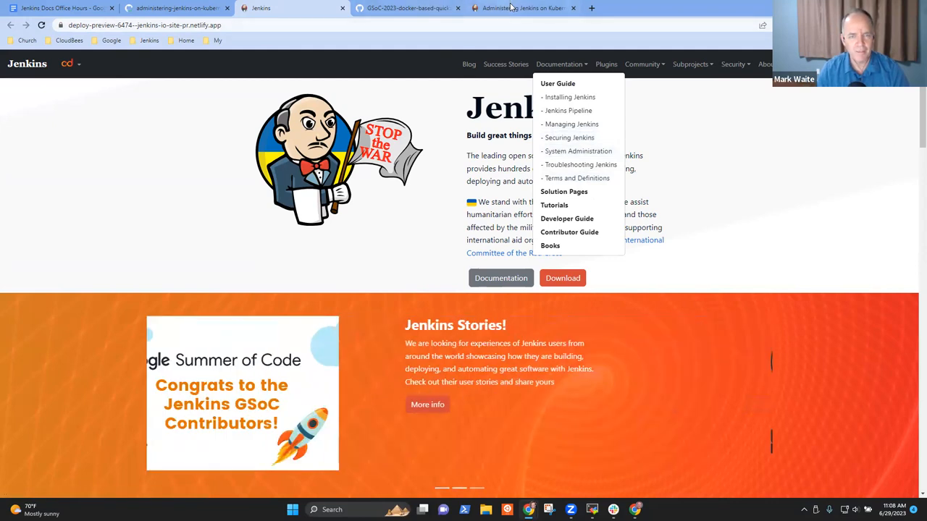
left_click(521, 8)
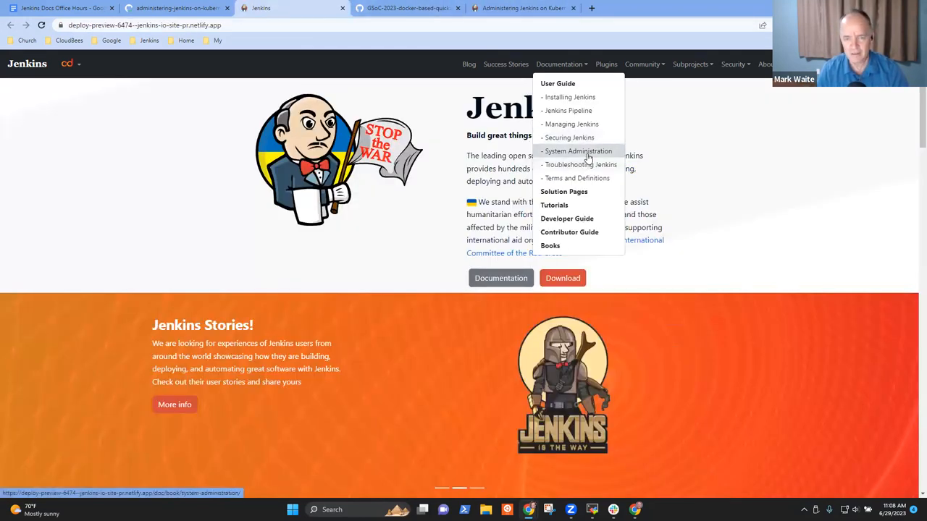
left_click(577, 150)
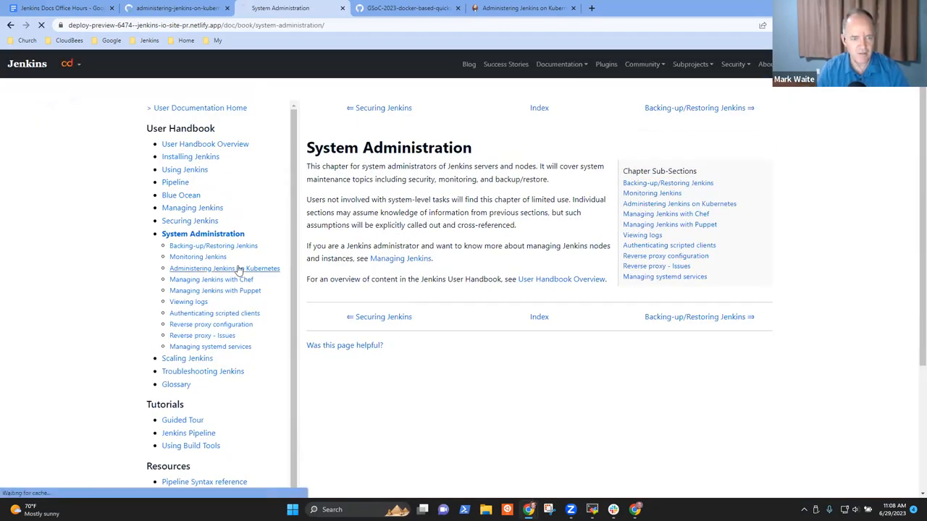
left_click(224, 268)
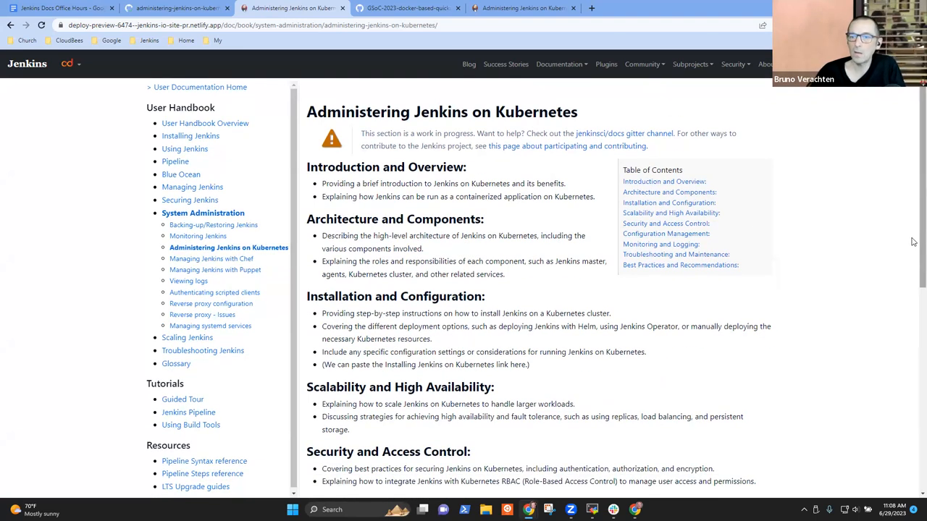
Review the section outline, highlighting Installation and Configuration, High Availability and Configuration Management headings.
scroll("down", 3)
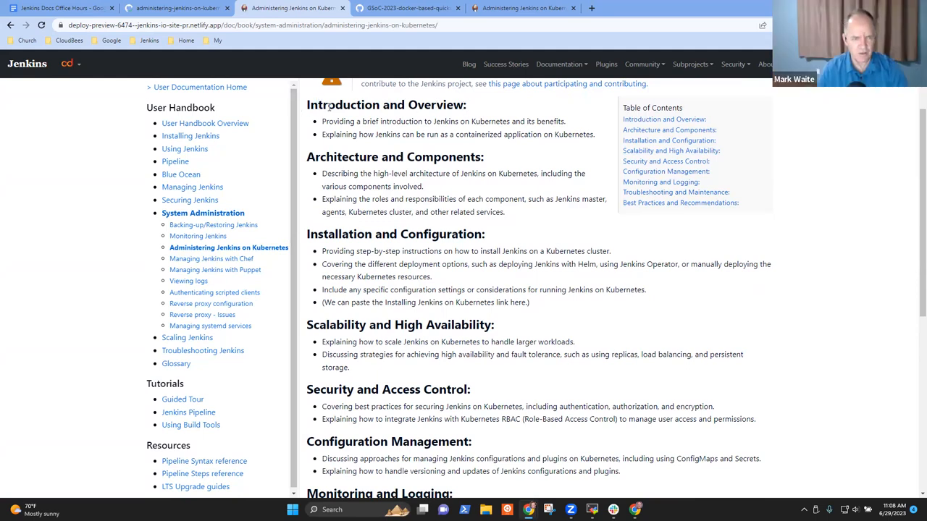
double_click(385, 104)
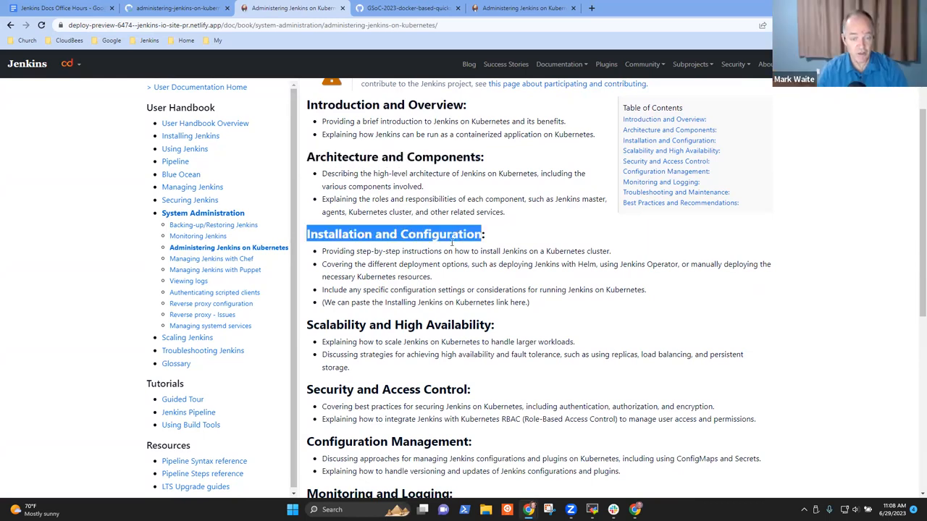
double_click(400, 324)
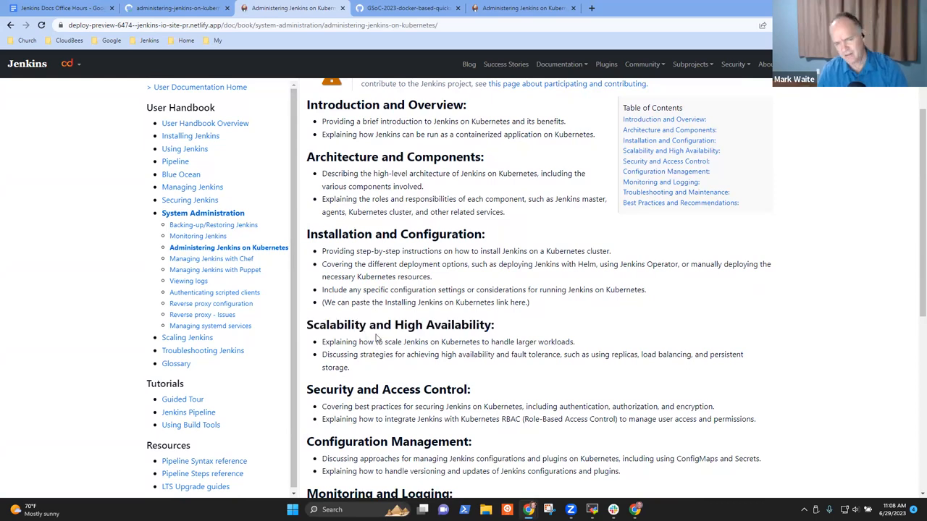
left_click_drag(370, 324, 492, 324)
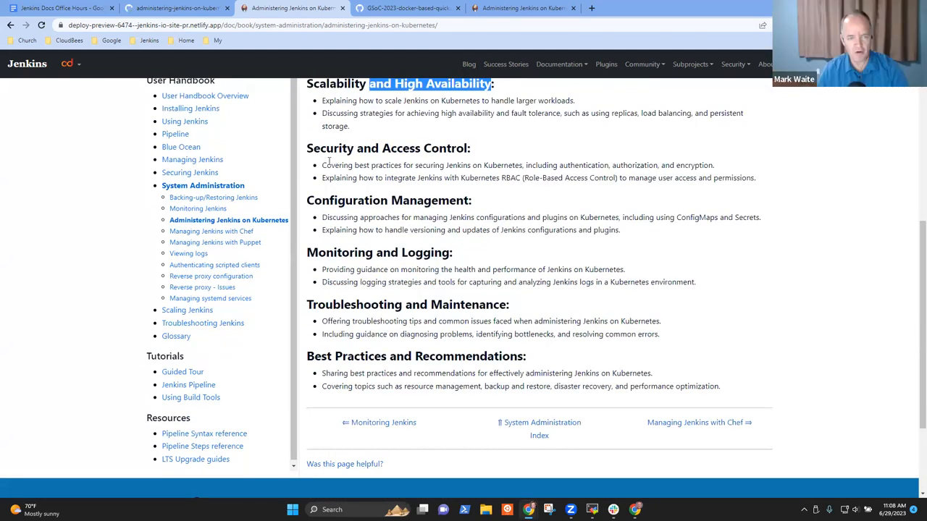
double_click(336, 200)
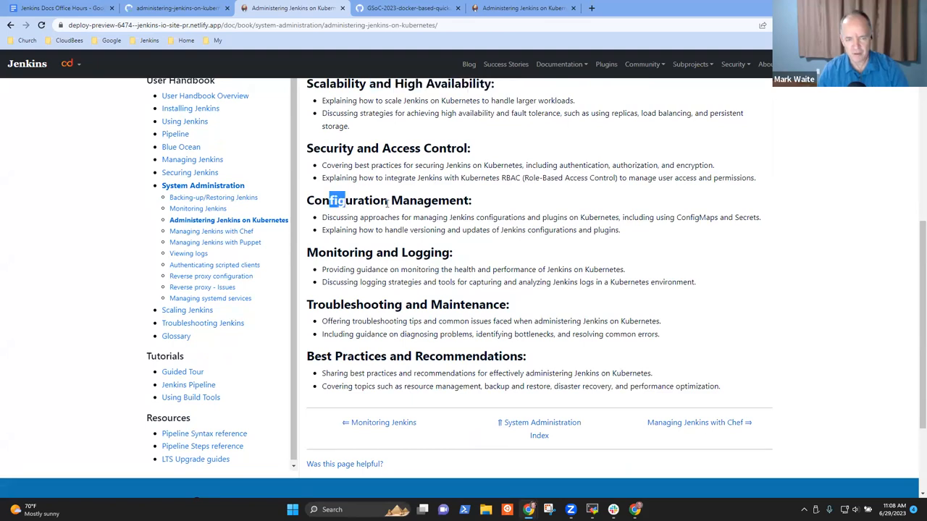
left_click_drag(336, 199, 417, 200)
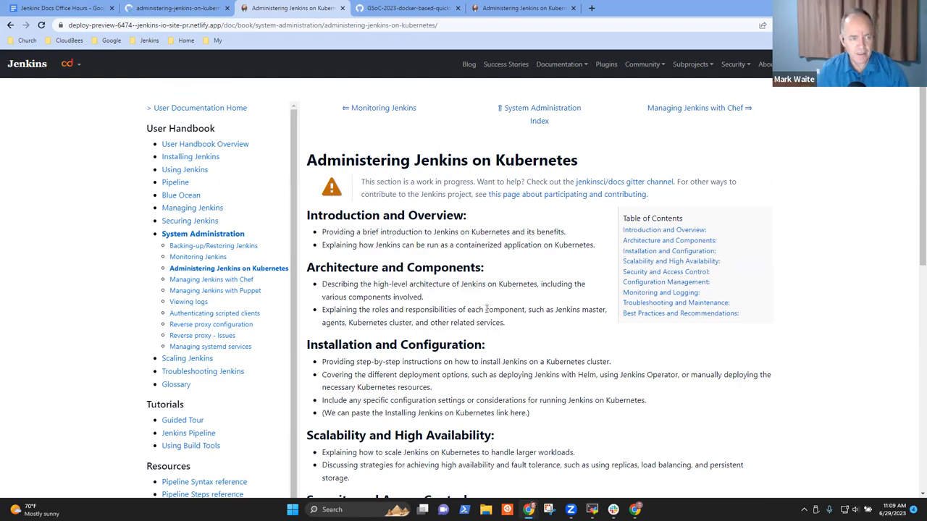
mouse_move(498, 281)
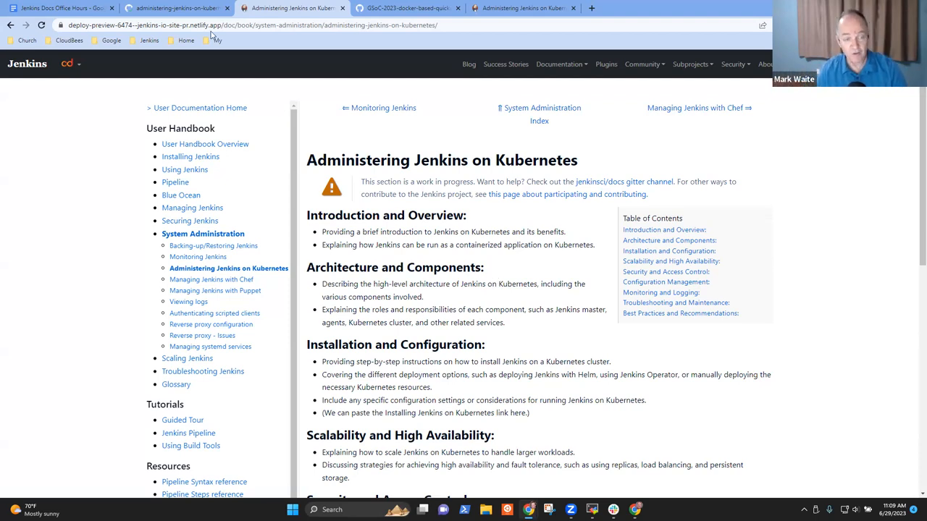
left_click(177, 9)
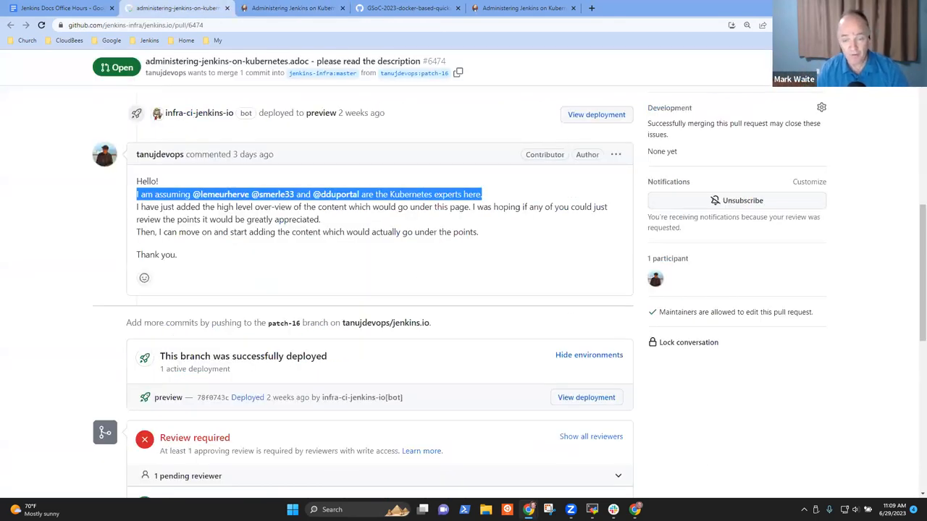
scroll("up", 3)
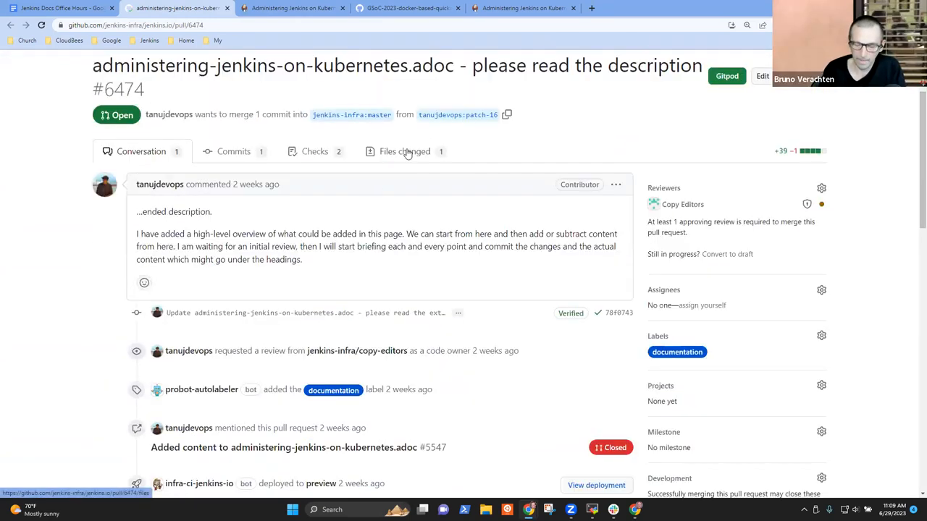
left_click(404, 152)
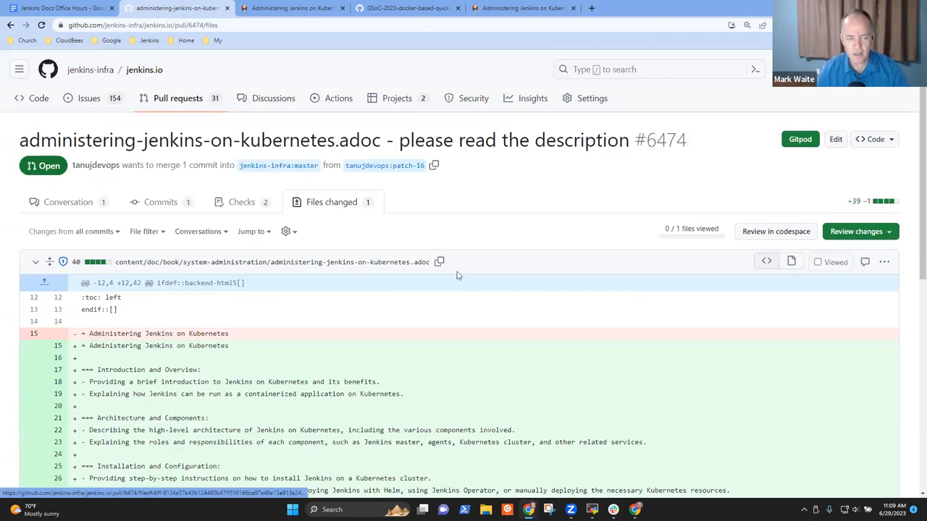
scroll("down", 3)
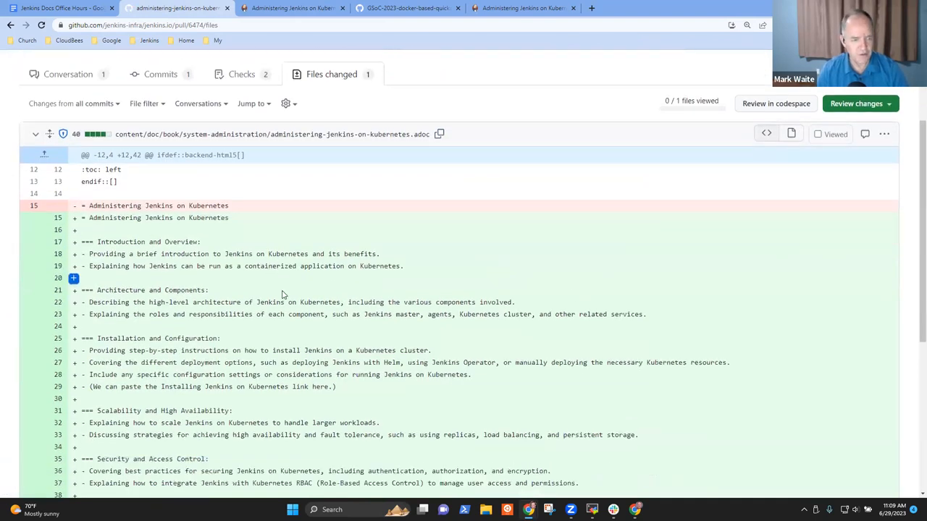
scroll("down", 3)
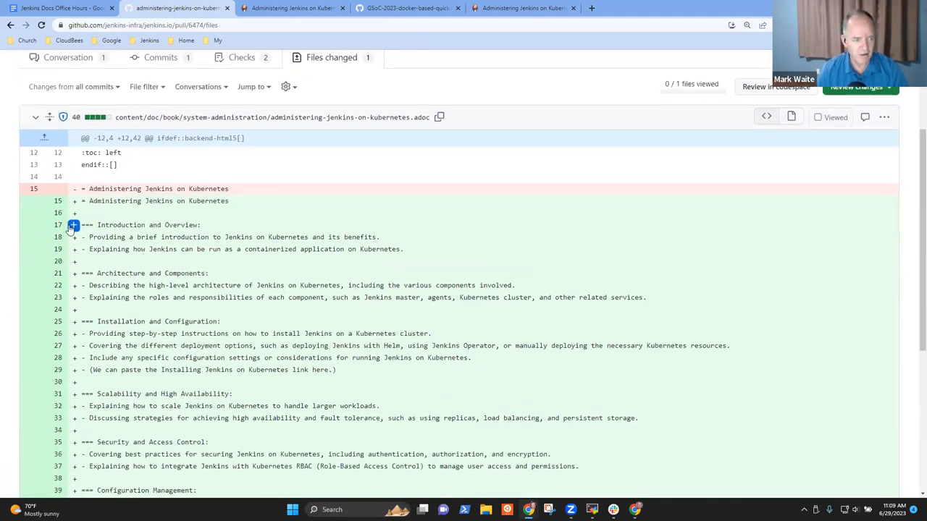
left_click(73, 226)
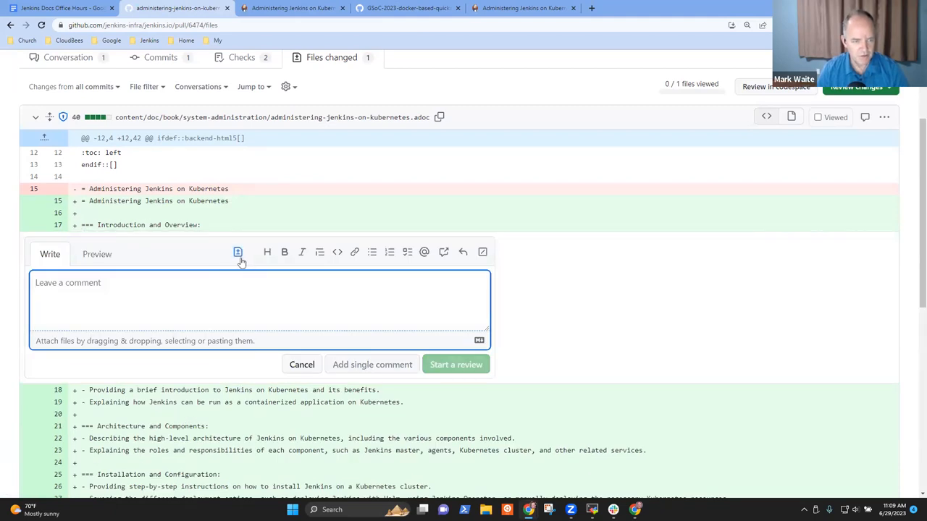
left_click(238, 252)
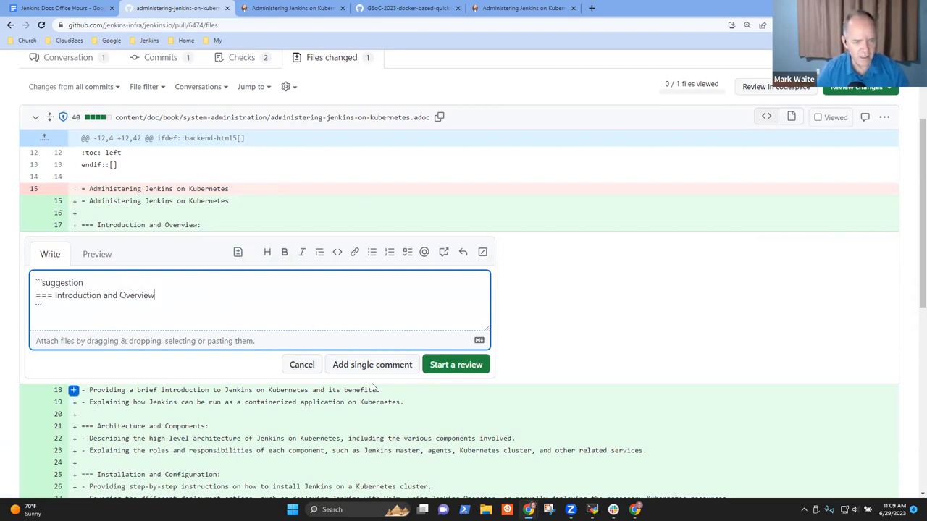
left_click(301, 365)
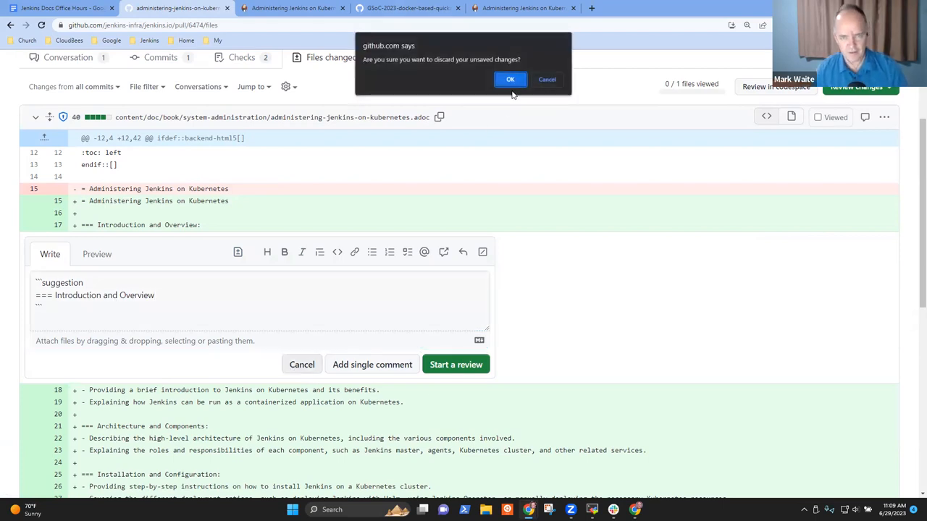
left_click(510, 79)
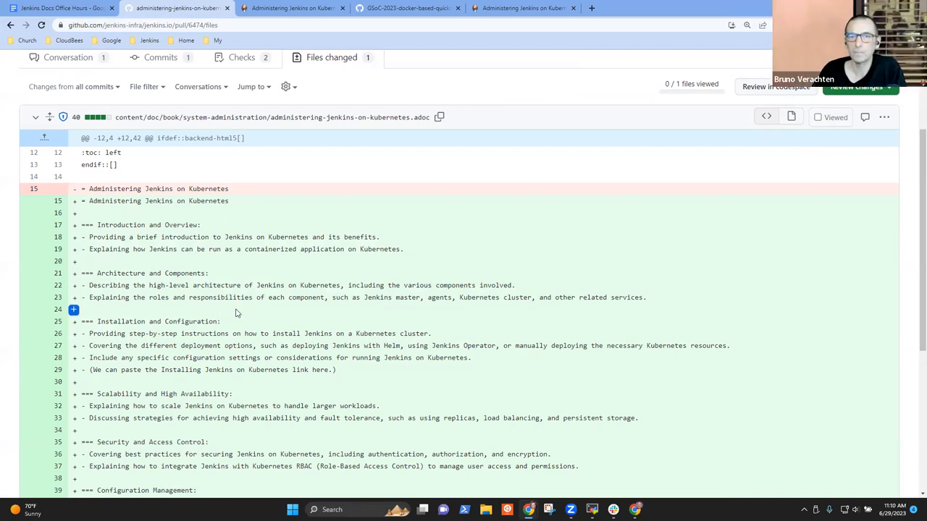
scroll("down", 3)
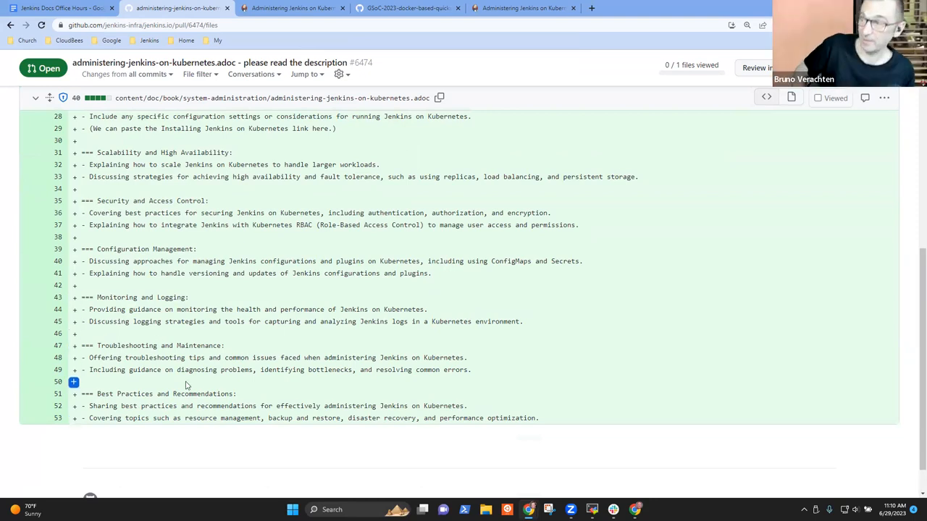
scroll("up", 3)
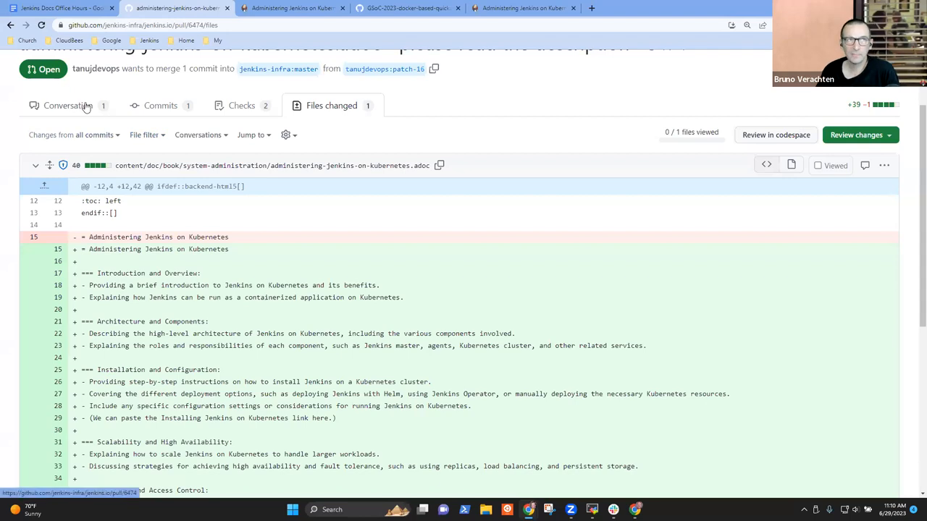
Draft a comment that the structure was reviewed in Docs Office Hours (Europe) and feels right.
left_click(64, 106)
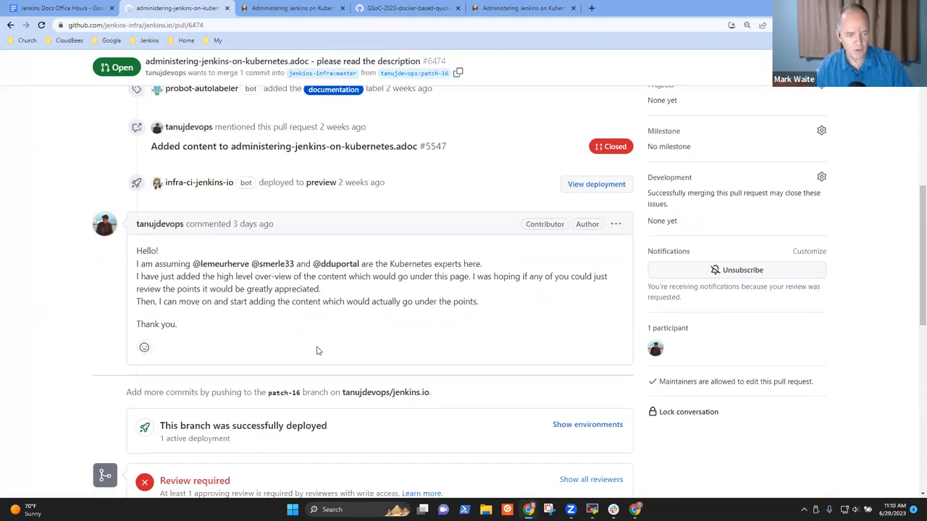
scroll("down", 3)
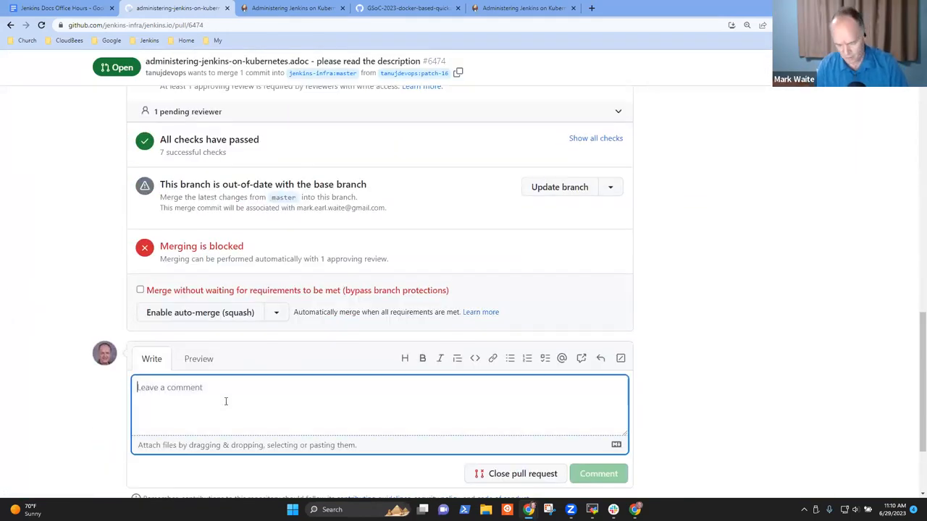
type("We reviewed the proposed structure in Docs")
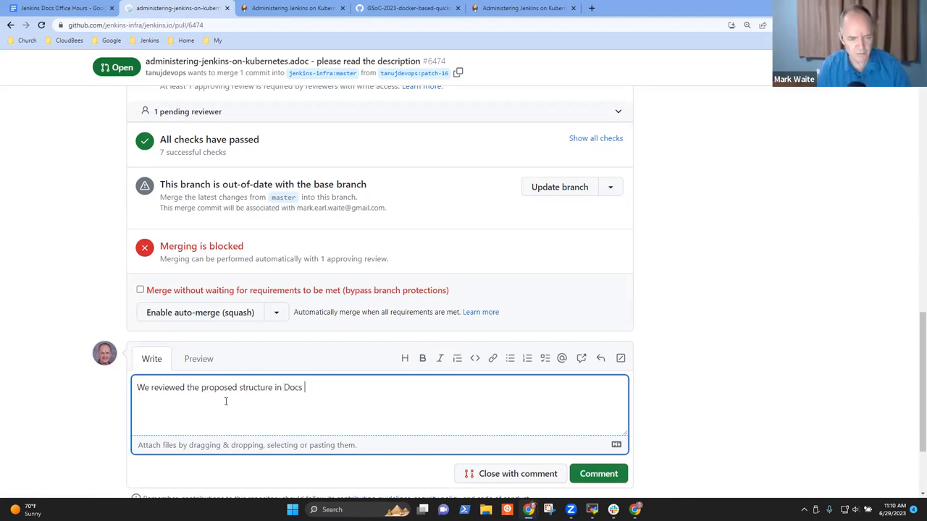
type("Office Hours (E")
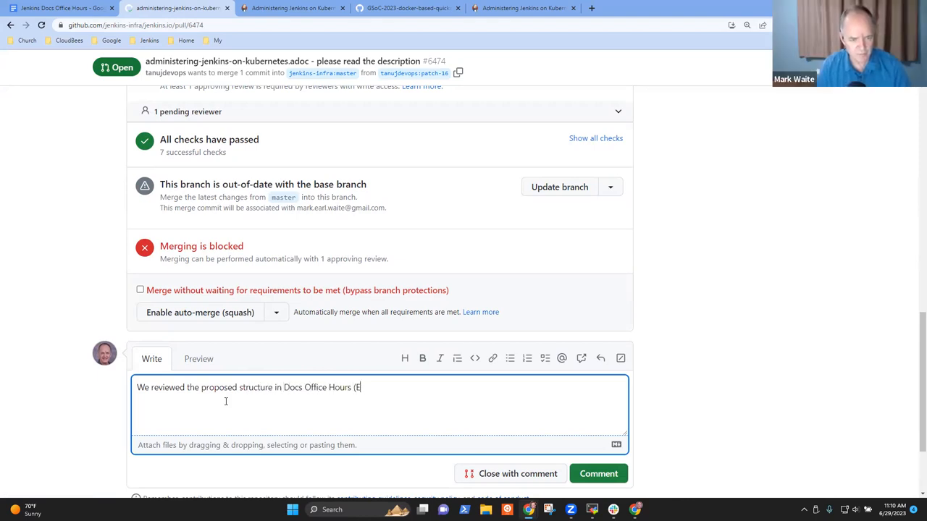
type("uerope) and")
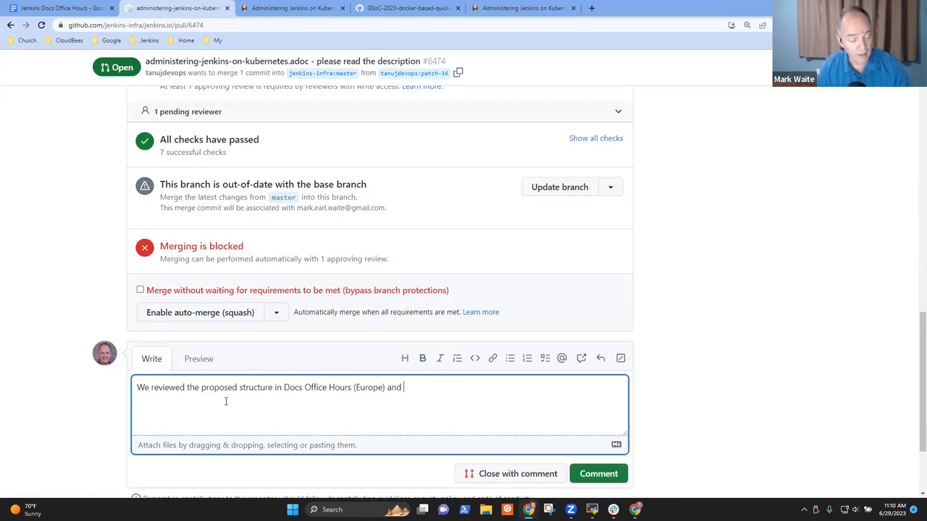
type("feel that")
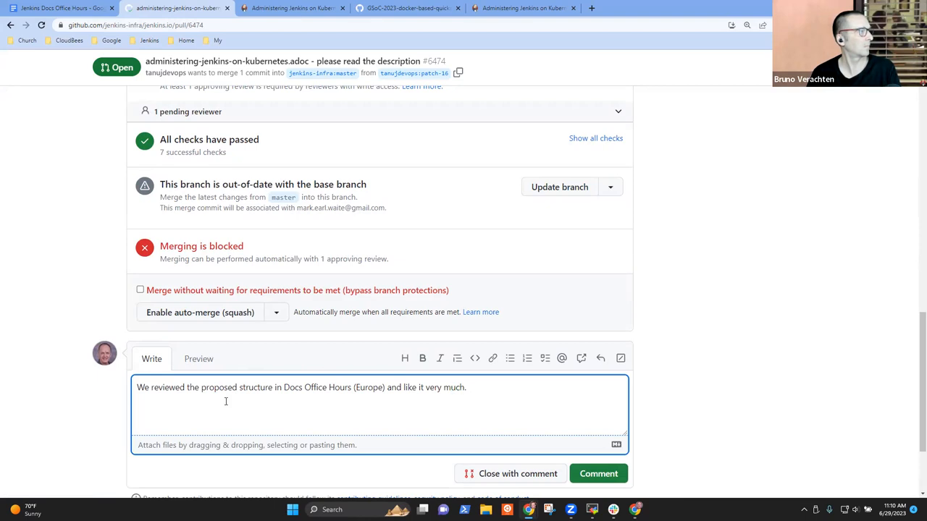
type("Makes")
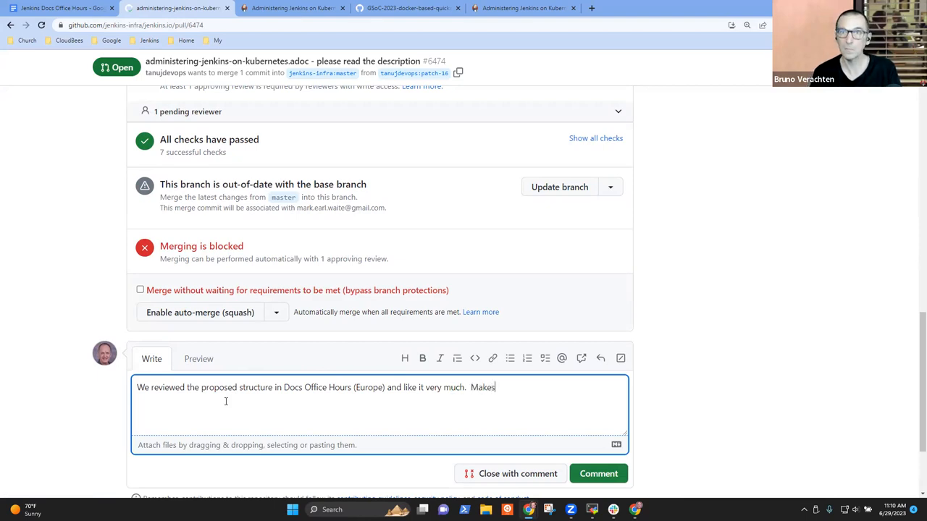
key("Backspace")
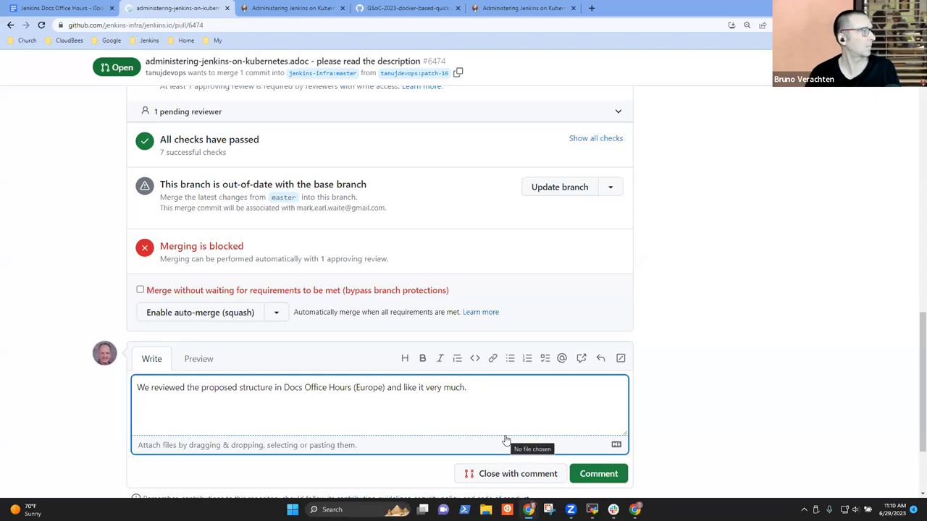
Add that minor suggestions on asciidoc usage and conventions will follow later.
type("Wi")
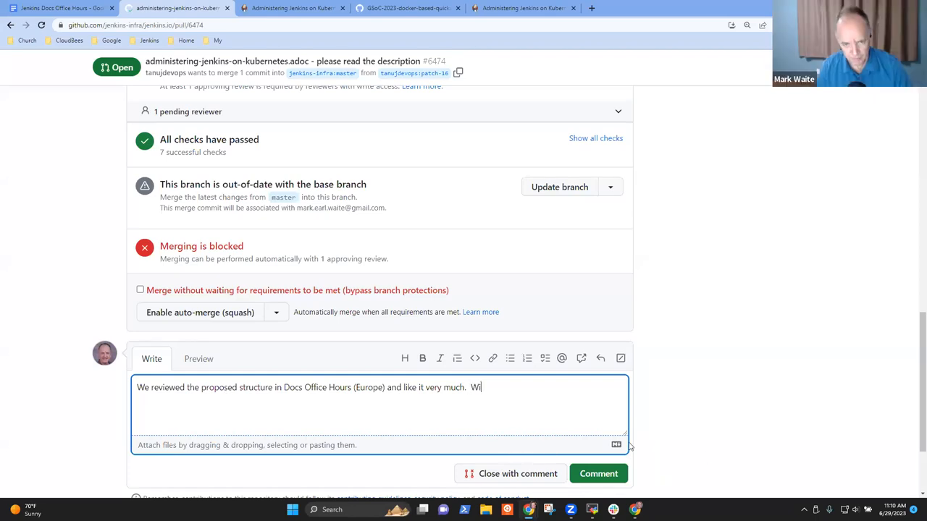
type("ll provide")
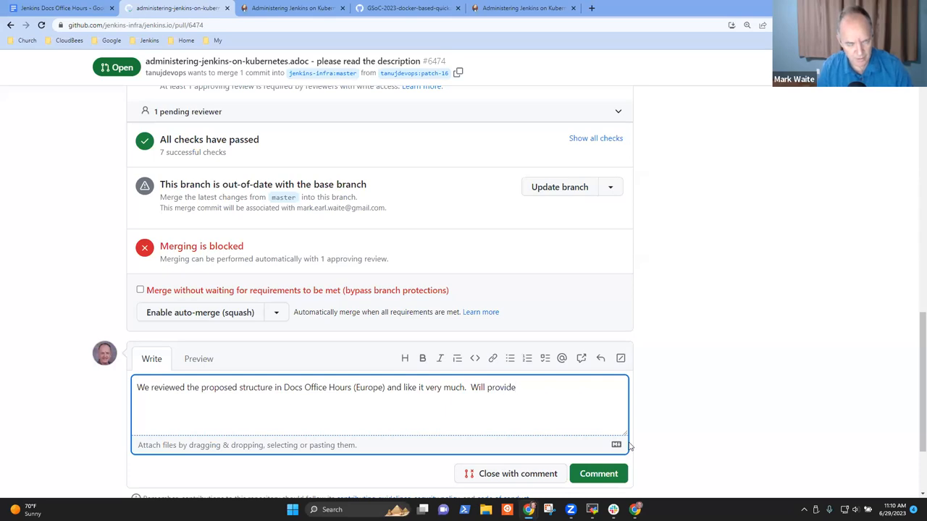
type("some minor s")
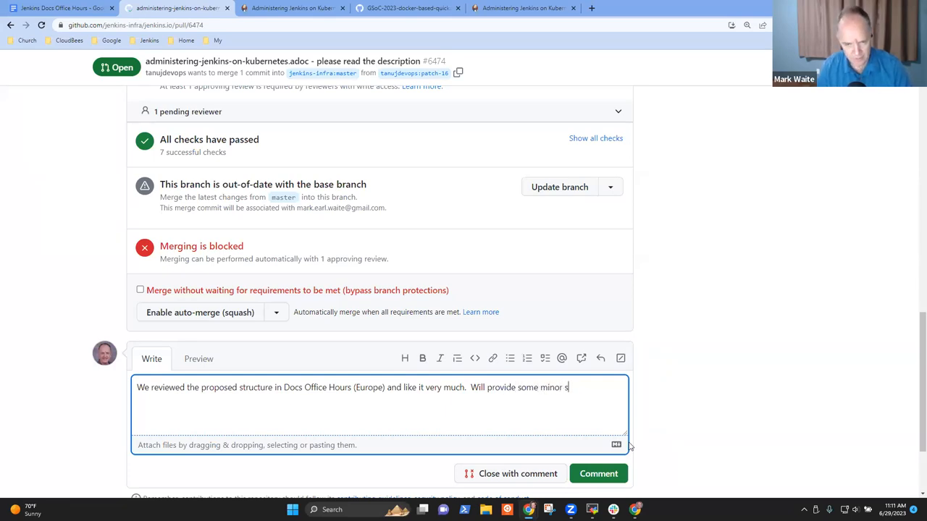
type("uggestions on asciidoc format")
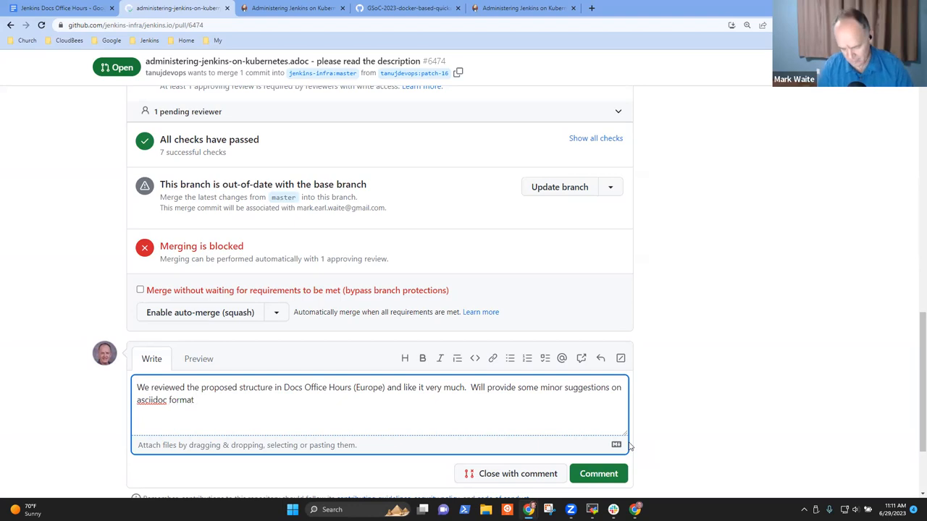
type("and conv")
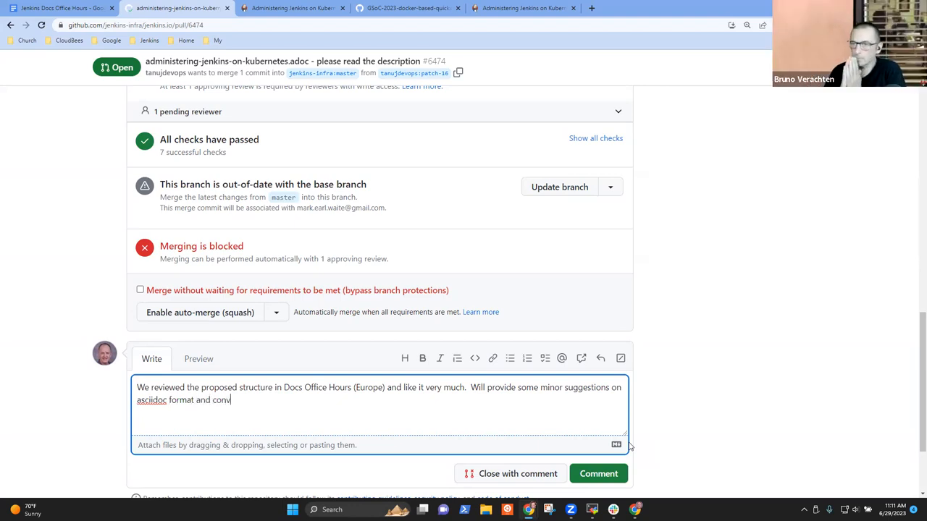
type("entions later")
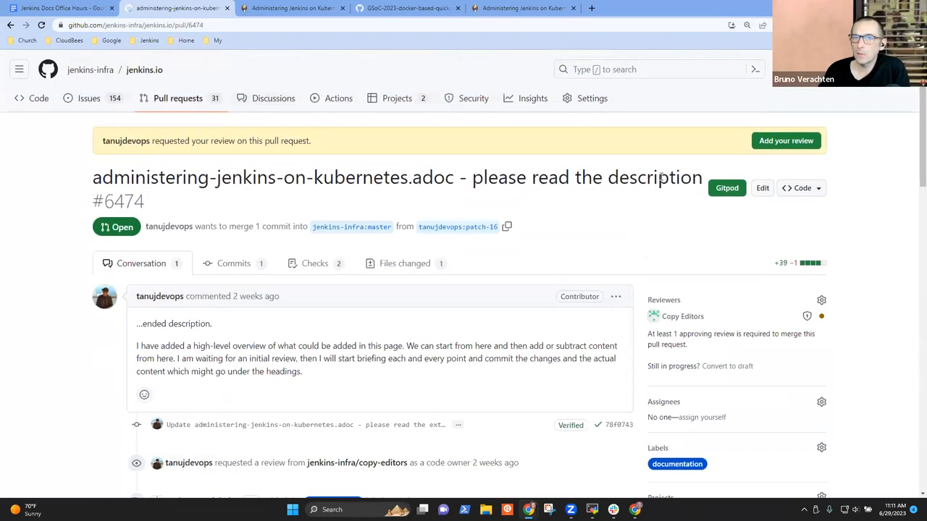
Retitle PR #6474 to 'Administering on Kubernetes - outline', save it and return to the agenda.
left_click(761, 188)
type("Administering on Kubernetes")
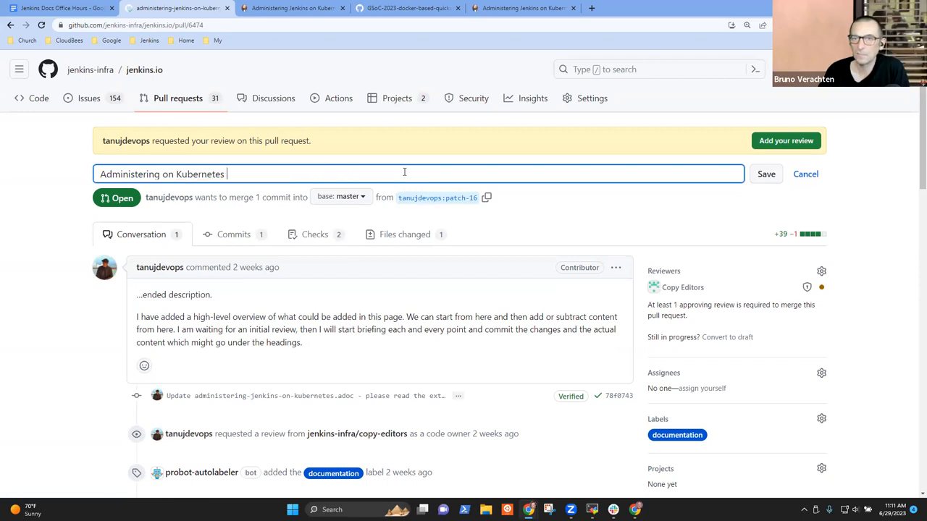
type("- outline")
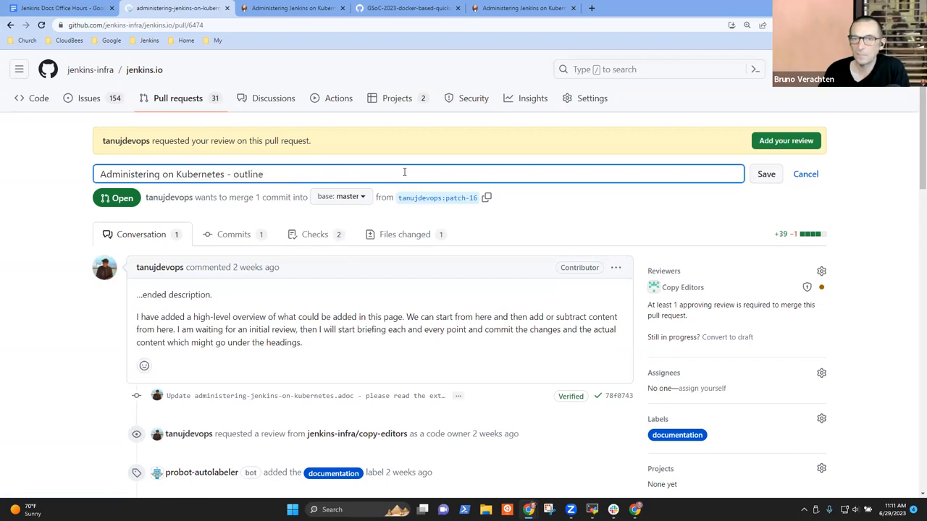
left_click(764, 174)
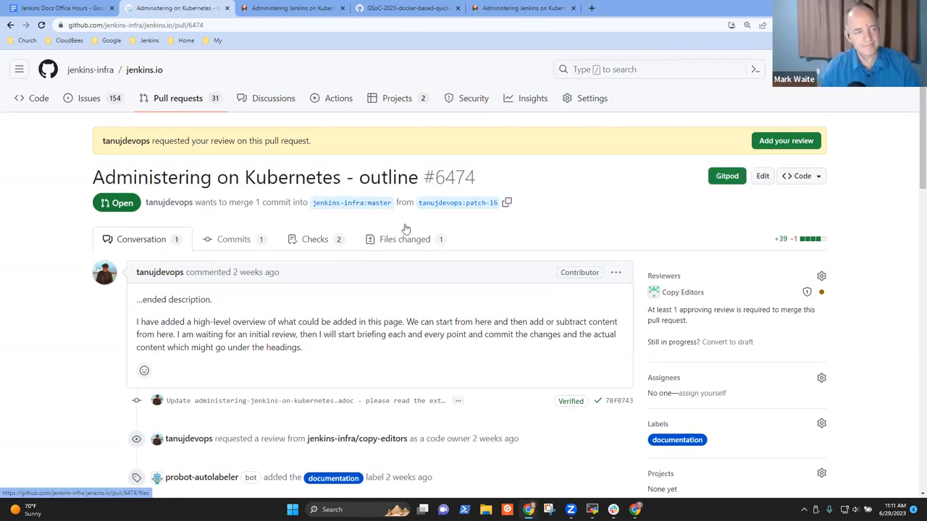
left_click(58, 8)
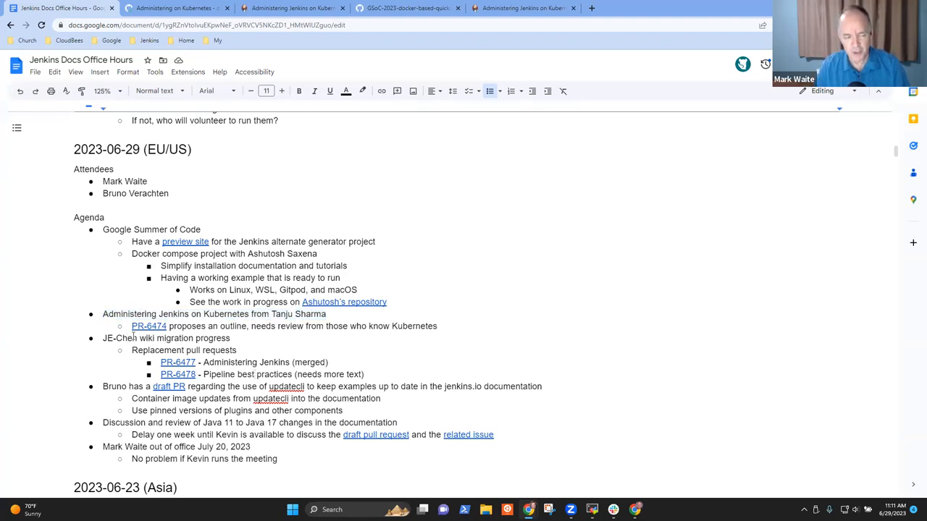
Open merged pull request #6477 from the PR-6477 link in the agenda.
triple_click(165, 339)
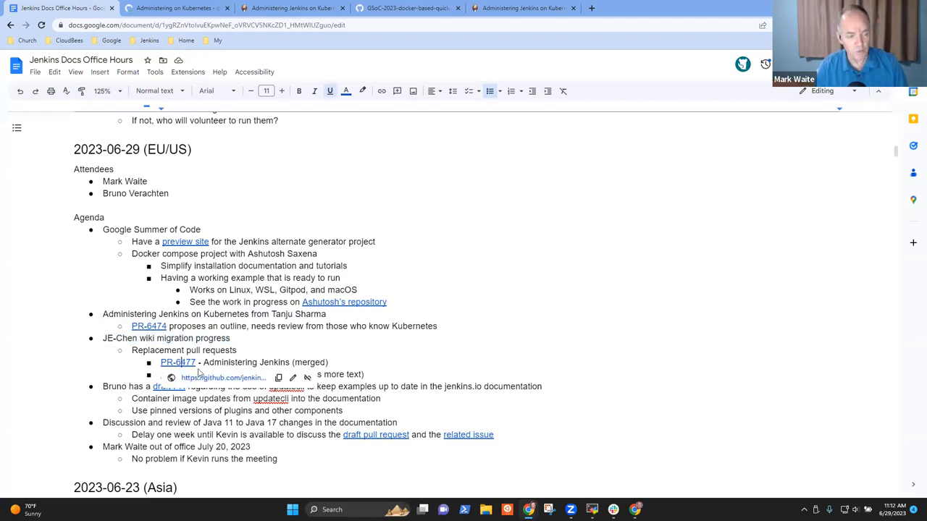
left_click(176, 362)
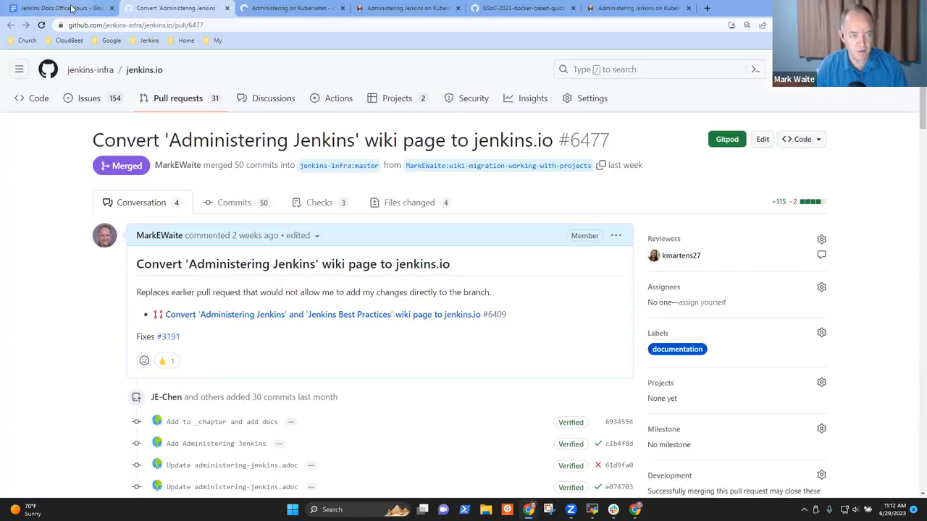
Note 'PR-6478 - Pipeline best practices (needs more text)' in the agenda and open PR #6478.
left_click(60, 9)
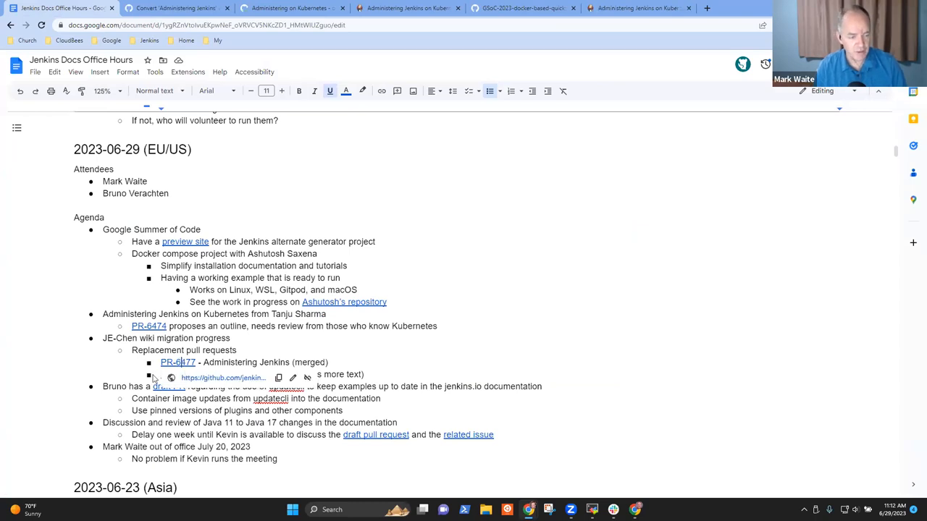
type("PR-6478 - Pipeline best practices (needs more text)")
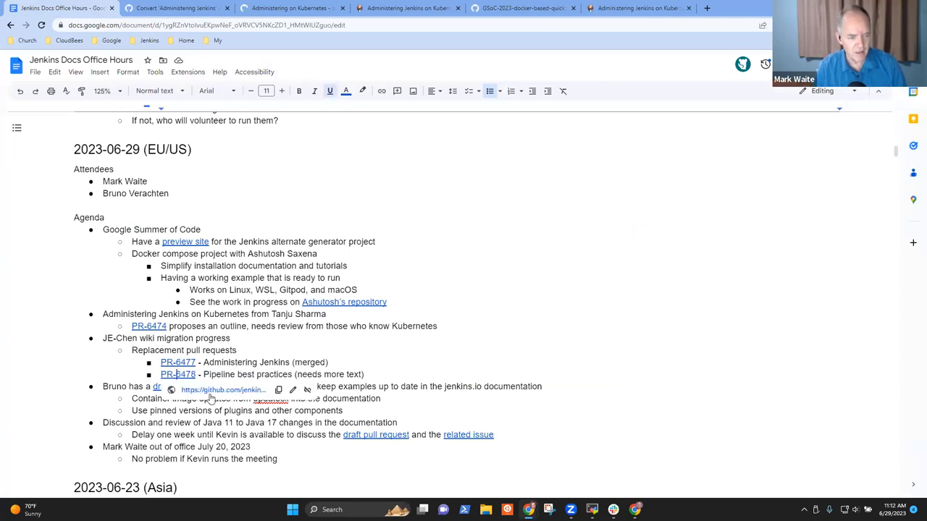
left_click(177, 373)
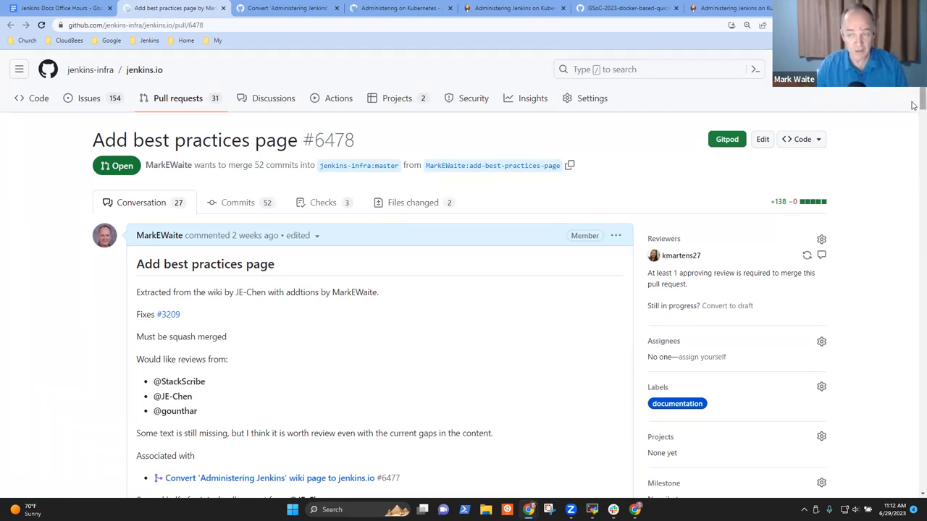
scroll("down", 3)
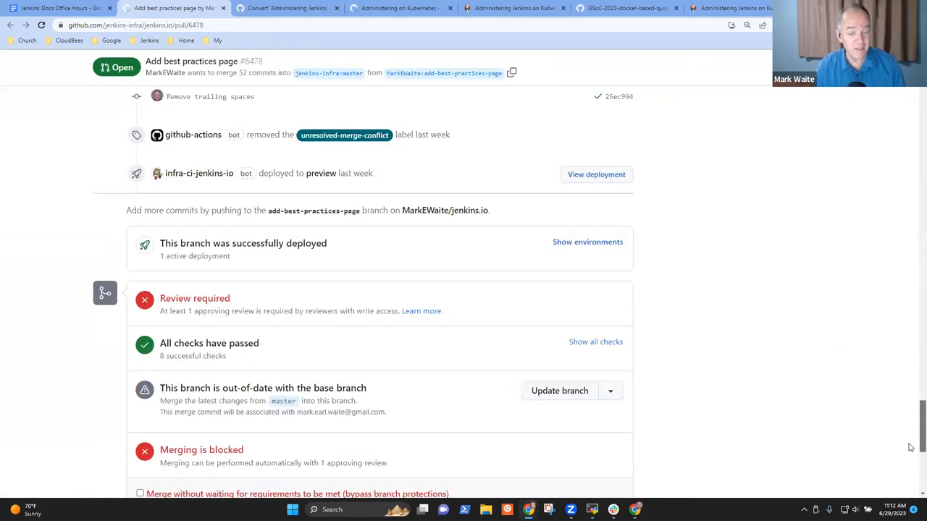
scroll("up", 3)
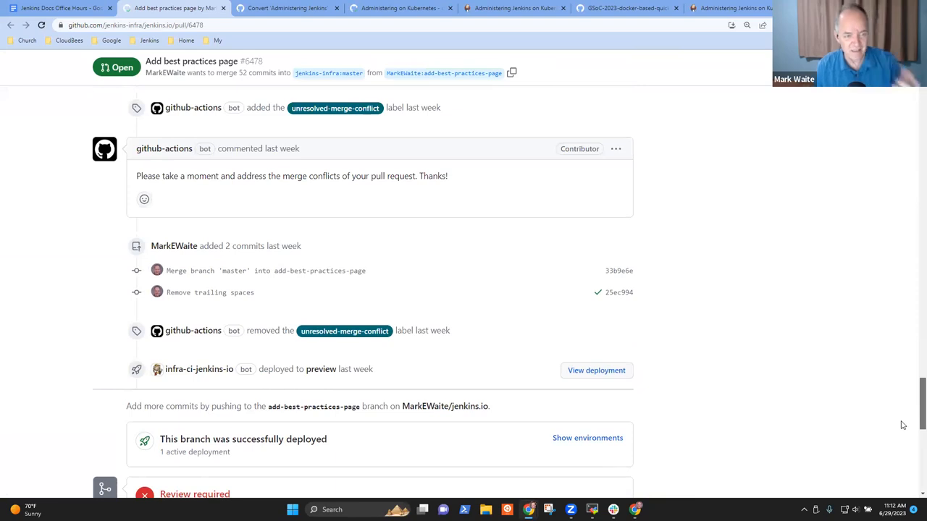
scroll("up", 3)
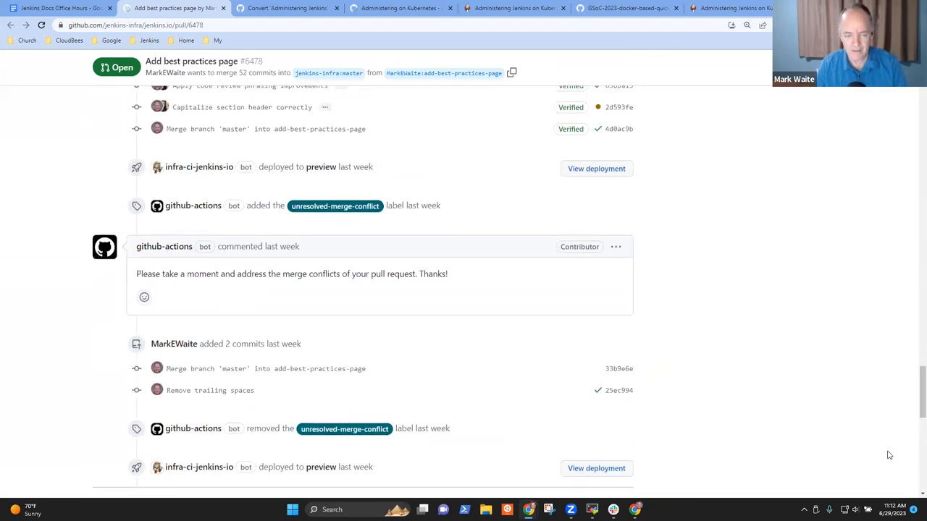
Review PR #6478's conversation down to its blocked merge status, then return to the agenda.
scroll("down", 3)
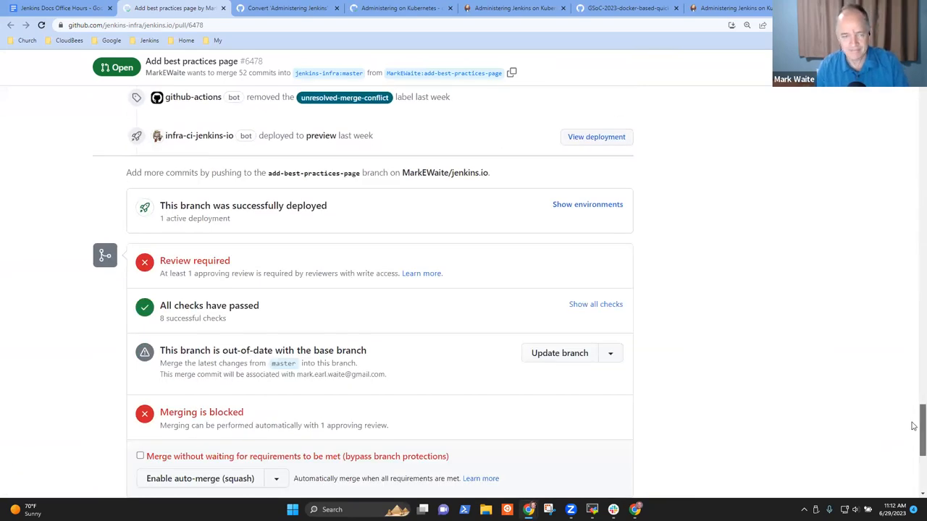
scroll("up", 3)
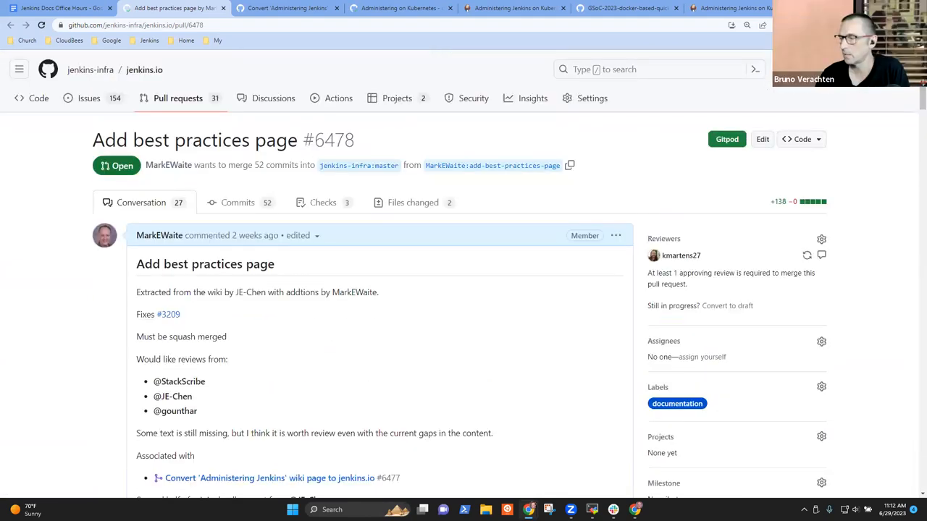
mouse_move(371, 252)
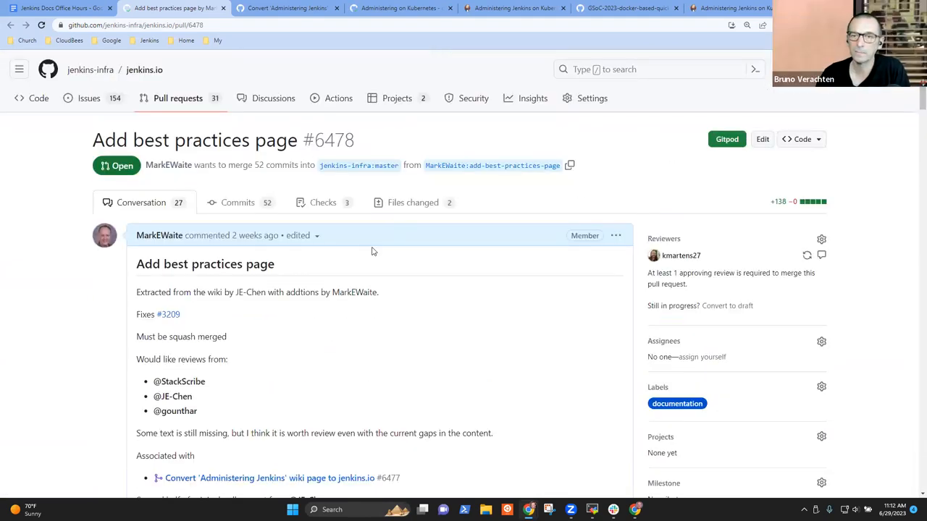
mouse_move(210, 397)
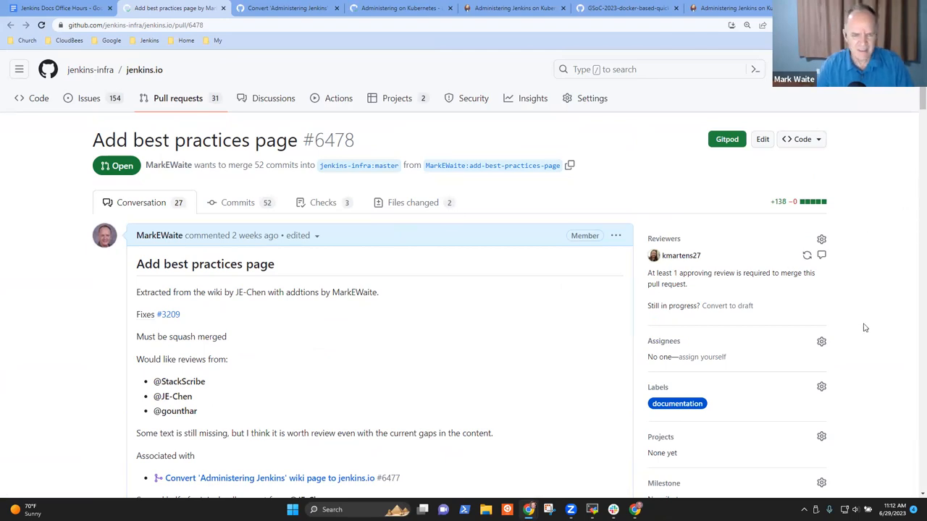
left_click(238, 203)
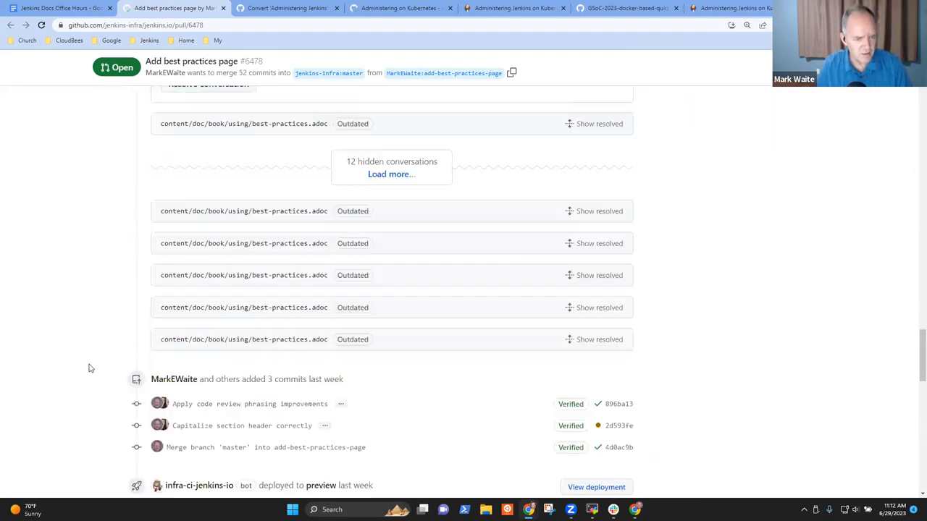
scroll("down", 3)
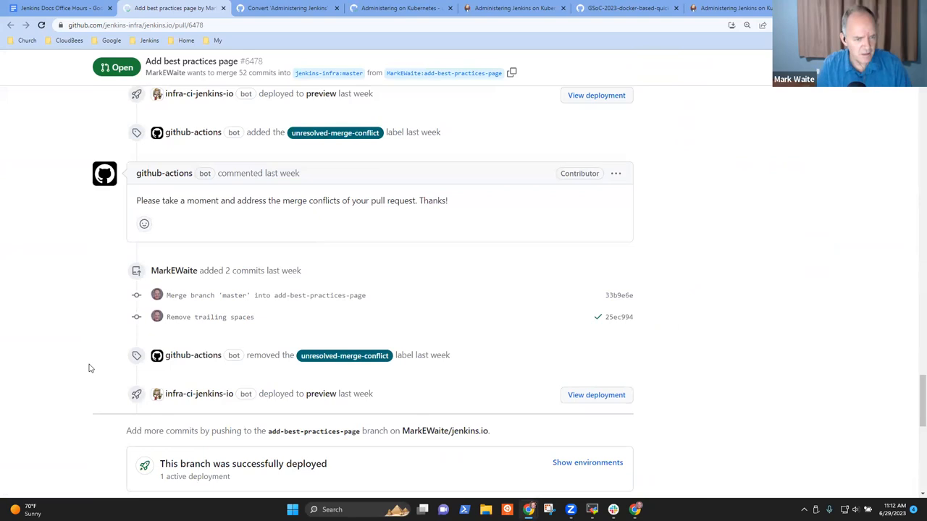
scroll("down", 3)
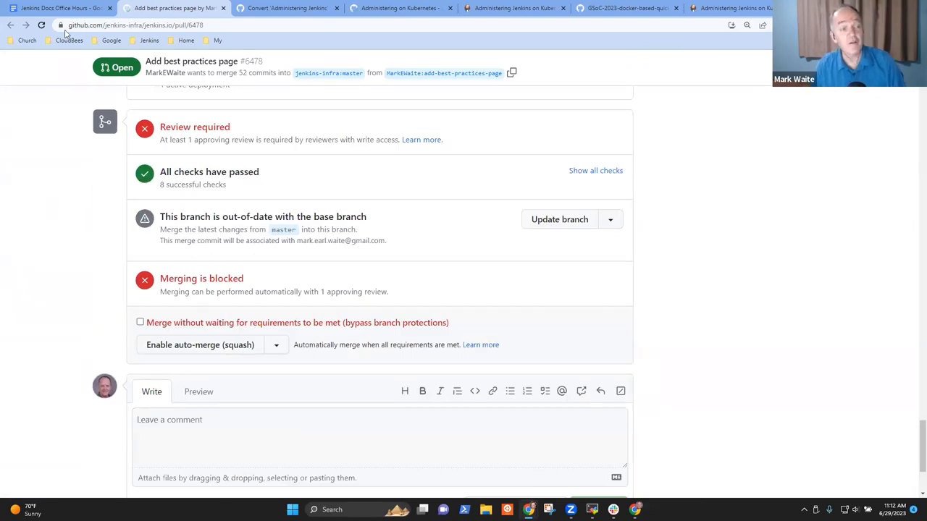
left_click(58, 8)
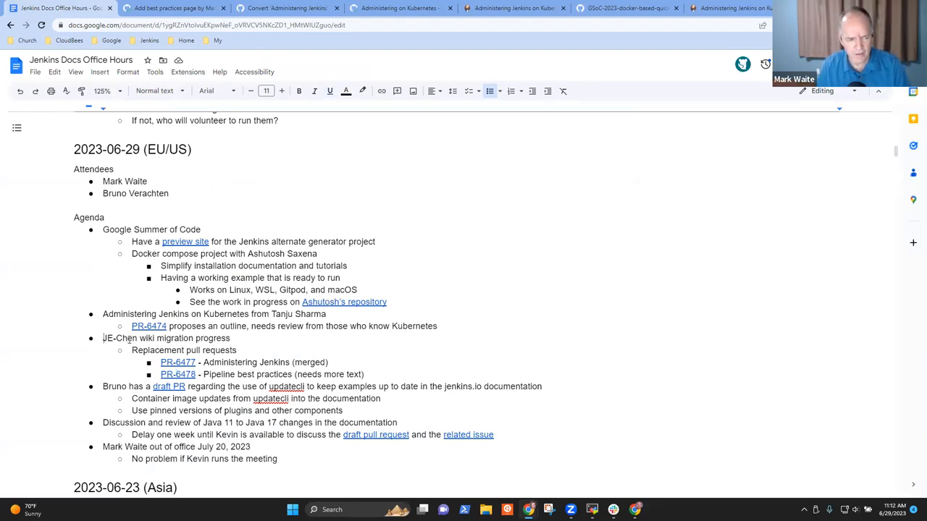
Reveal the draft PR link in the updatecli agenda item.
triple_click(165, 339)
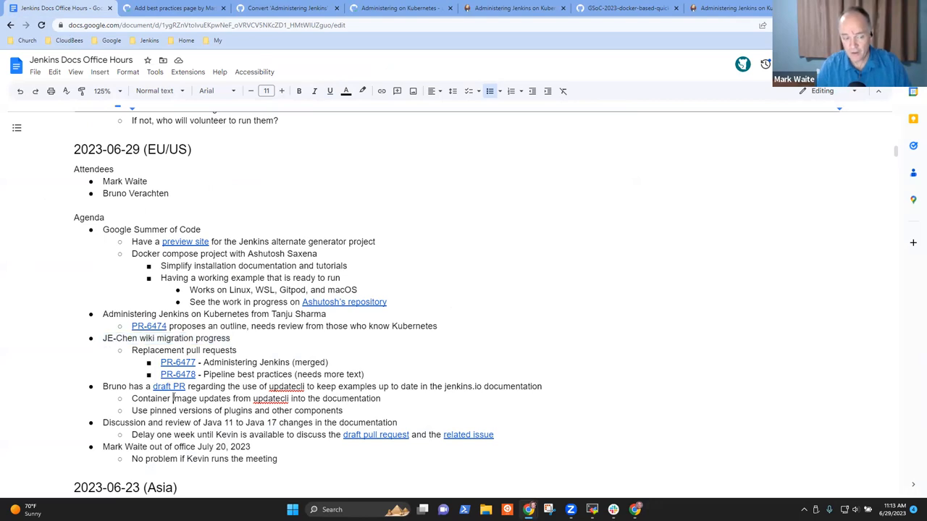
left_click(168, 385)
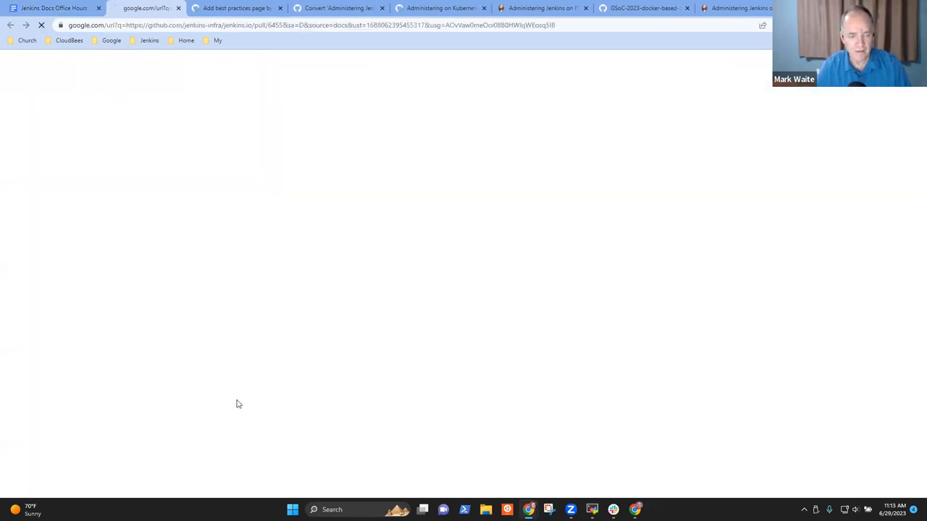
Browse draft updatecli pull request #6455 and its comments, then return to the agenda.
left_click(238, 404)
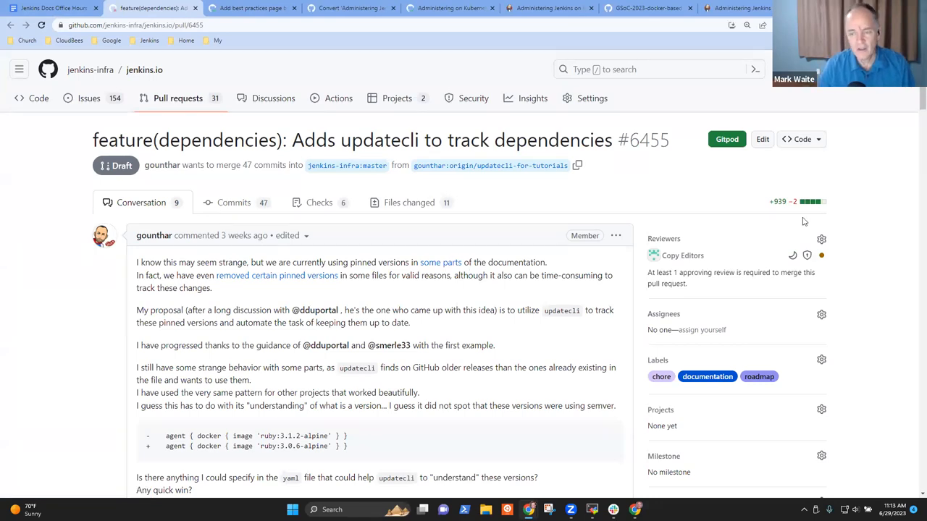
mouse_move(800, 206)
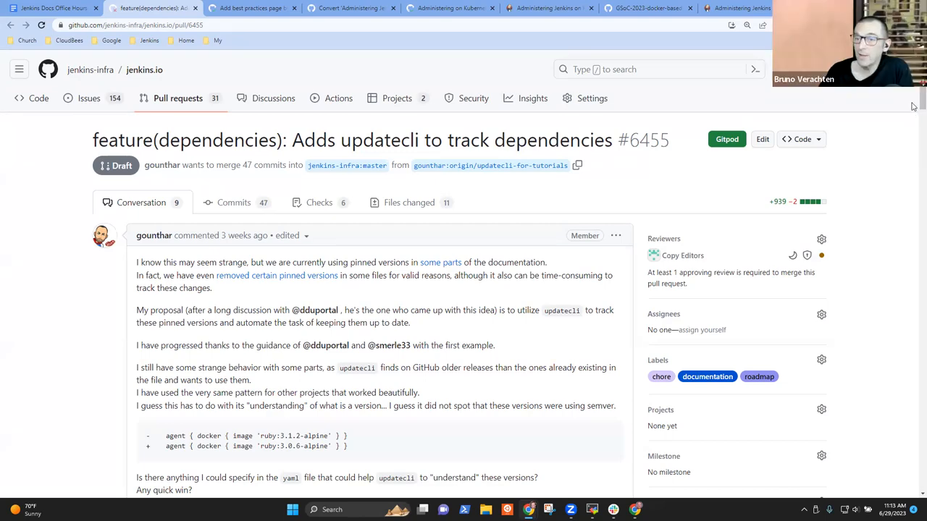
scroll("down", 3)
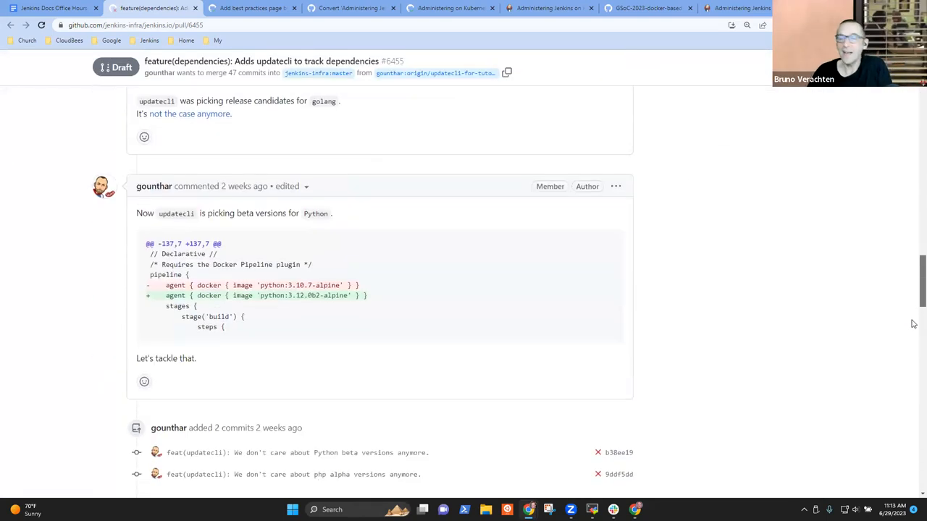
scroll("down", 3)
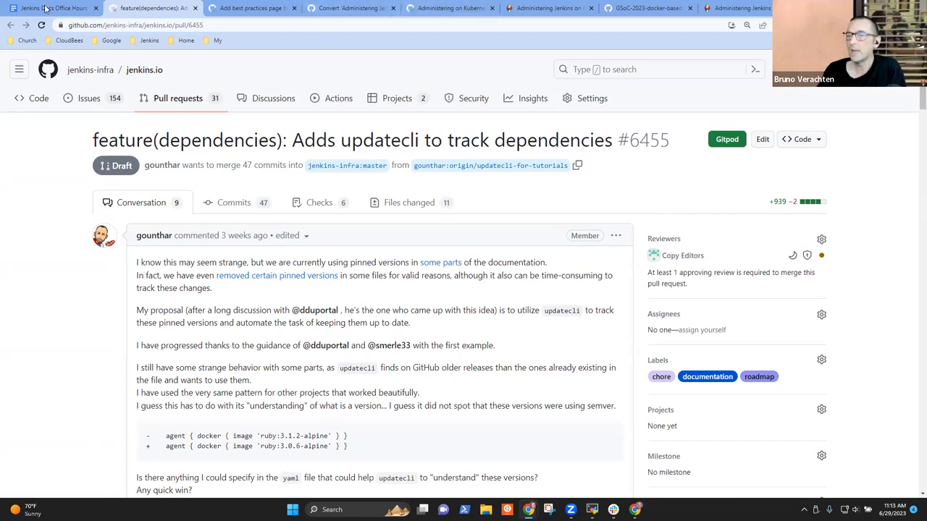
mouse_move(47, 9)
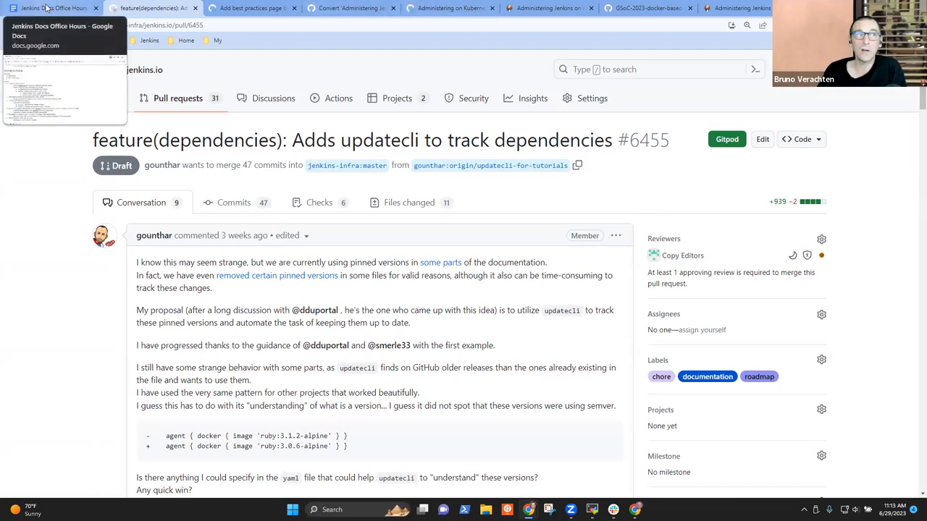
left_click(50, 9)
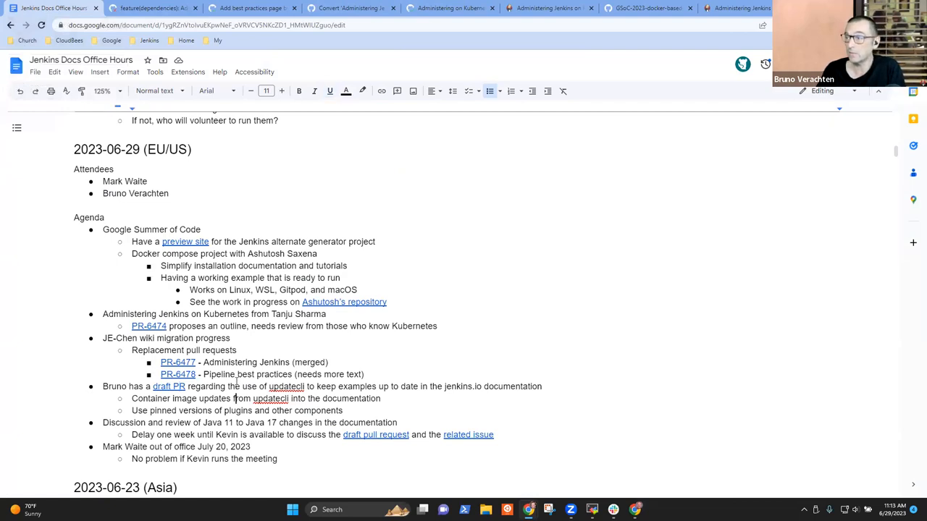
Add sub-bullet 'New release of updatecli resolves limitations detected in the PR' under the updatecli item.
key("enter")
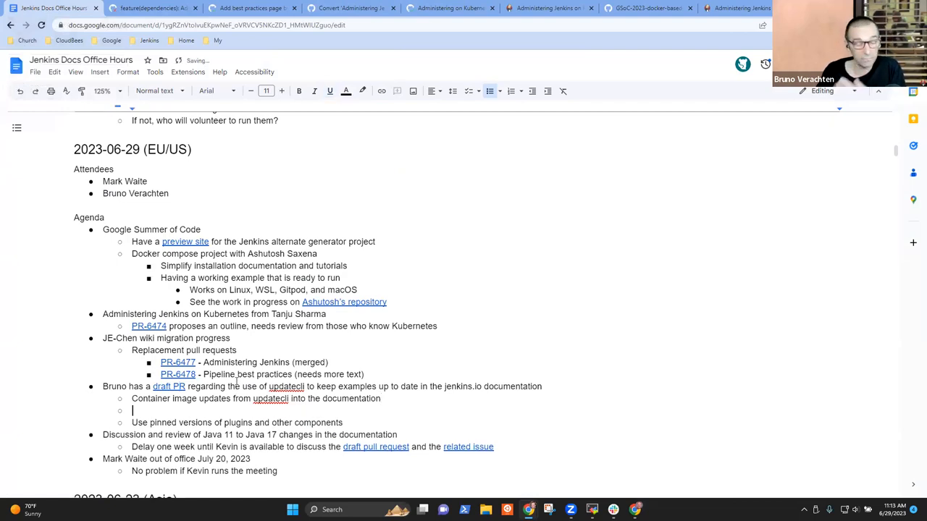
type("New release of updatecli")
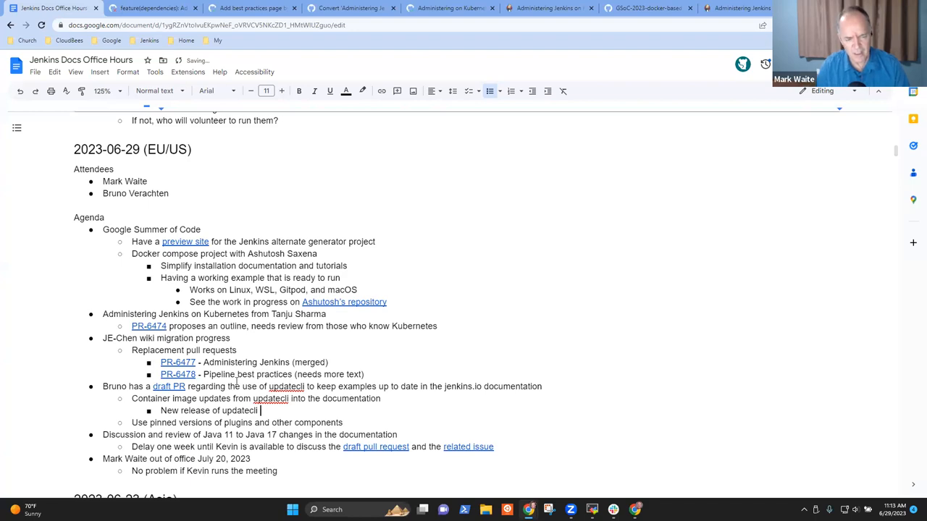
type("resolves")
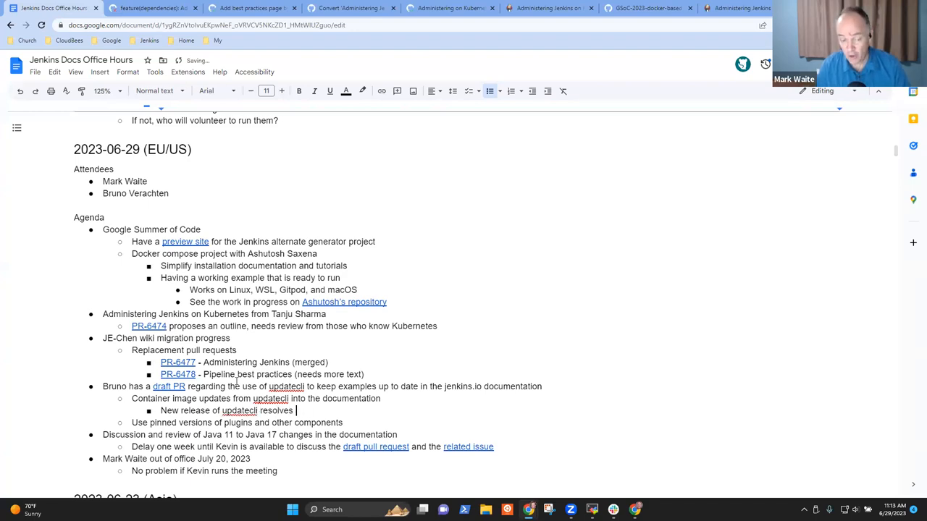
type("issues detected in the earlier e")
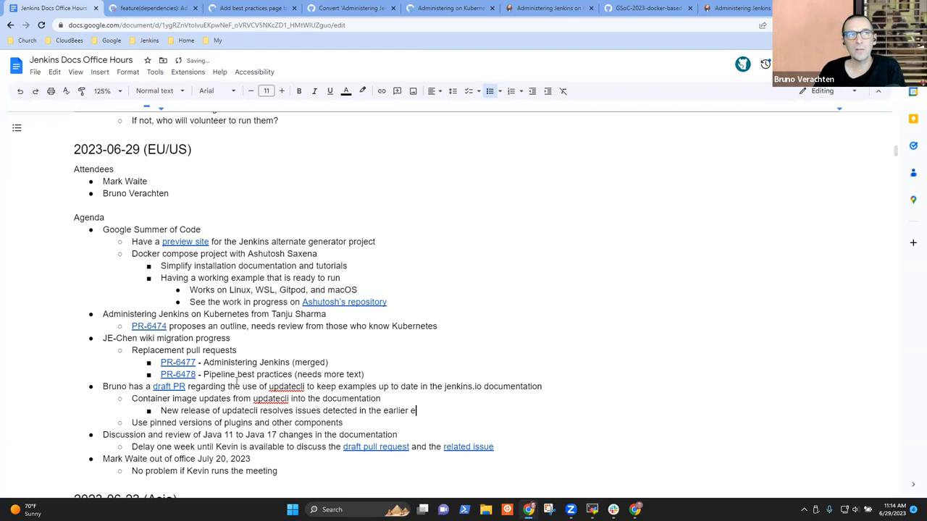
type("xperiment")
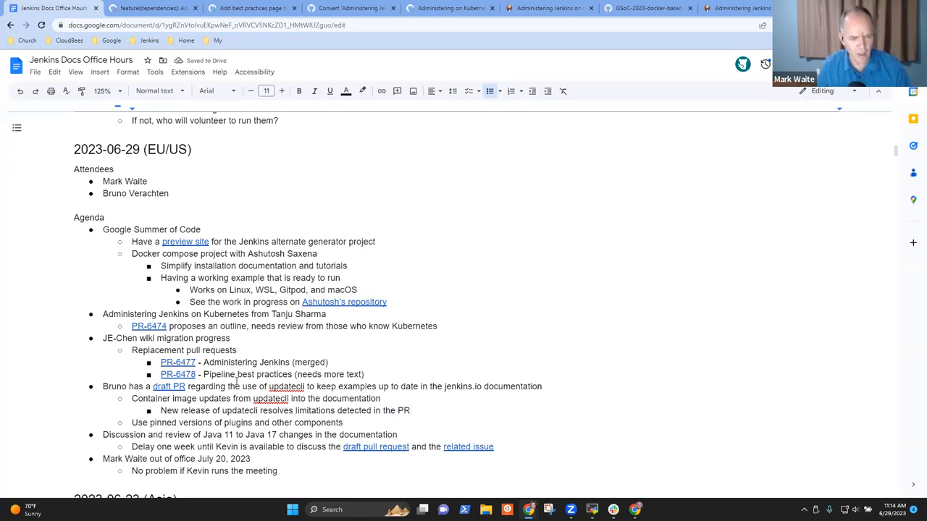
left_click_drag(101, 435, 498, 446)
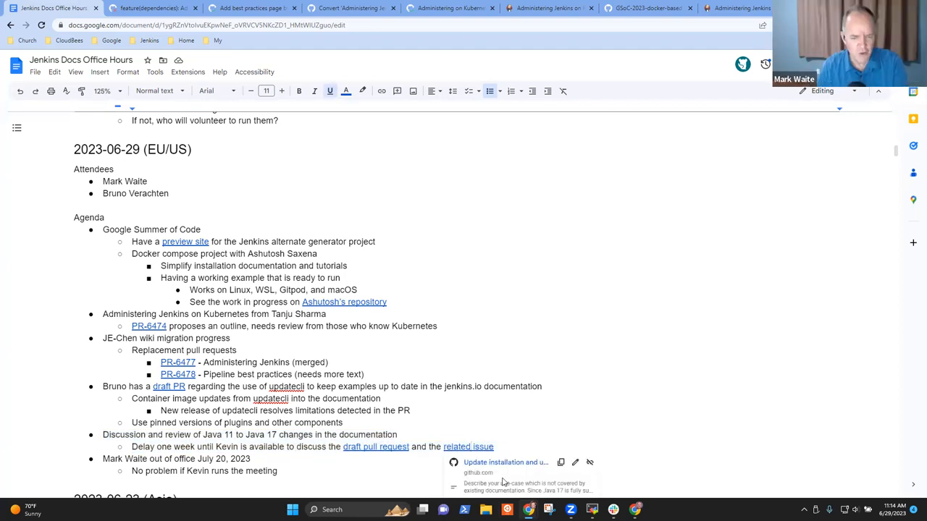
Open related Java 17 issue #6310 and select the Windows installation page URL in its list.
left_click(468, 446)
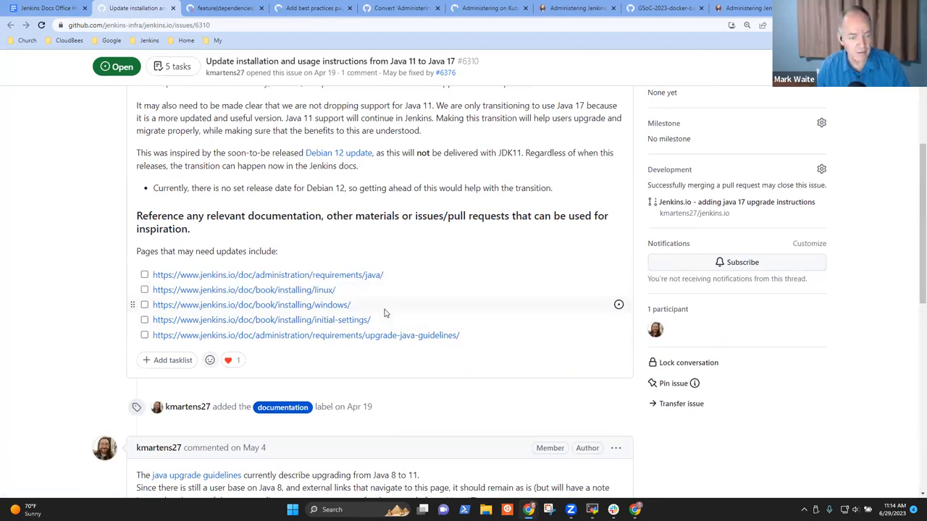
double_click(252, 304)
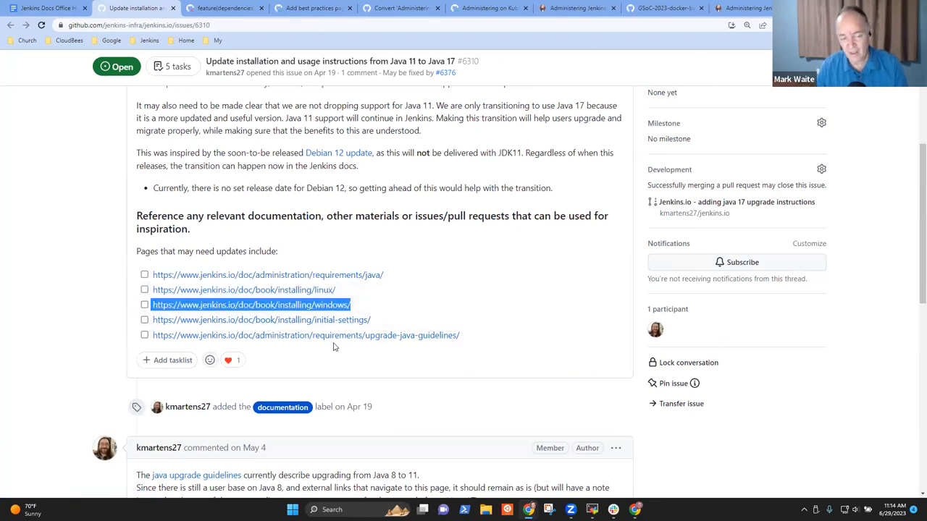
mouse_move(391, 281)
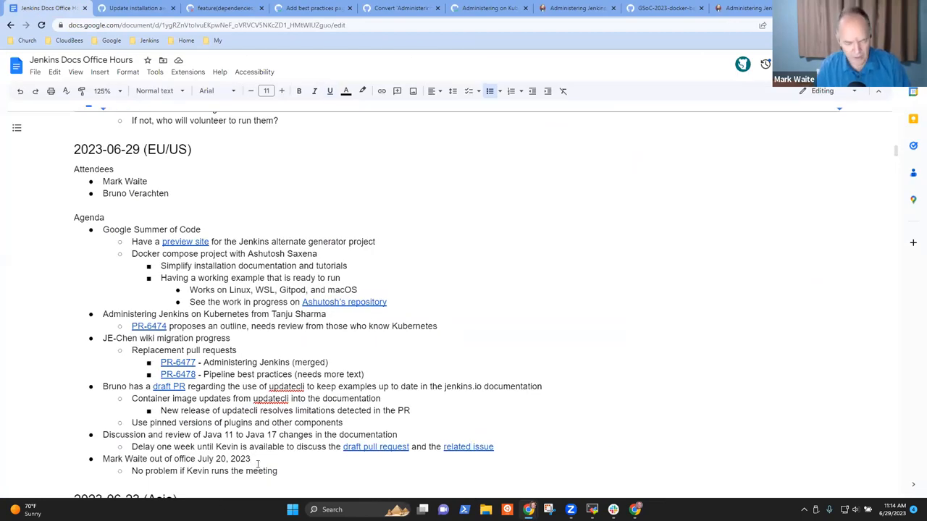
Select the 'out of office July 20, 2023' bullet in the agenda.
triple_click(177, 458)
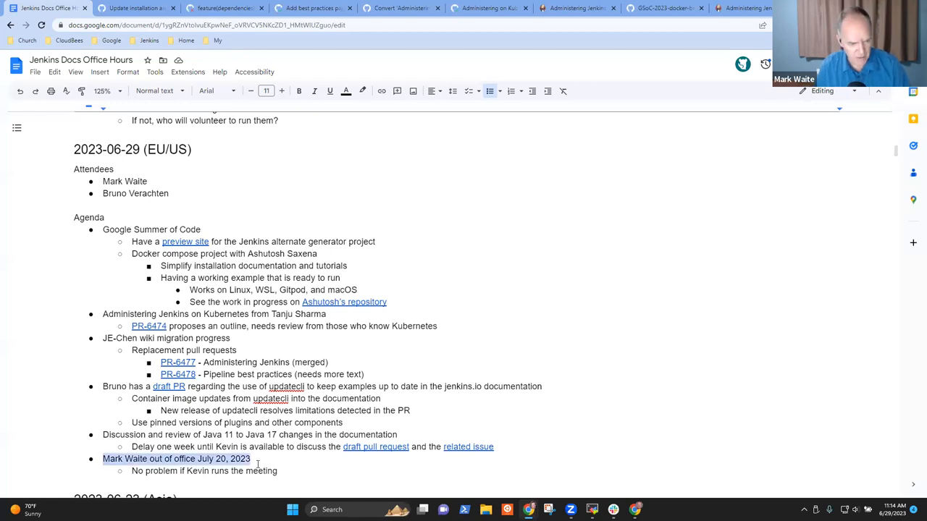